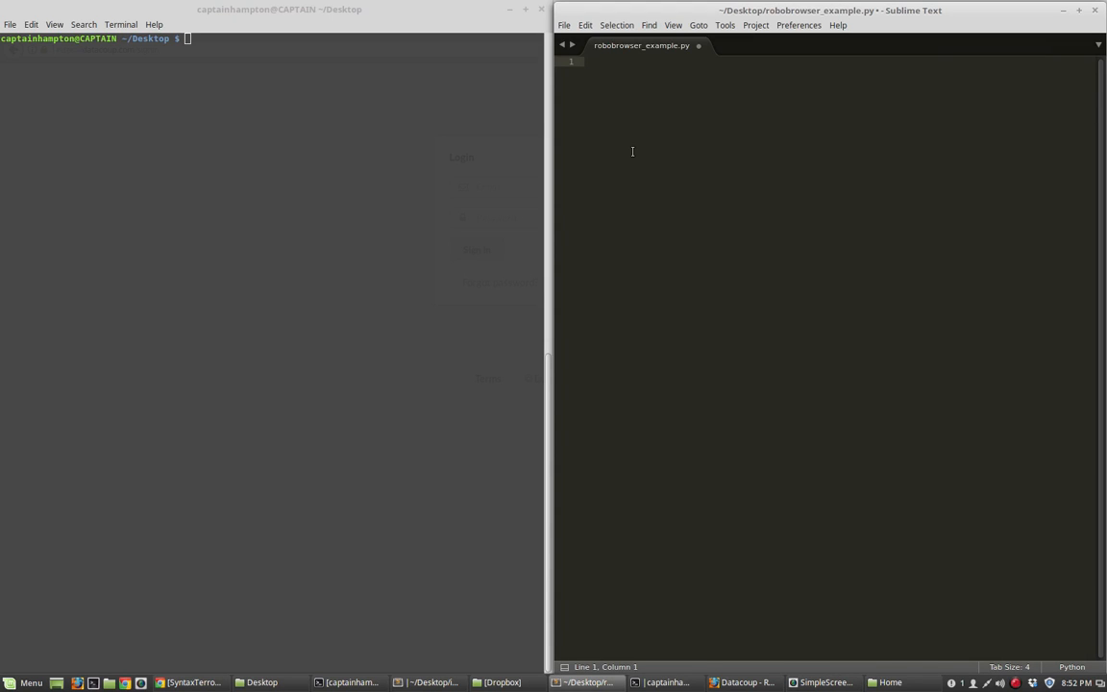
pyautogui.moveTo(646, 160)
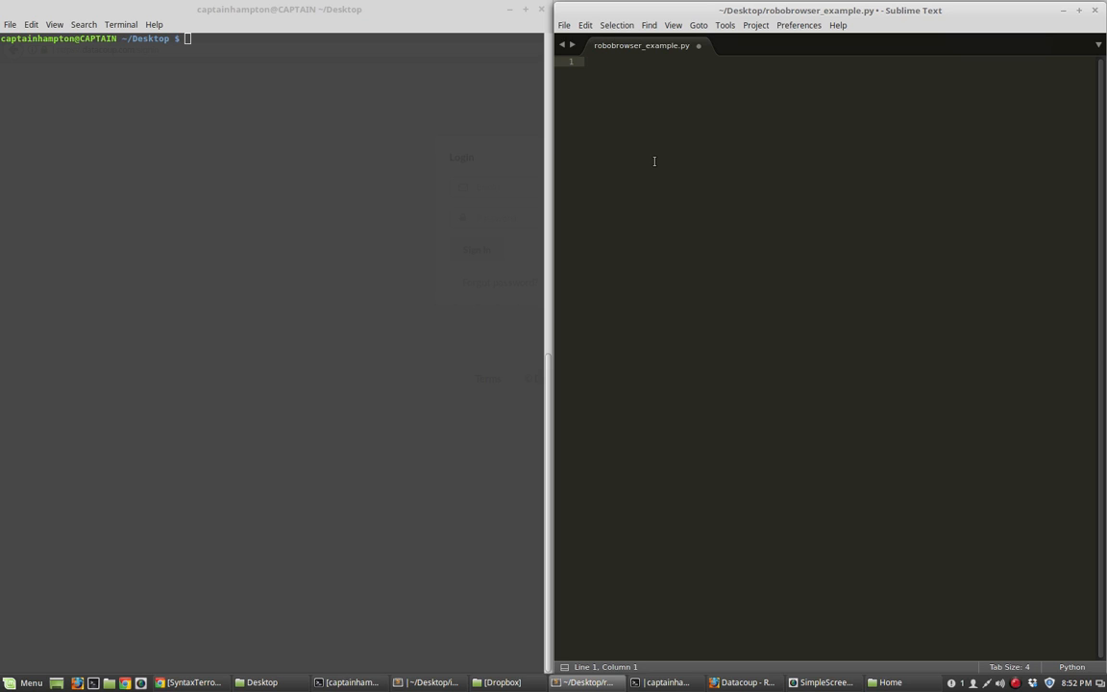
pyautogui.moveTo(617, 87)
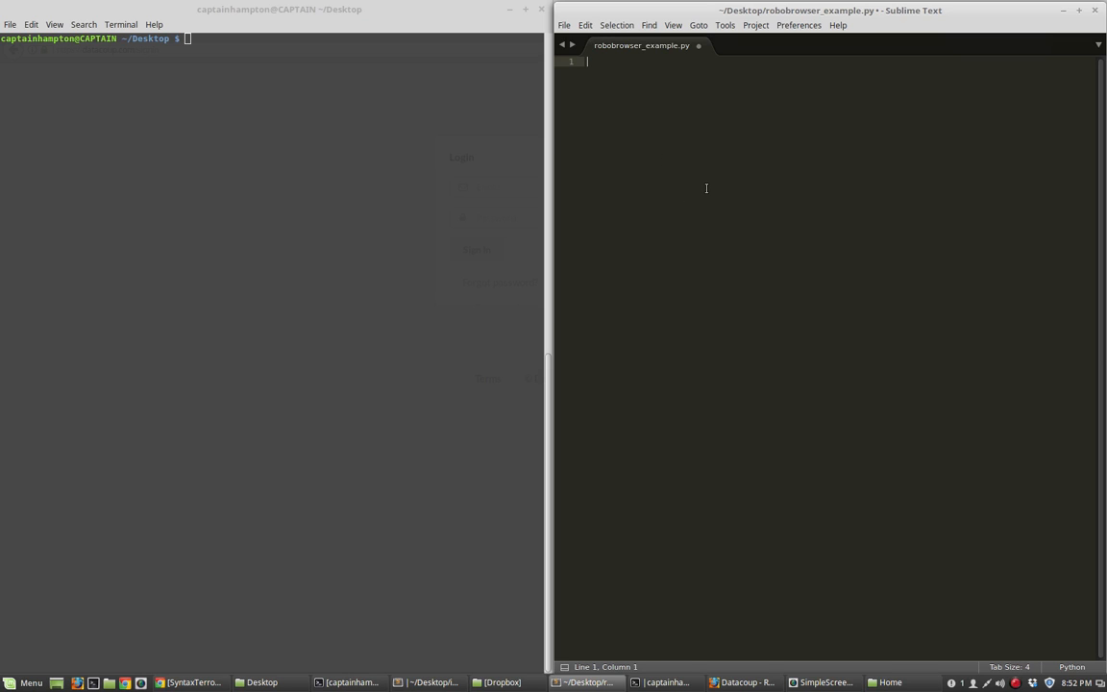
pyautogui.moveTo(664, 88)
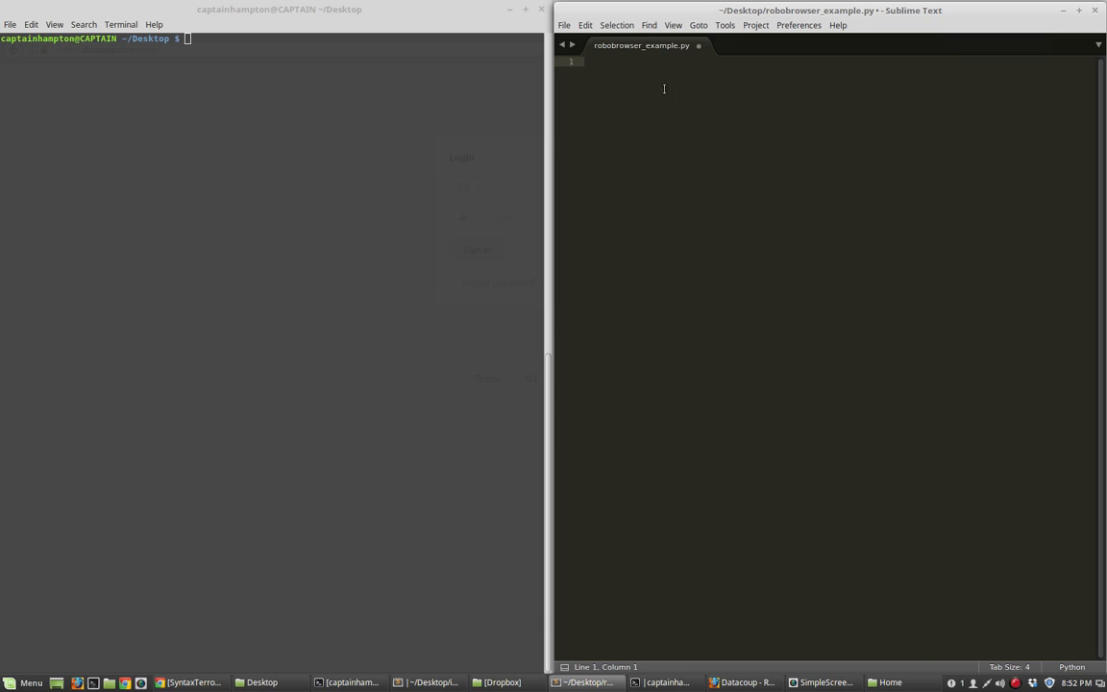
pyautogui.moveTo(754, 124)
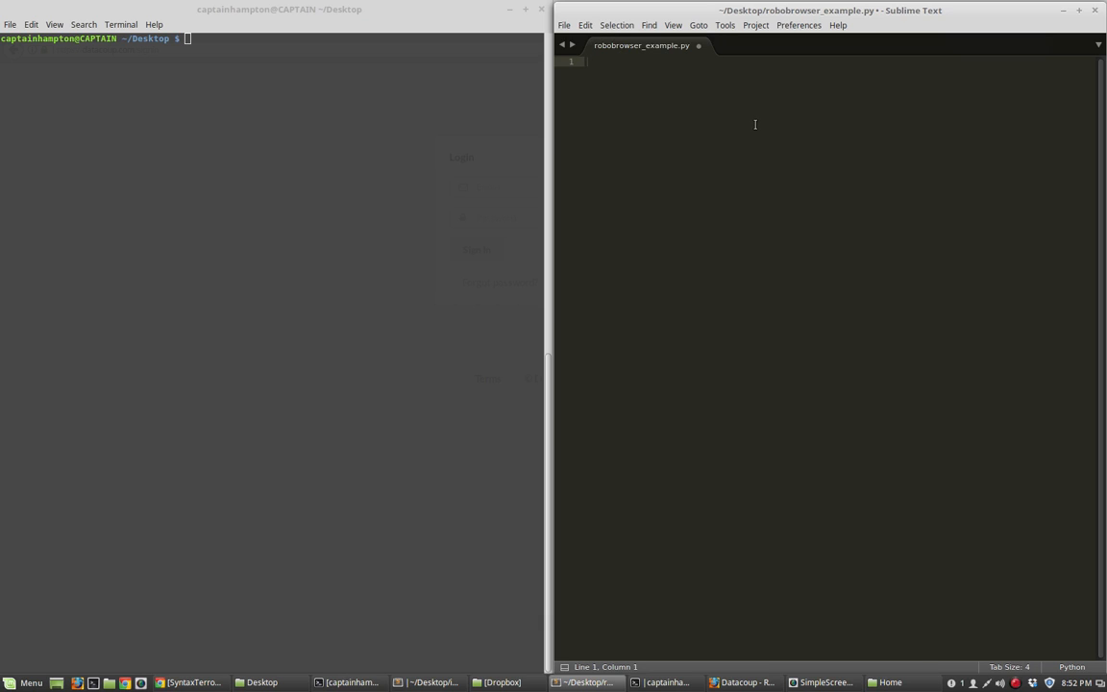
pyautogui.moveTo(707, 201)
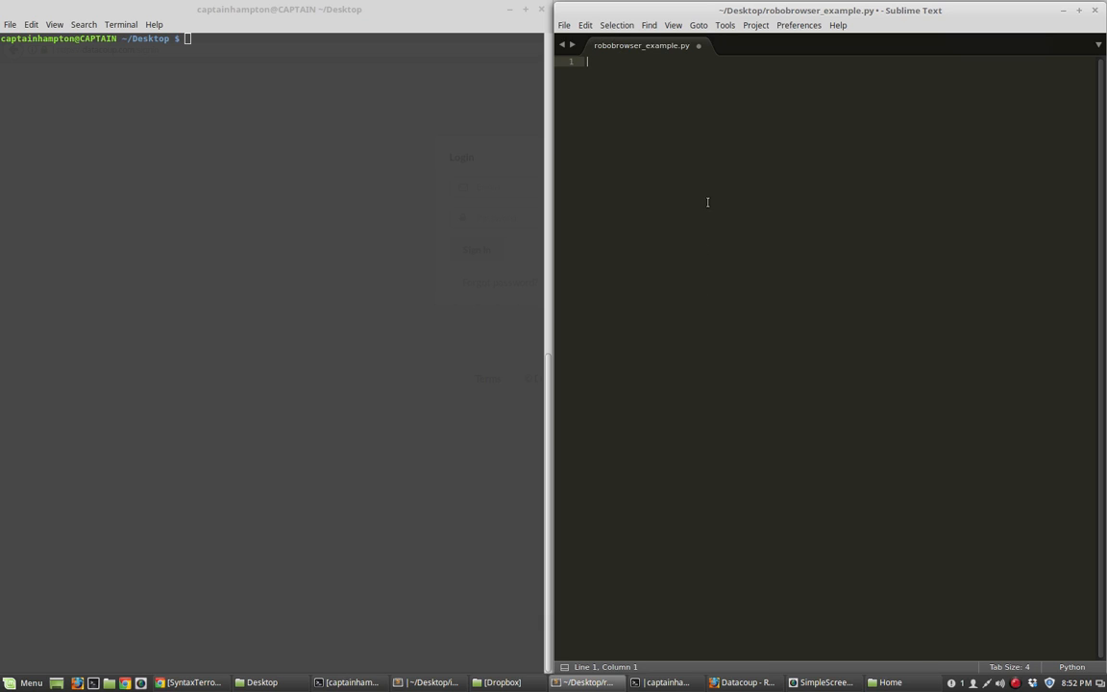
pyautogui.moveTo(716, 134)
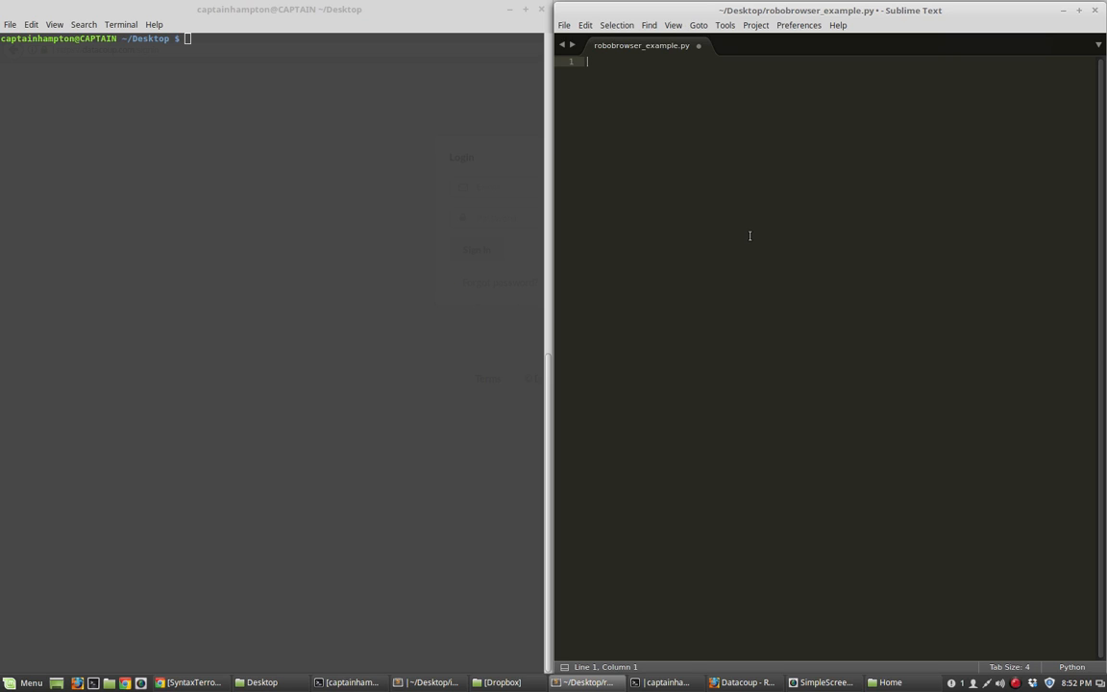
pyautogui.moveTo(732, 242)
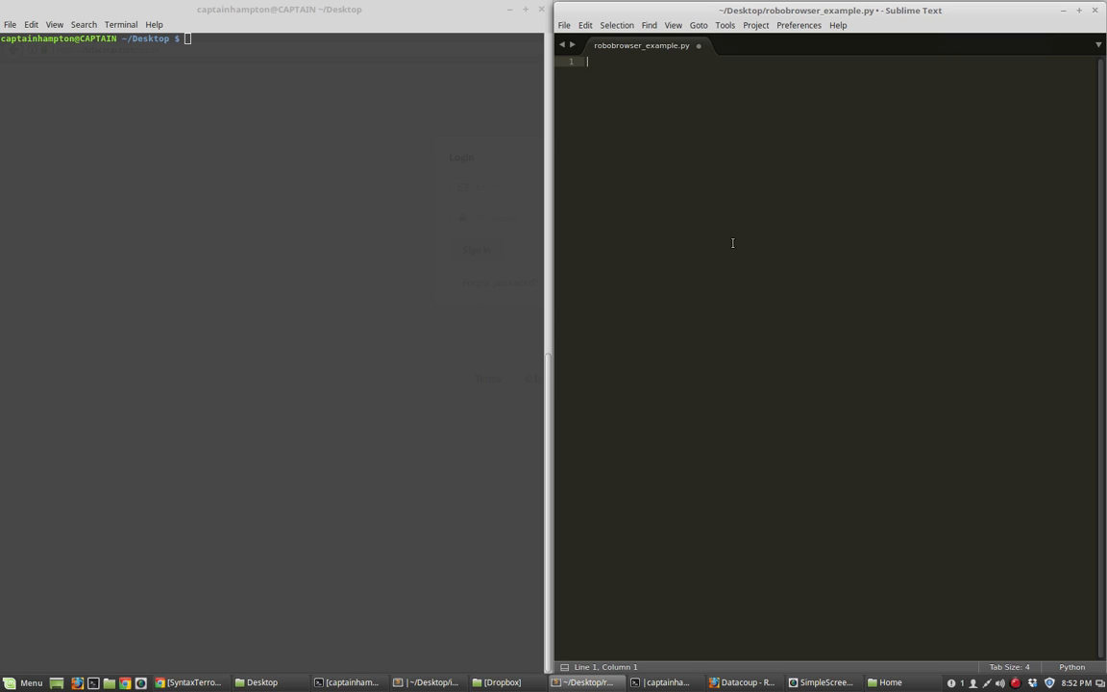
pyautogui.moveTo(768, 173)
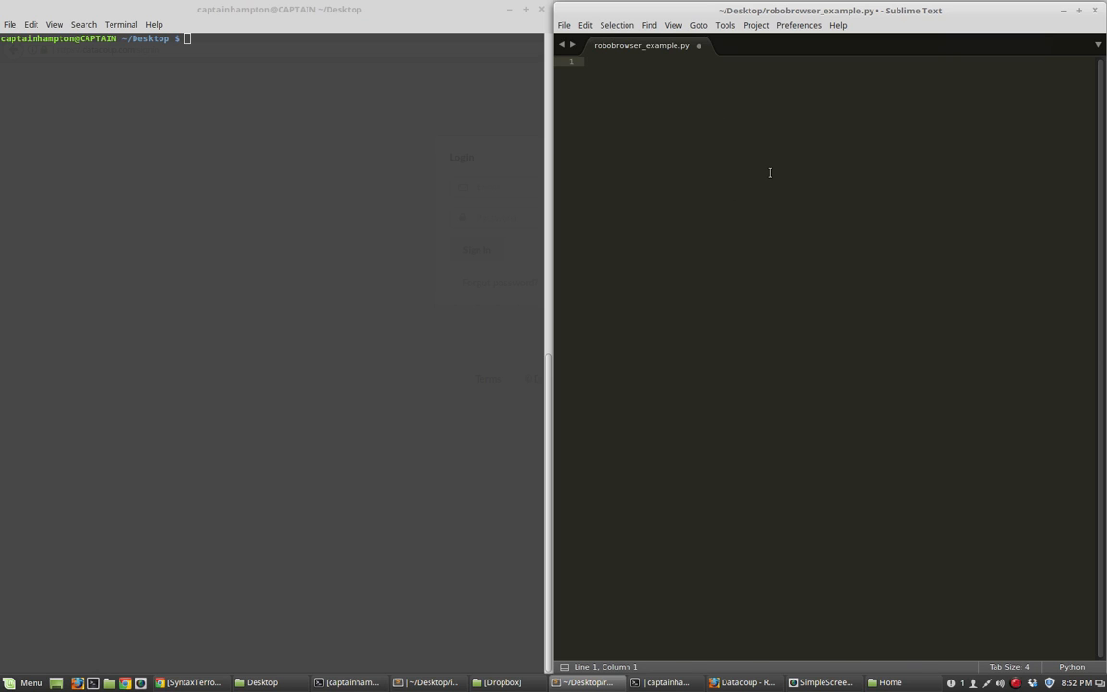
pyautogui.moveTo(778, 163)
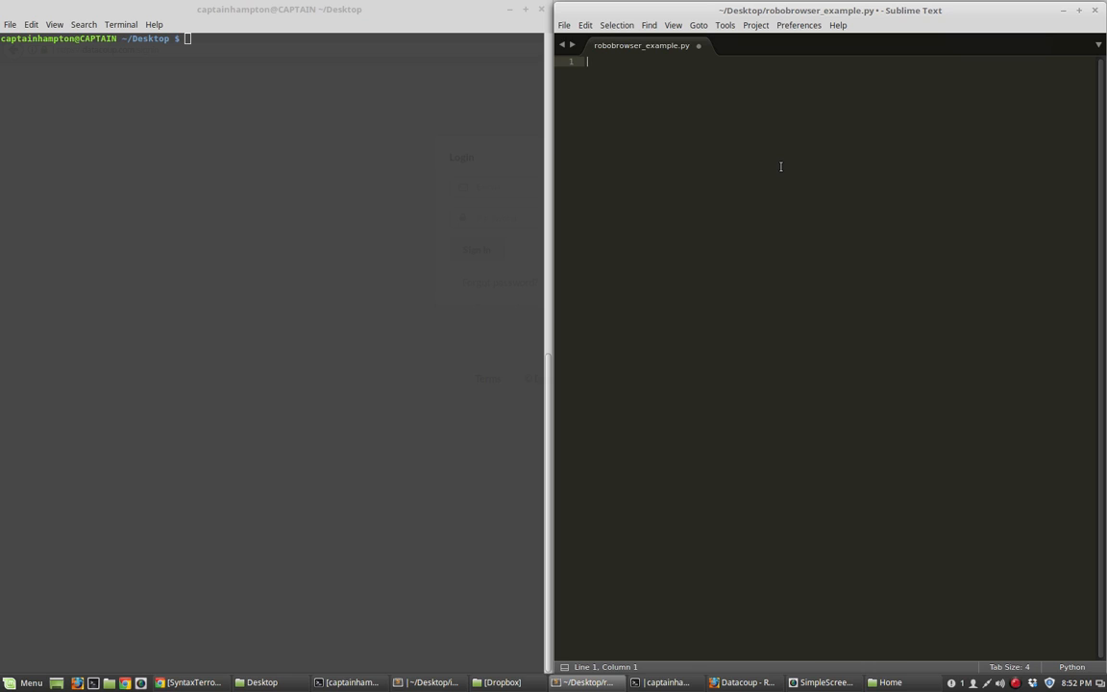
pyautogui.moveTo(793, 177)
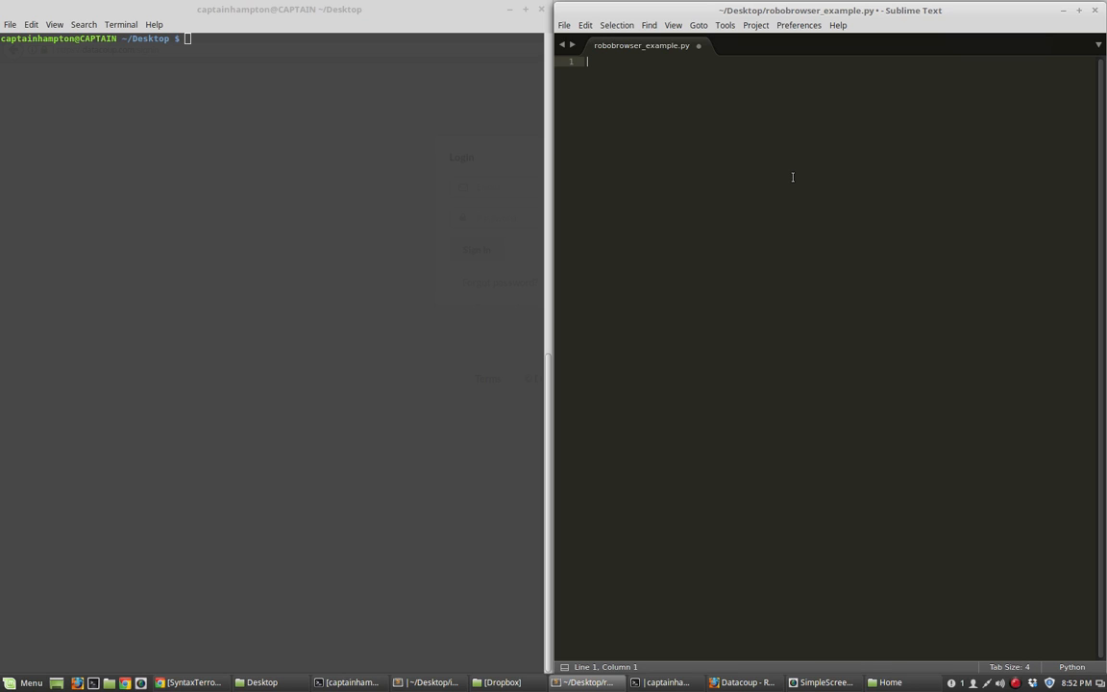
pyautogui.moveTo(726, 146)
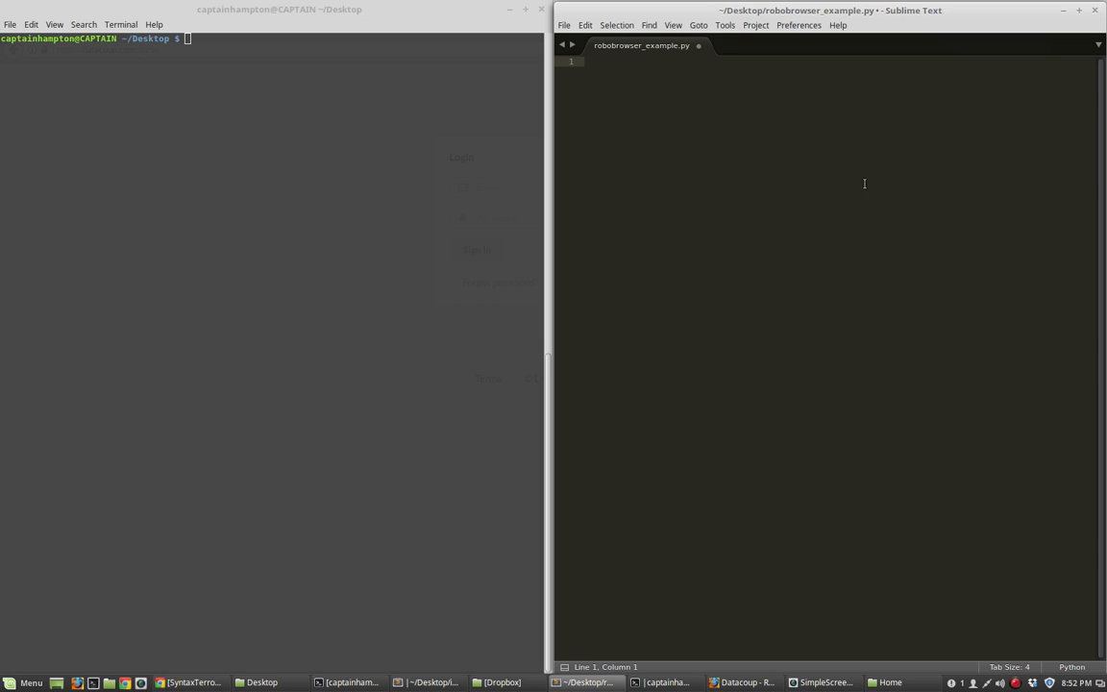
pyautogui.moveTo(753, 645)
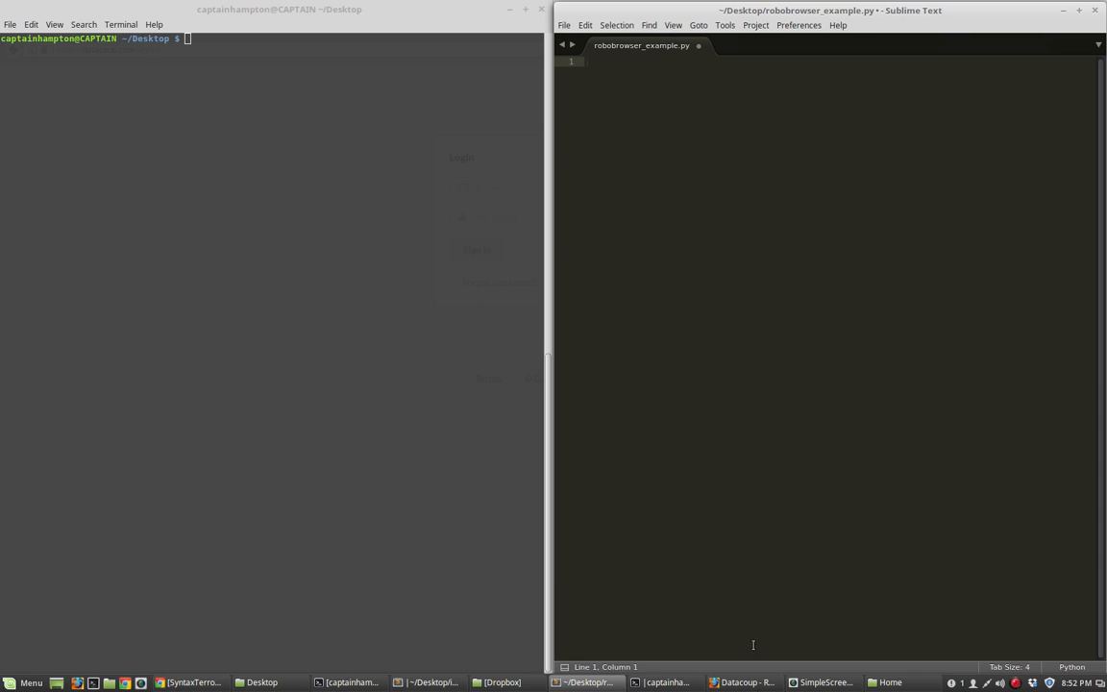
# Show datacoup.com in Firefox and highlight its web address
pyautogui.click(742, 683)
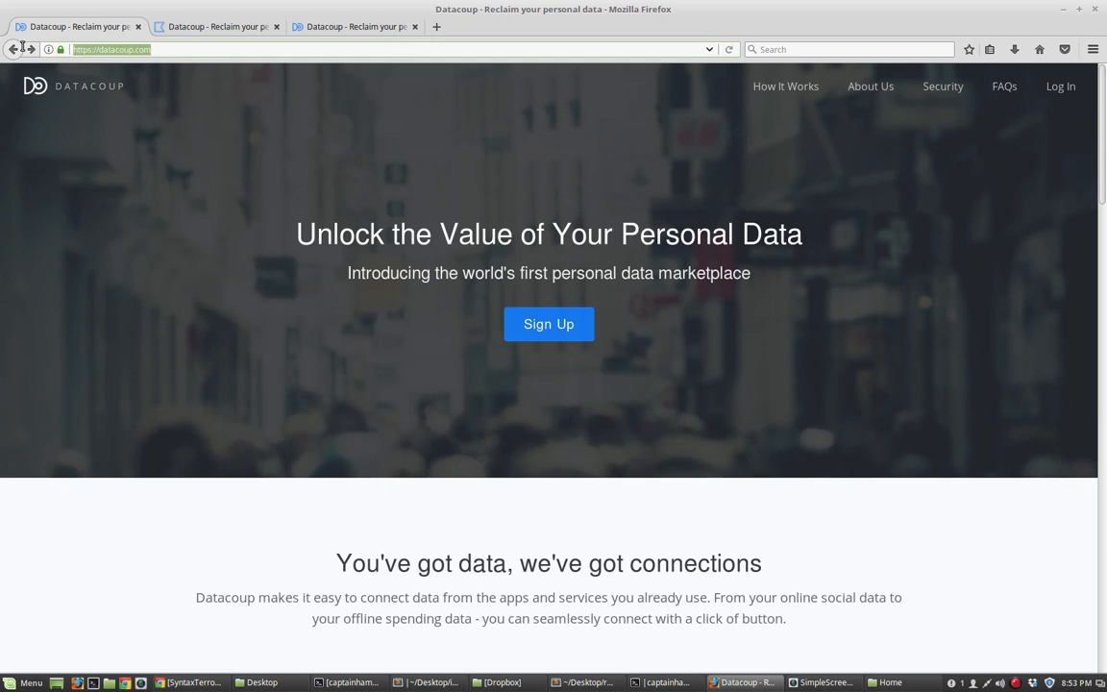
pyautogui.click(101, 49)
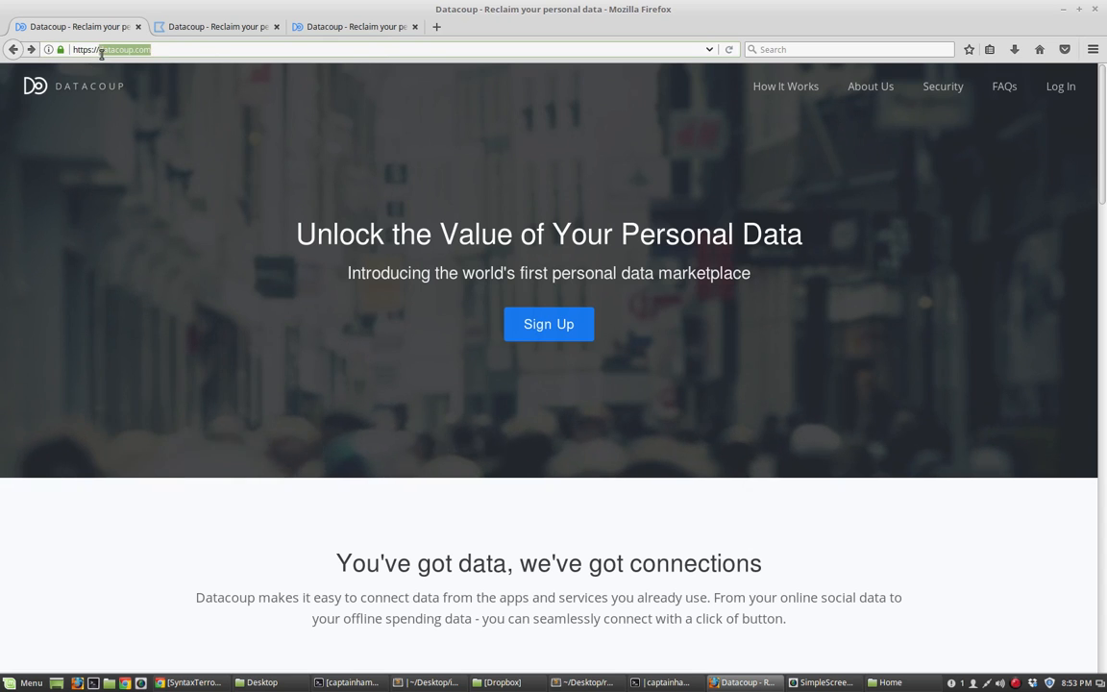
pyautogui.click(111, 49)
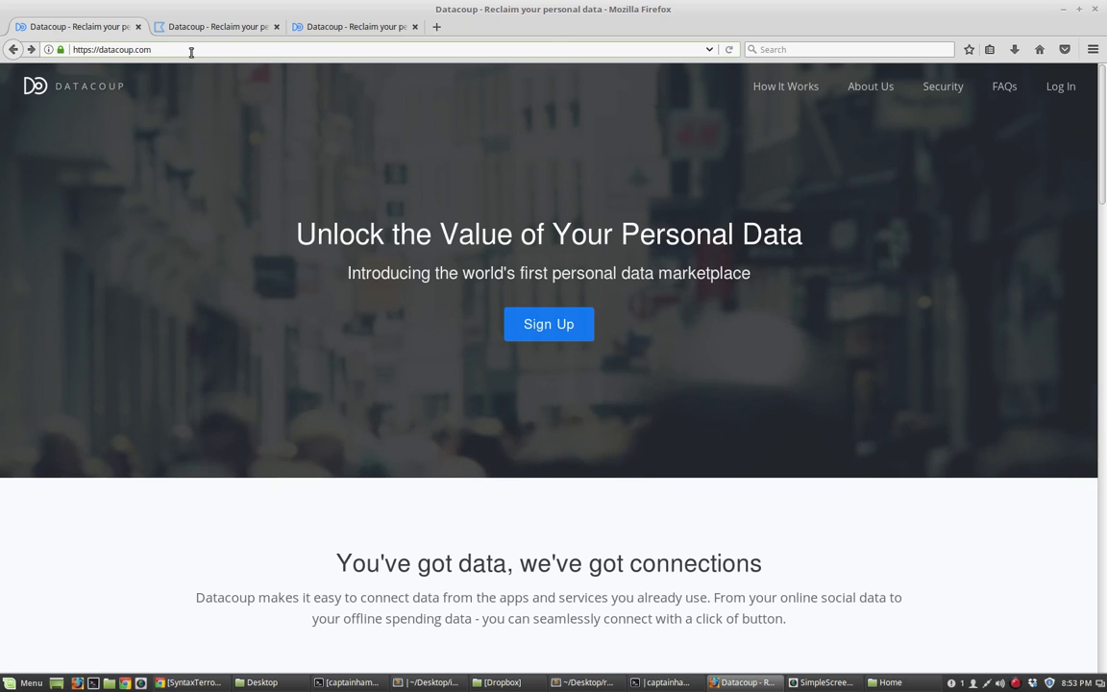
pyautogui.click(110, 49)
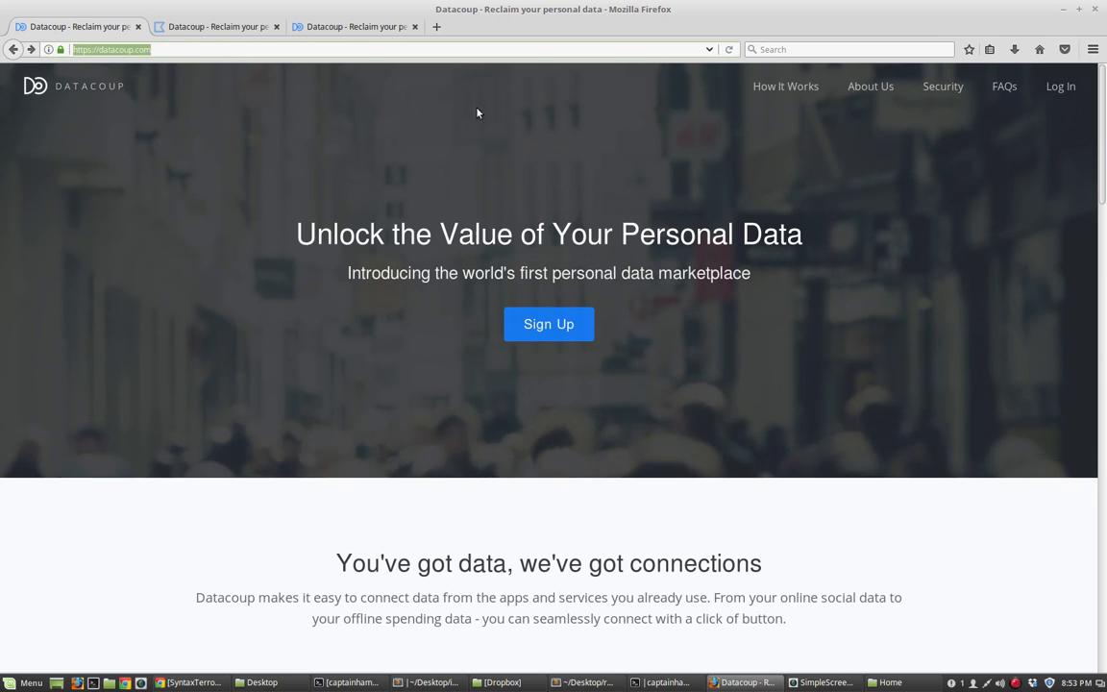
pyautogui.moveTo(1025, 144)
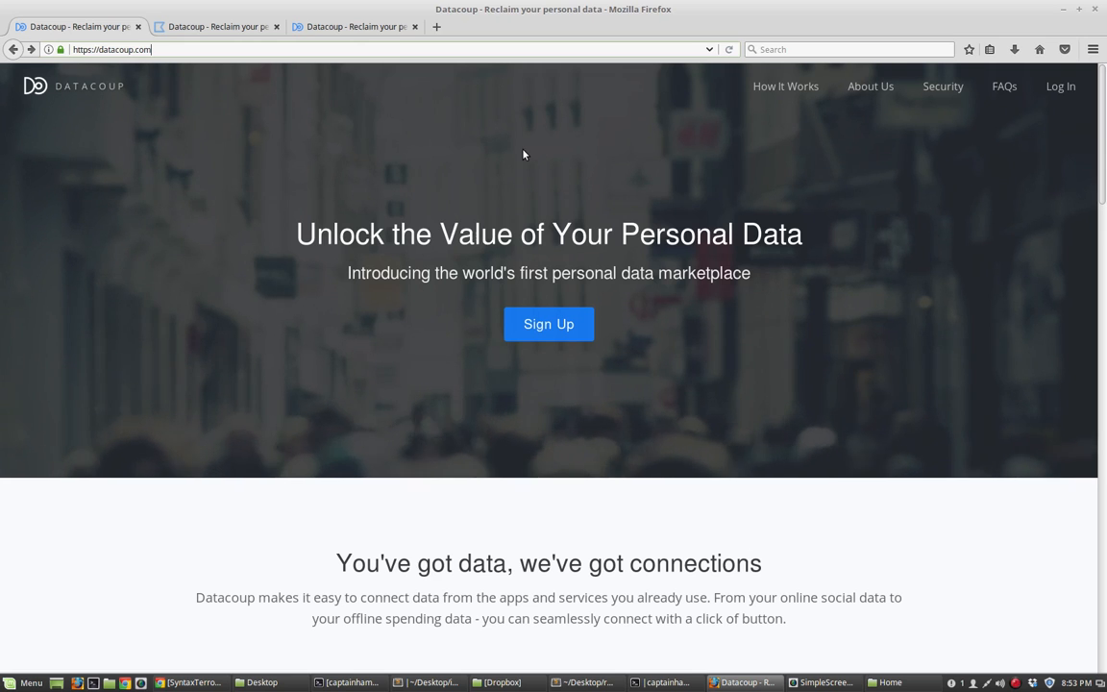
pyautogui.moveTo(840, 116)
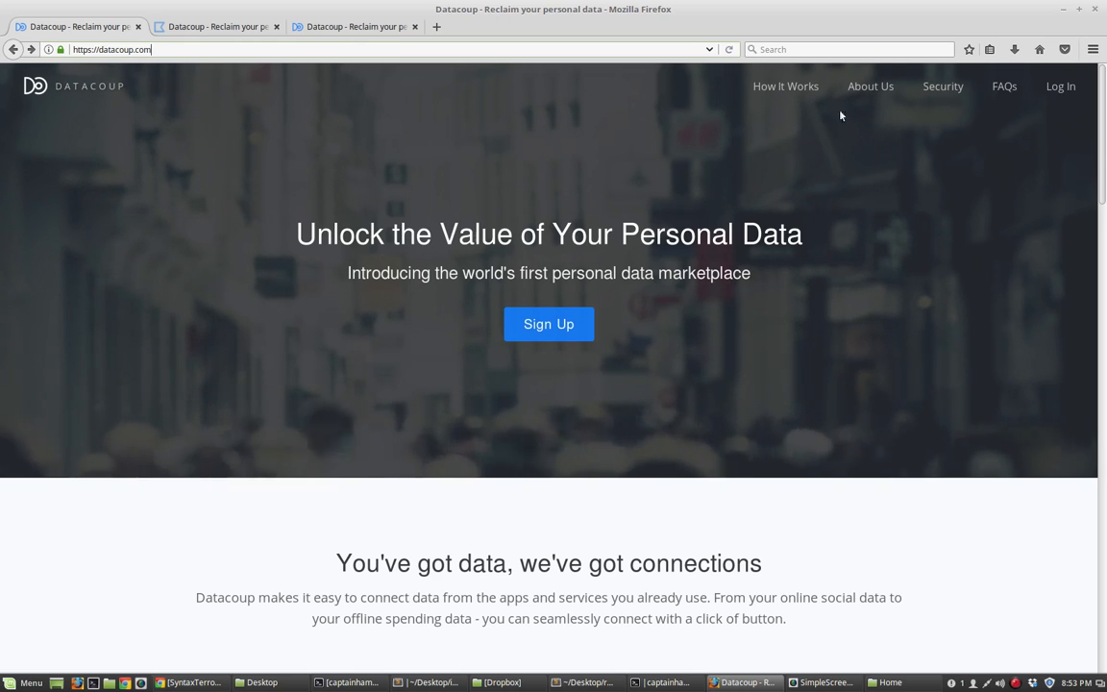
pyautogui.moveTo(769, 191)
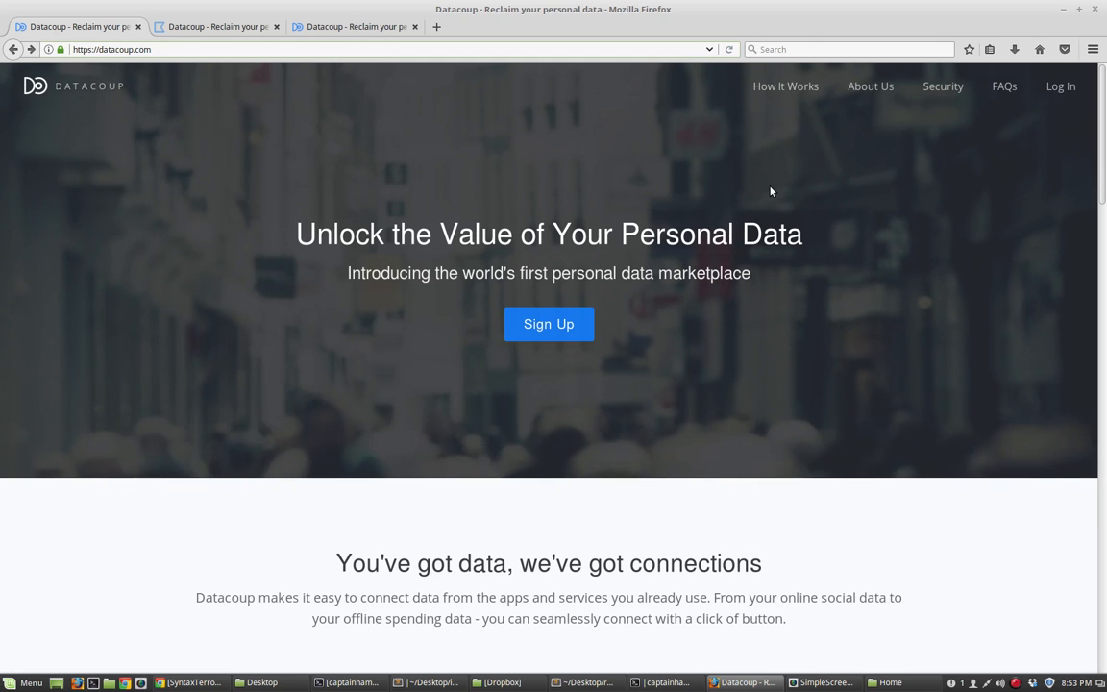
pyautogui.moveTo(648, 200)
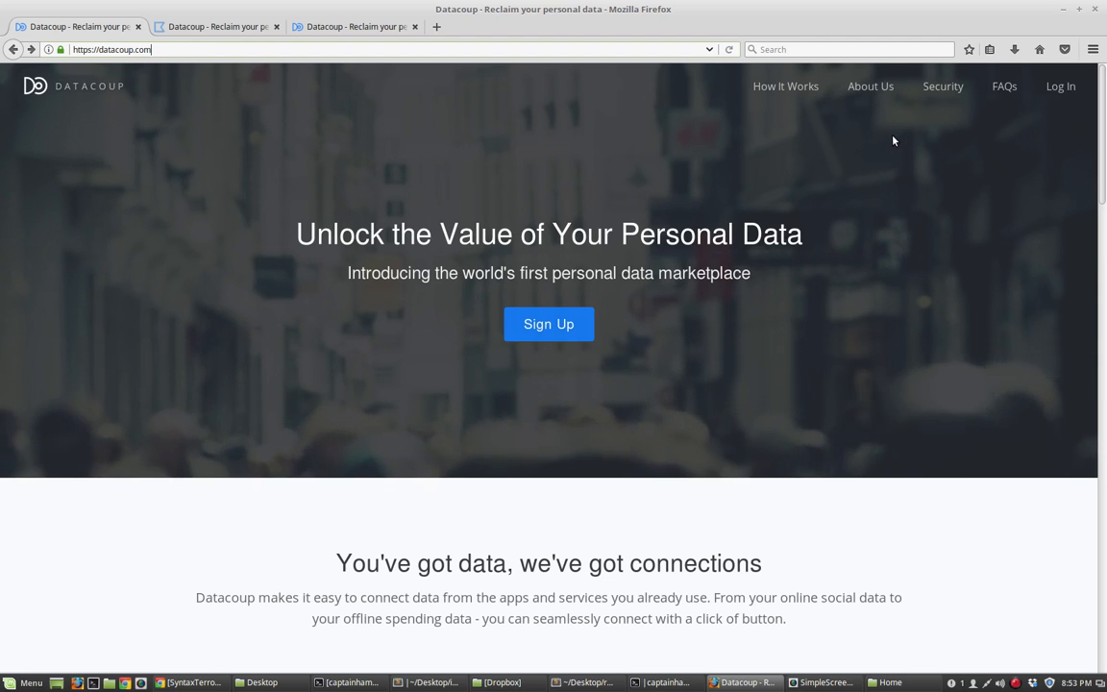
pyautogui.moveTo(556, 173)
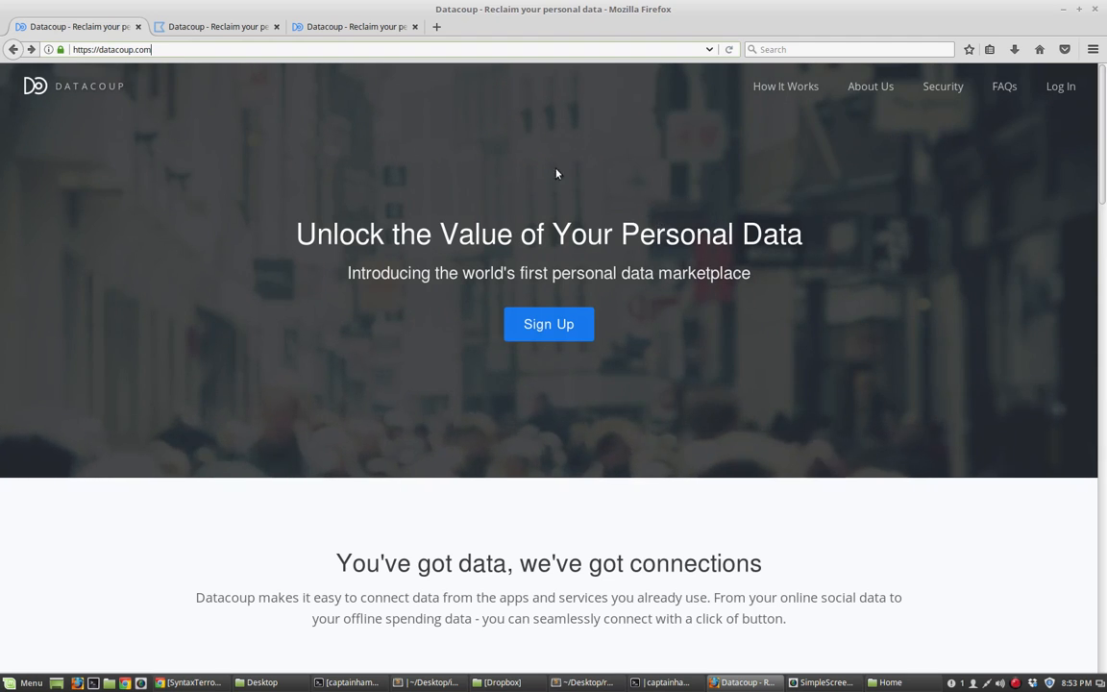
pyautogui.moveTo(300, 292)
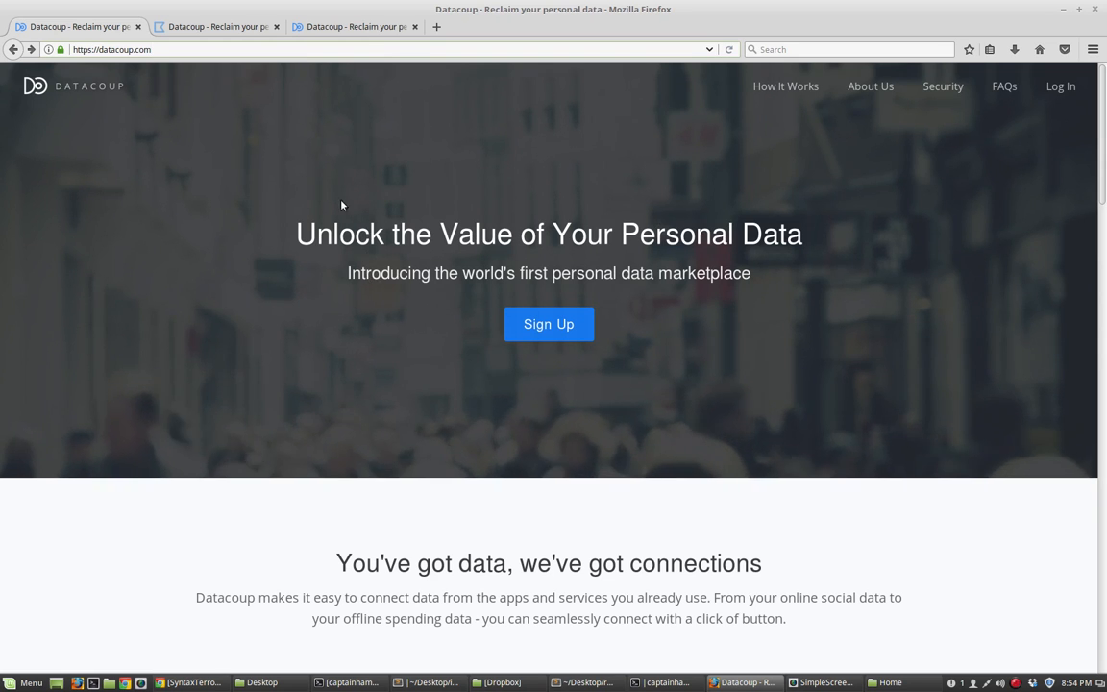
pyautogui.moveTo(366, 288)
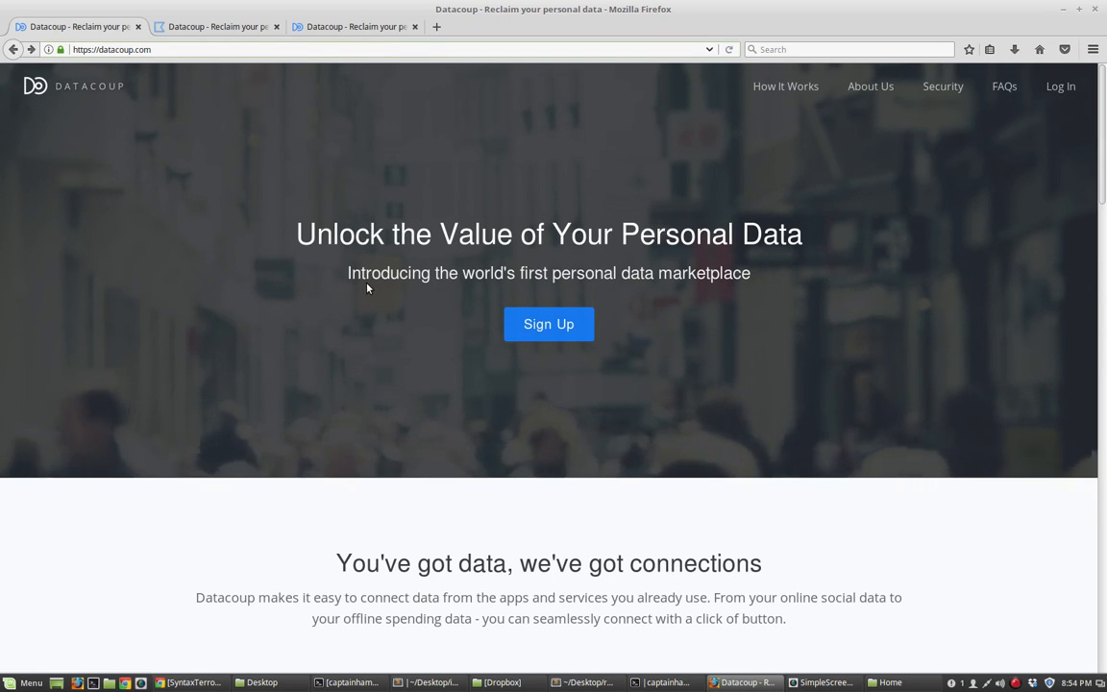
pyautogui.moveTo(351, 304)
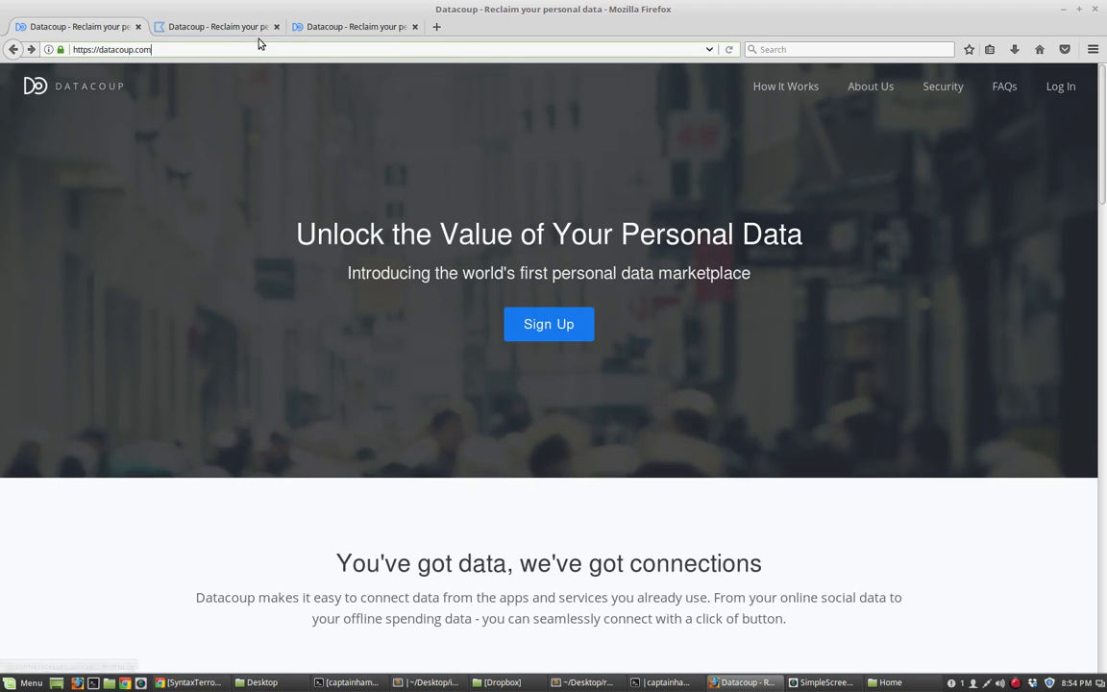
# View the Datacoup sign-in page, then the Accounts tab showing Earned: $3.28
pyautogui.click(1060, 86)
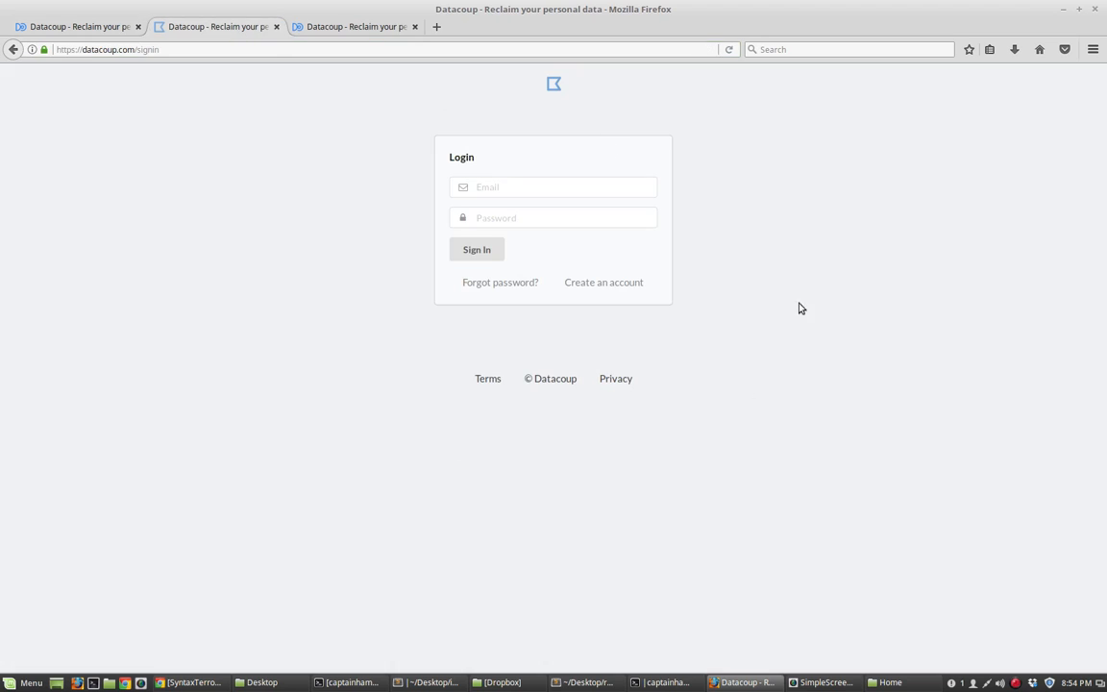
pyautogui.moveTo(417, 82)
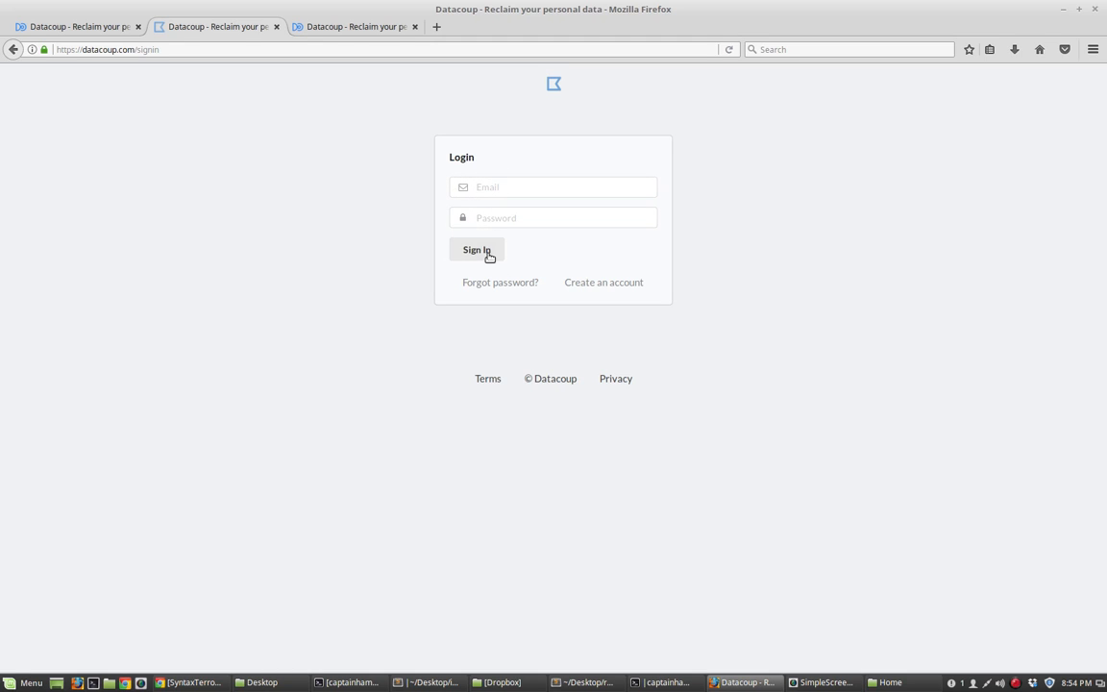
pyautogui.click(355, 26)
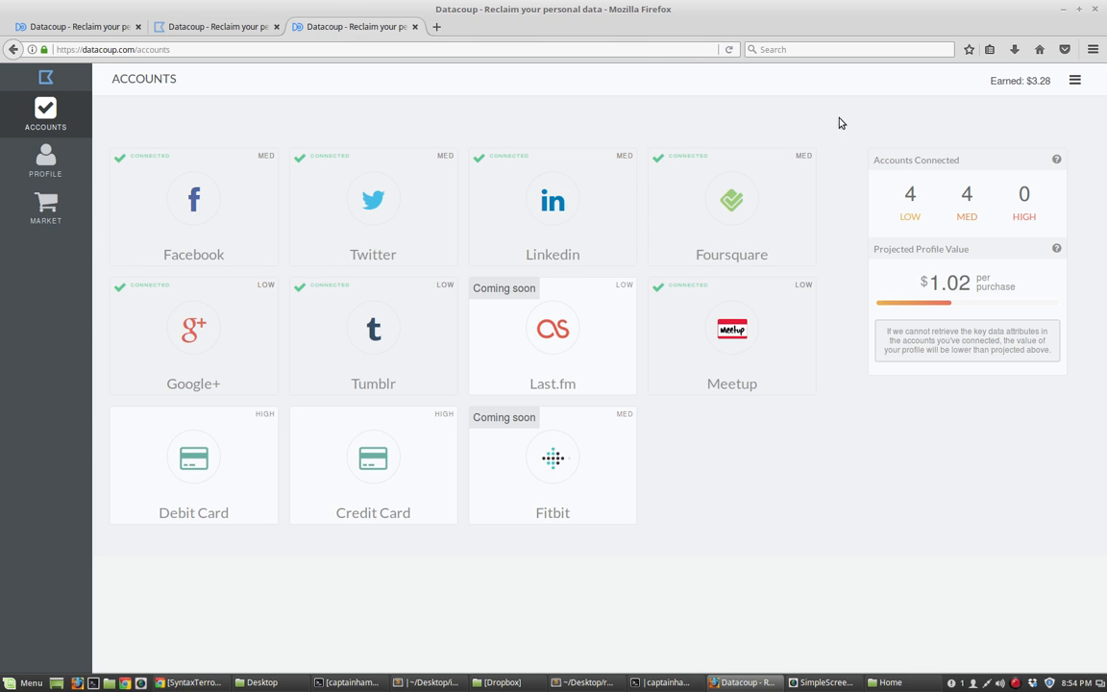
pyautogui.moveTo(802, 222)
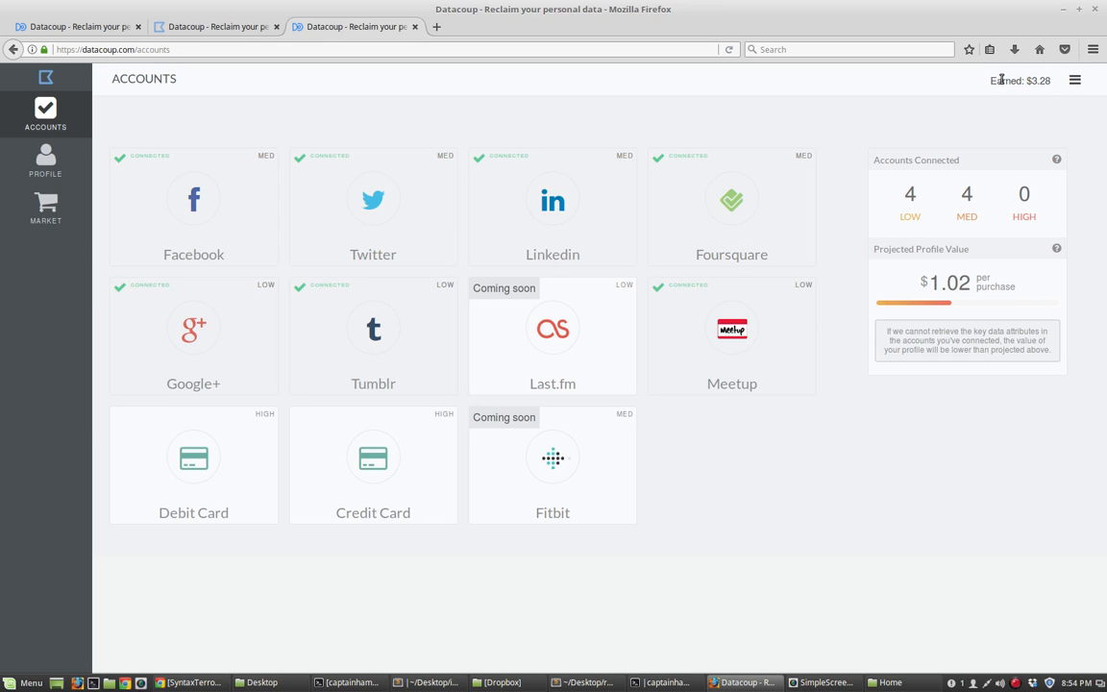
pyautogui.moveTo(985, 93)
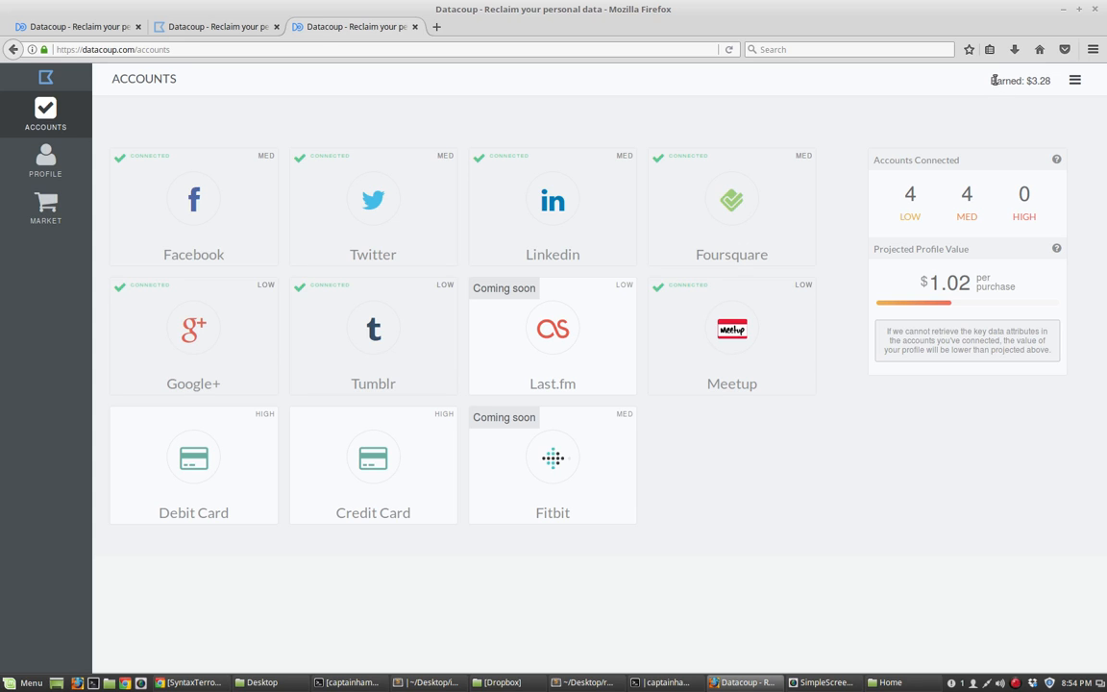
pyautogui.moveTo(643, 203)
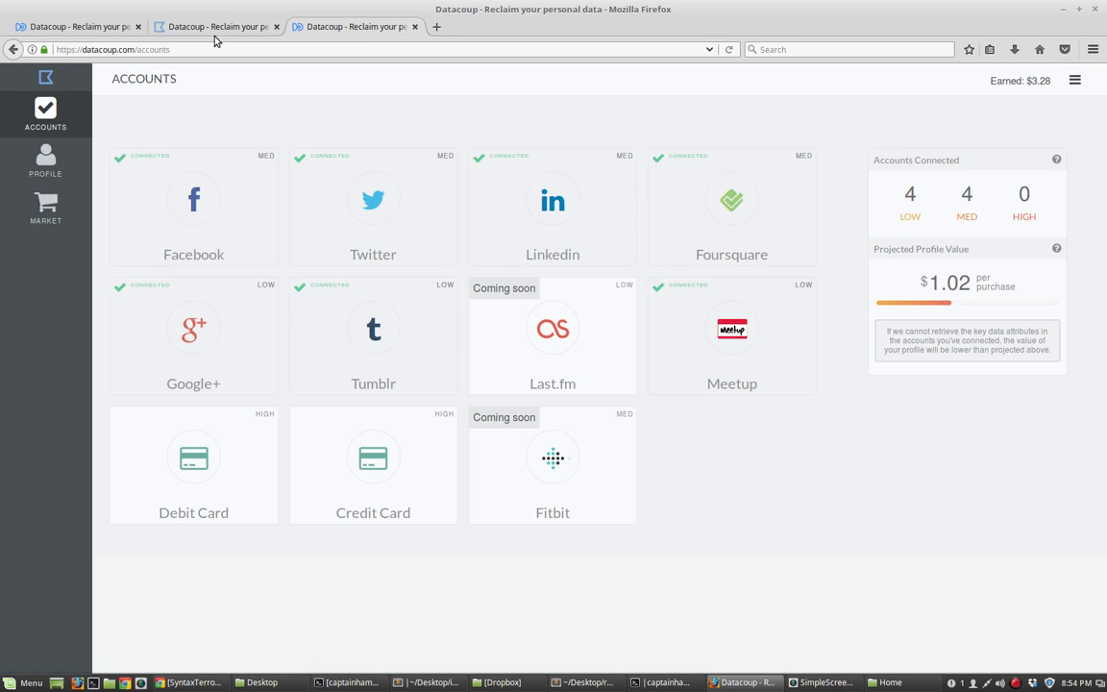
# Import re and RoboBrowser from robobrowser at the top of the script
pyautogui.click(216, 26)
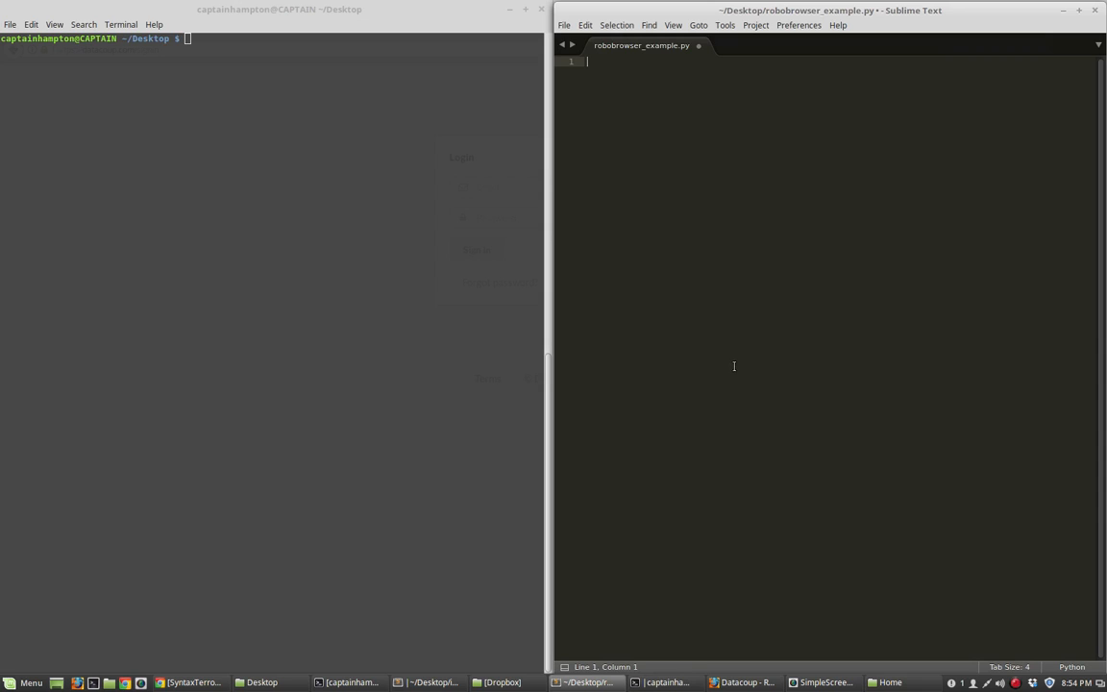
pyautogui.write('import re')
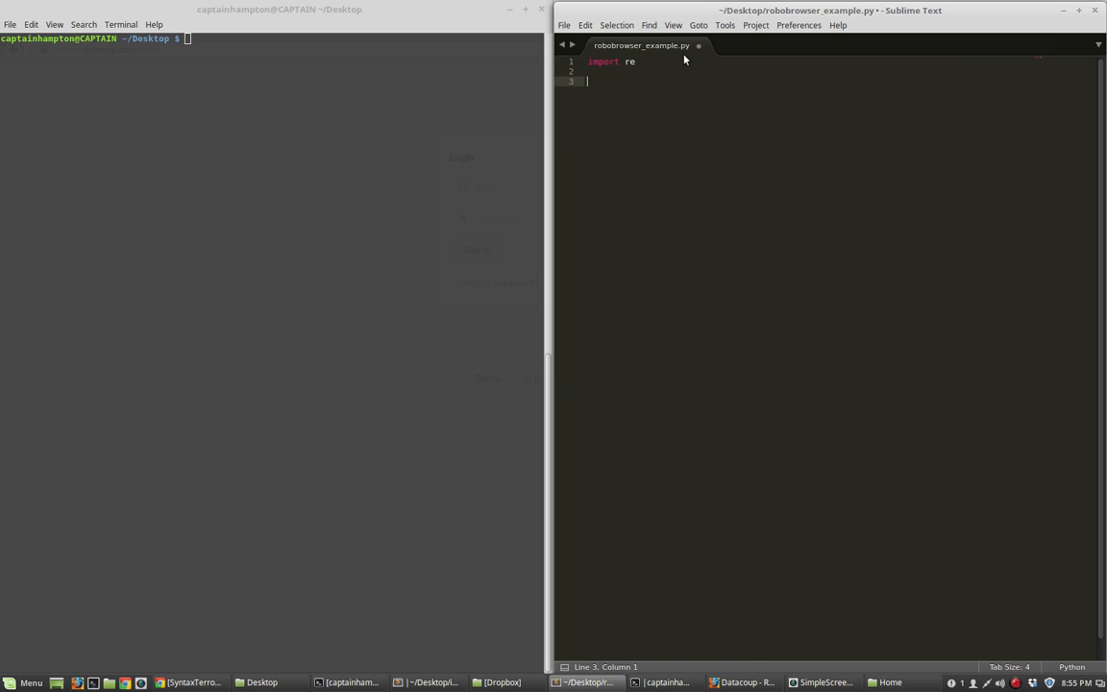
pyautogui.write('from robob')
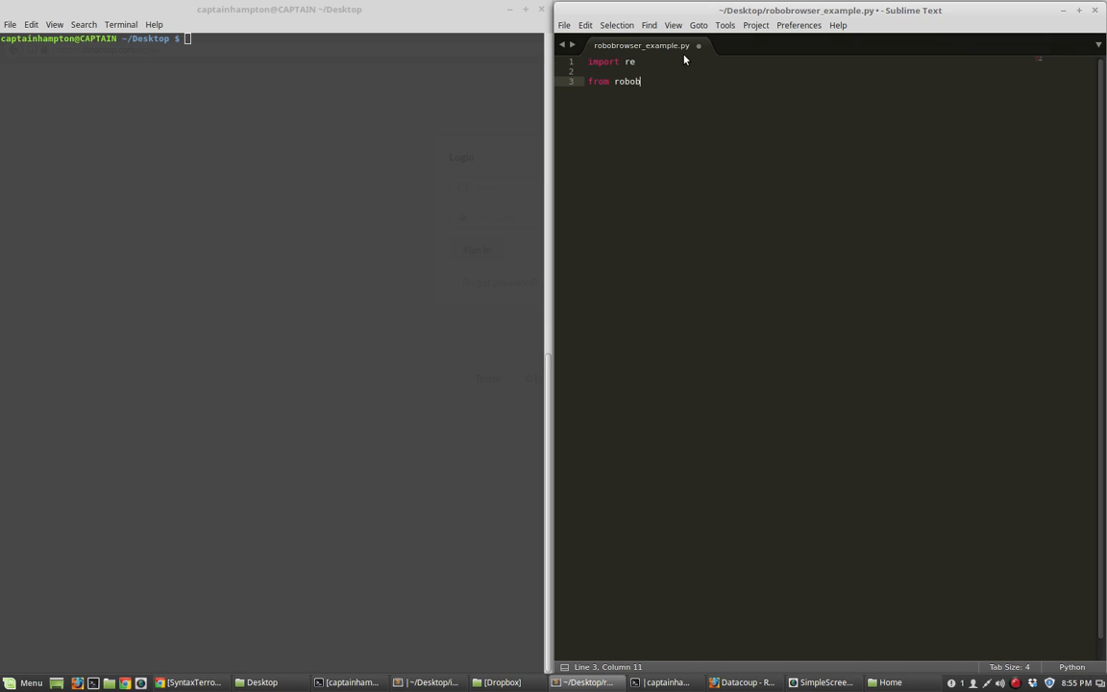
pyautogui.write('rowser')
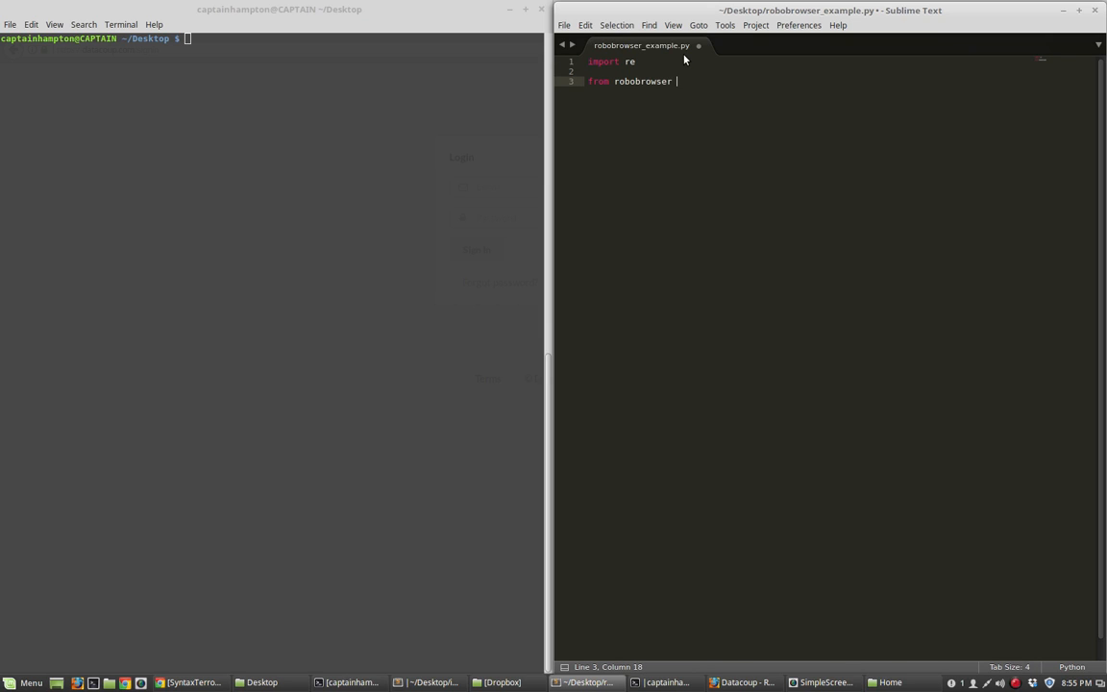
pyautogui.write('import RoboBrowse')
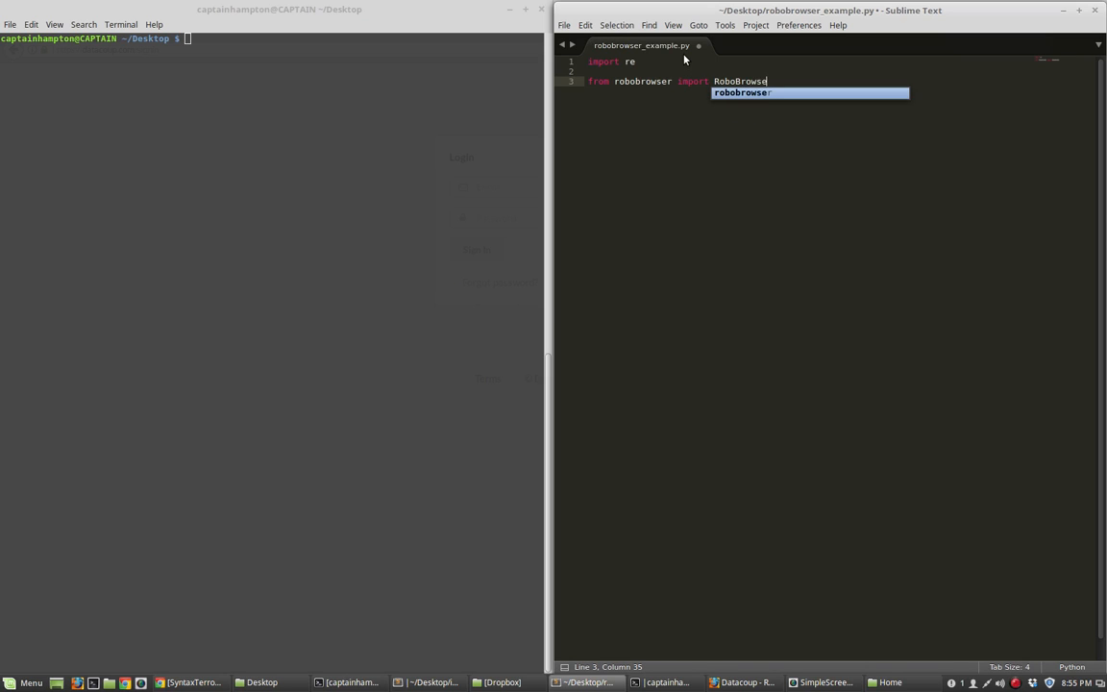
pyautogui.press('enter')
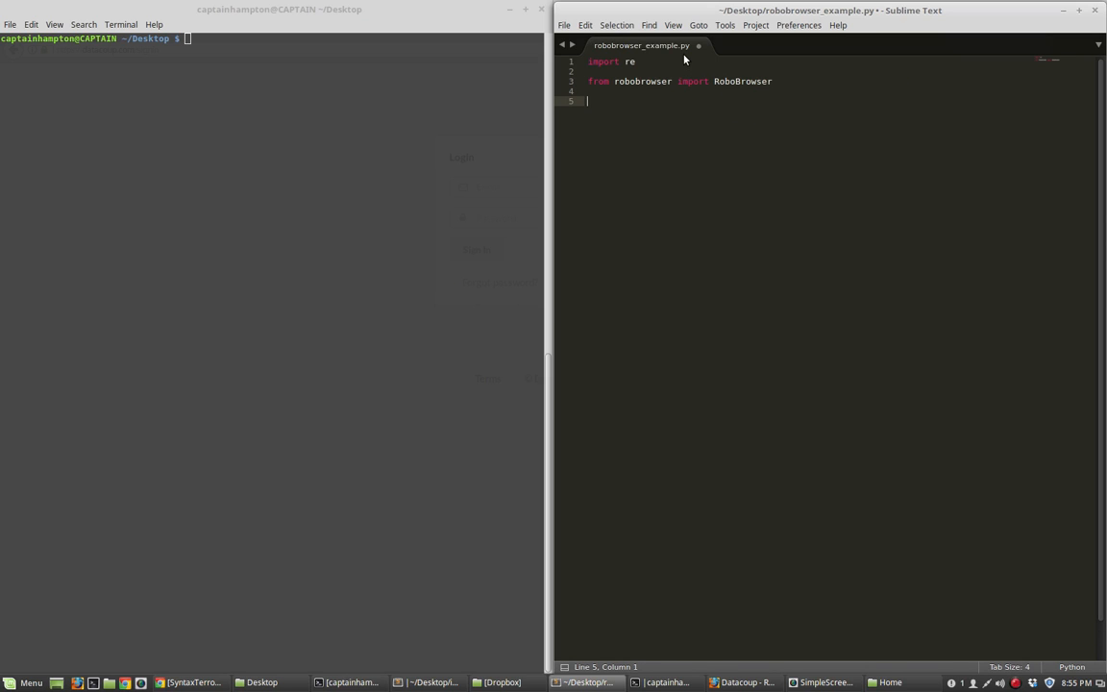
# Create br = RoboBrowser() and start a br.open("") call
pyautogui.write('br')
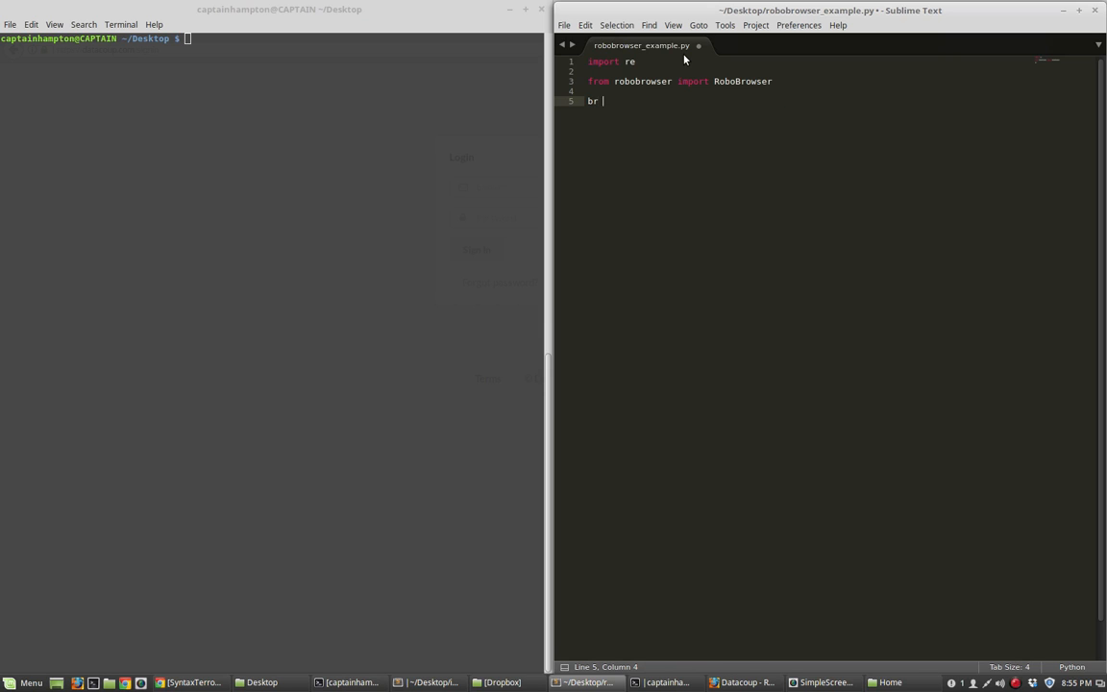
pyautogui.write('= RoboBrowser()')
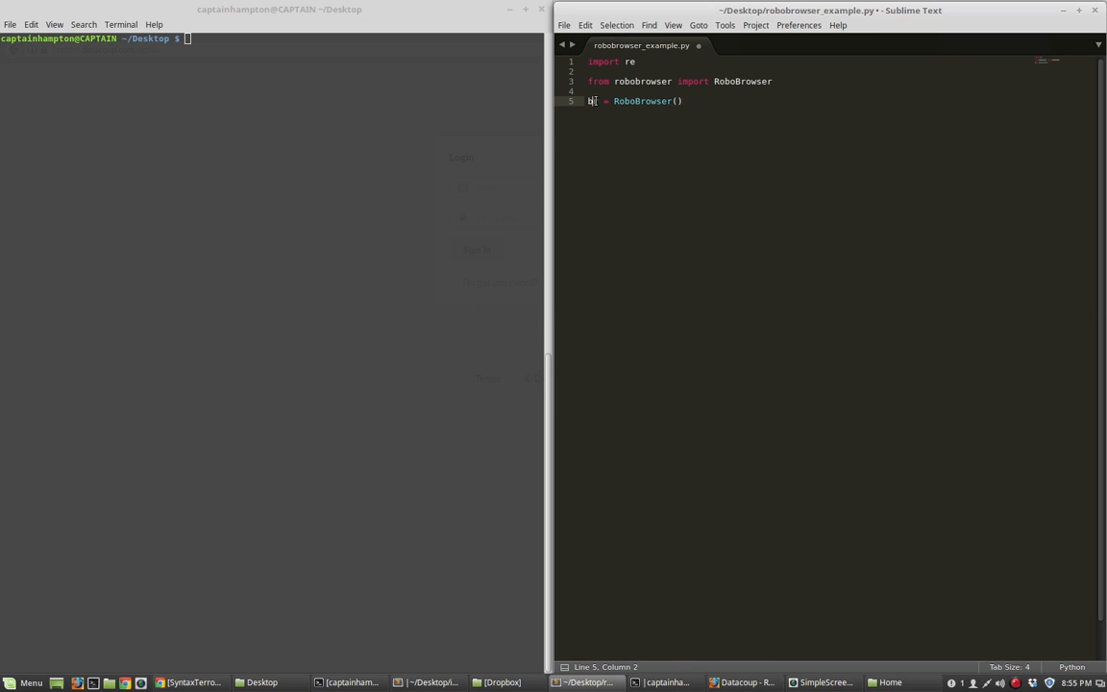
pyautogui.doubleClick(592, 101)
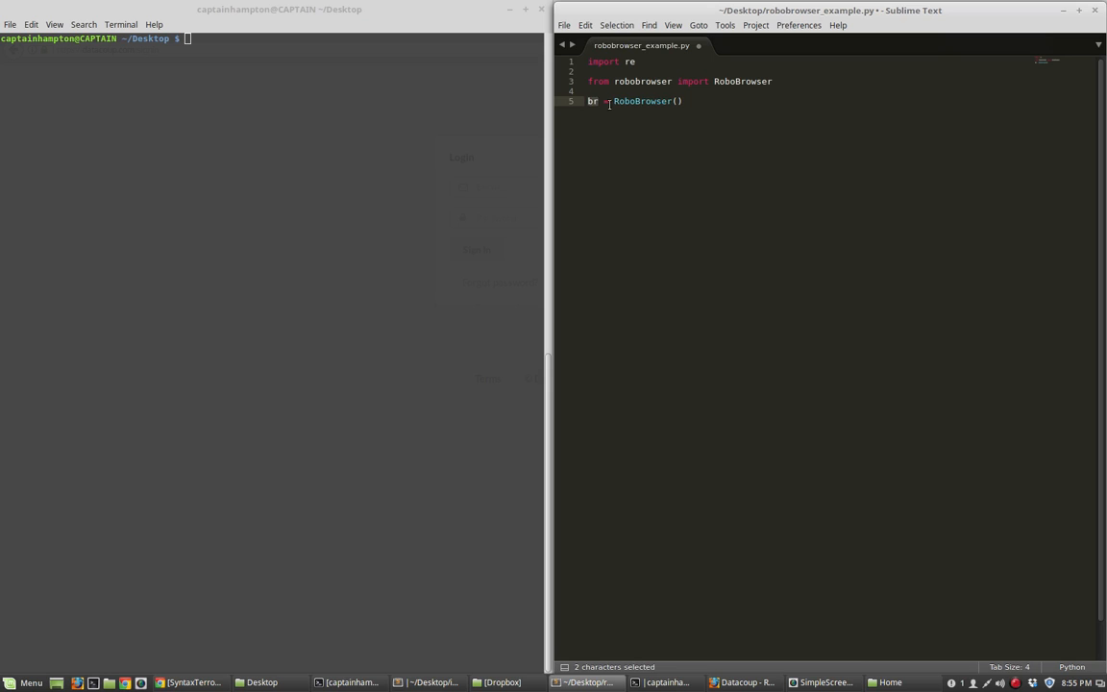
pyautogui.click(600, 101)
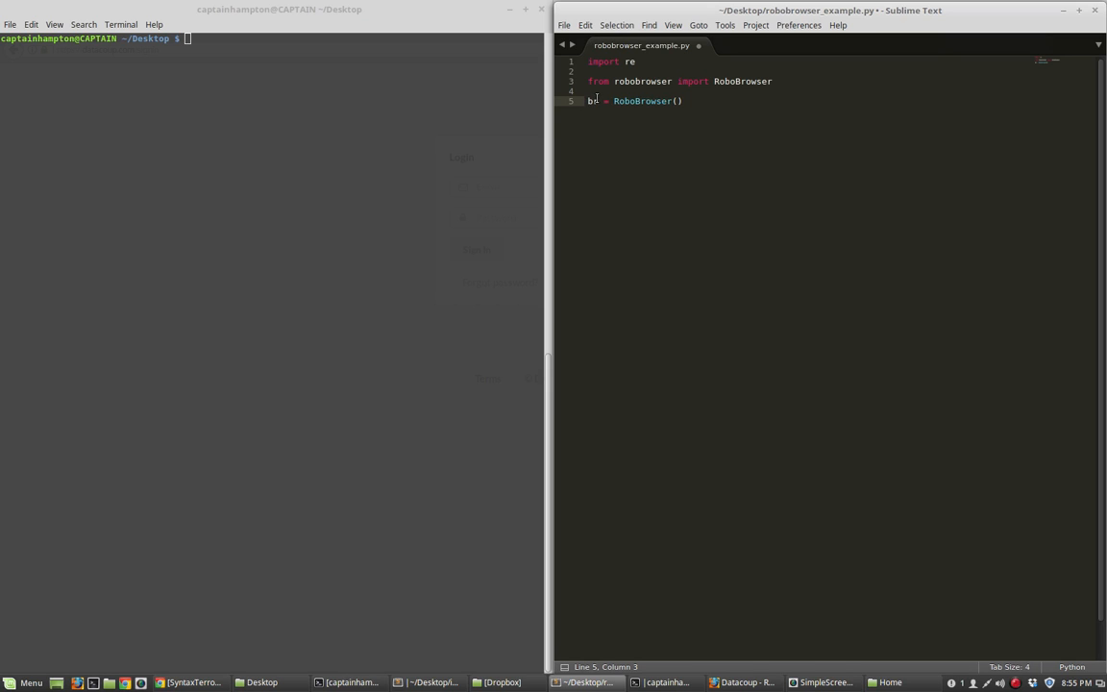
pyautogui.doubleClick(592, 101)
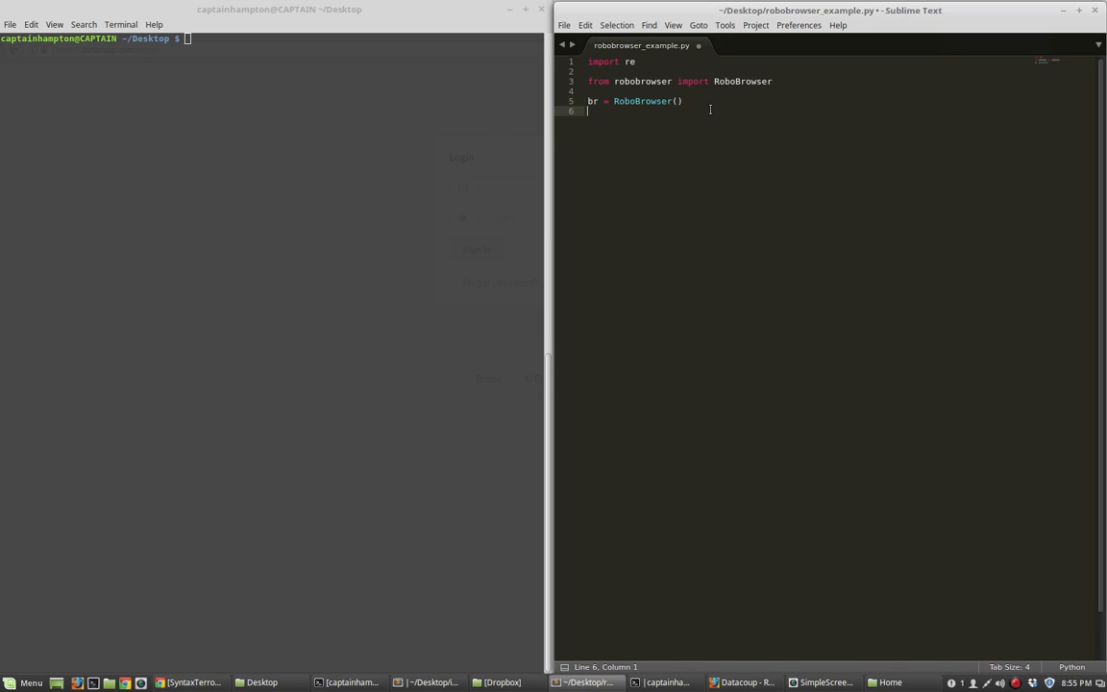
pyautogui.write('br.open()')
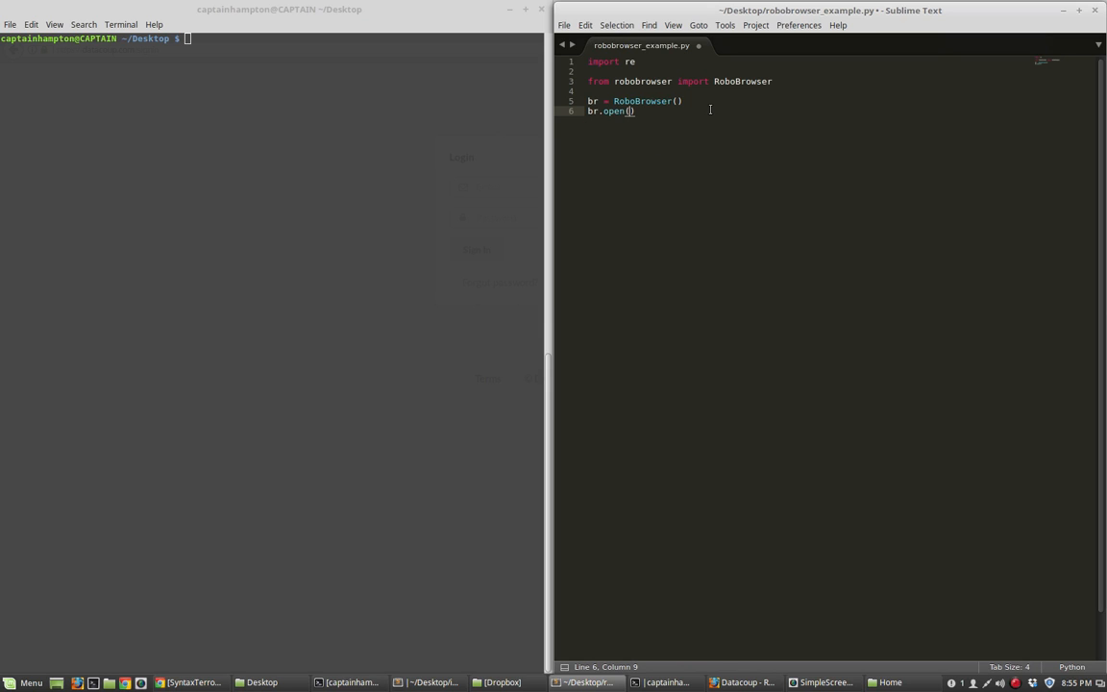
pyautogui.write('""')
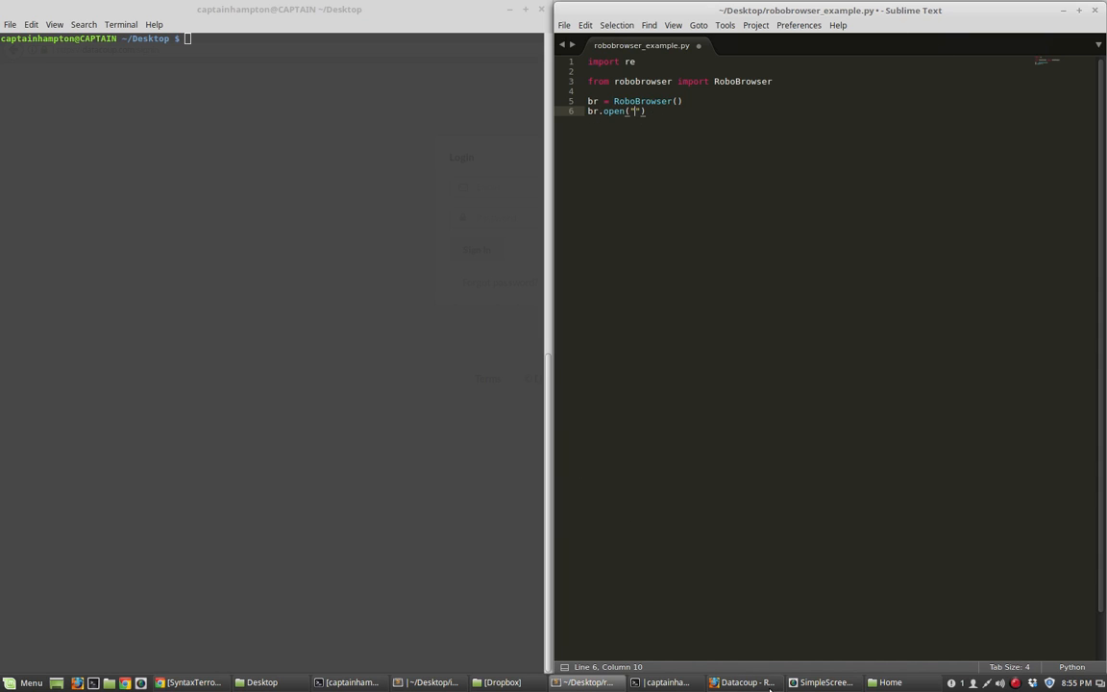
pyautogui.rightClick(108, 49)
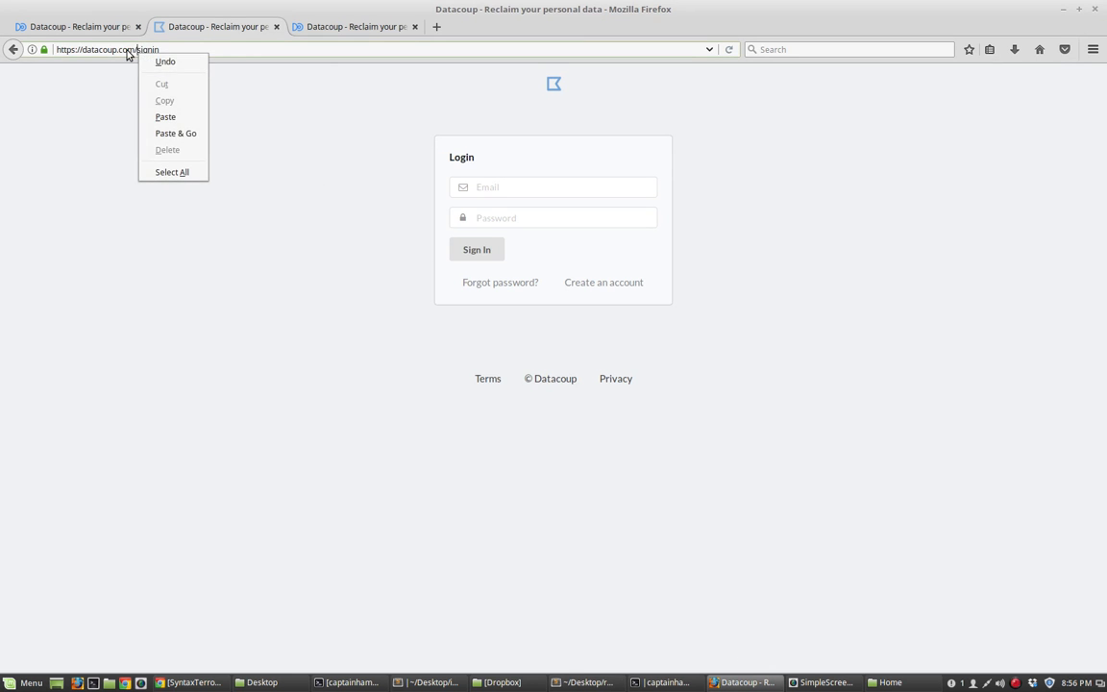
pyautogui.click(172, 172)
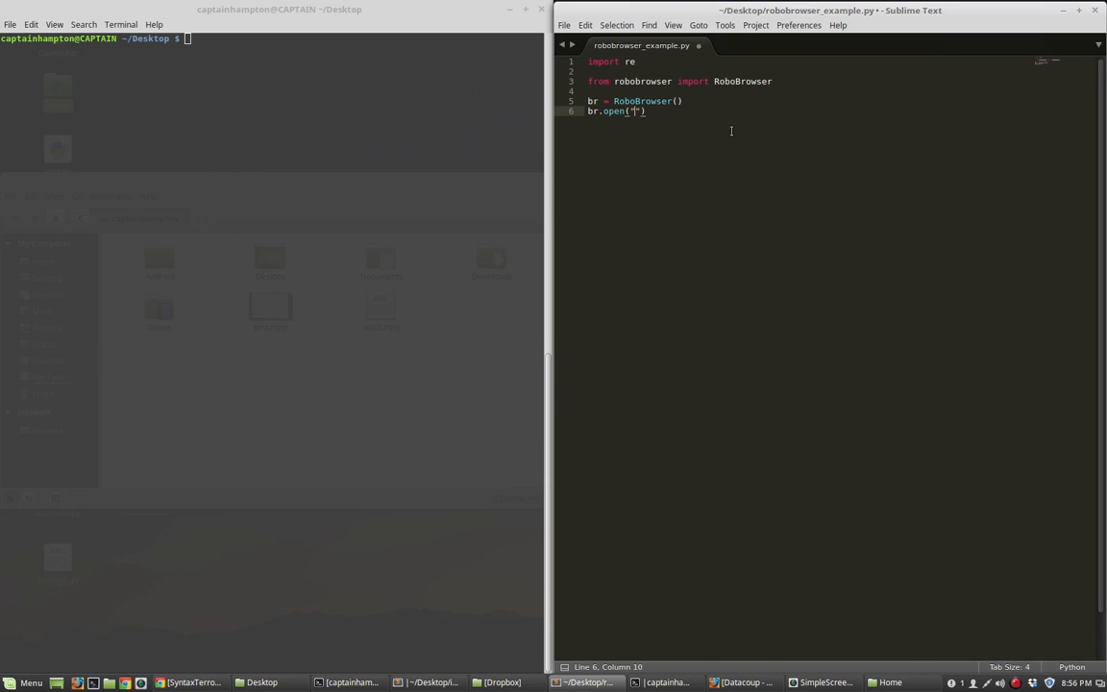
pyautogui.write('https://datacoup.com/signin')
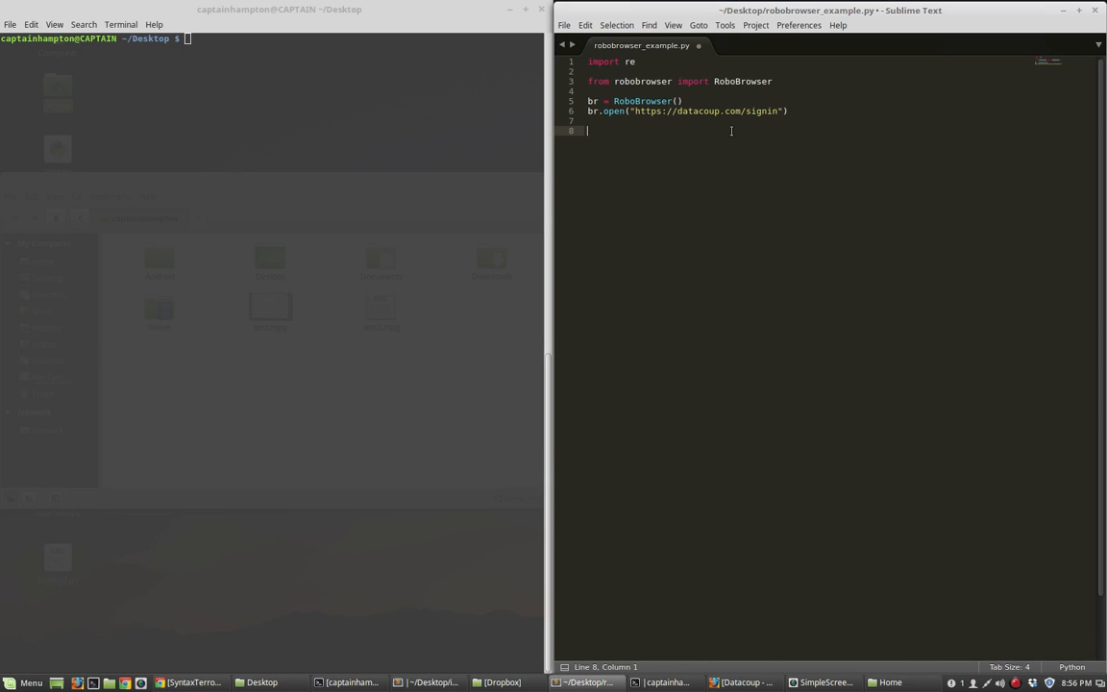
pyautogui.press('Backspace')
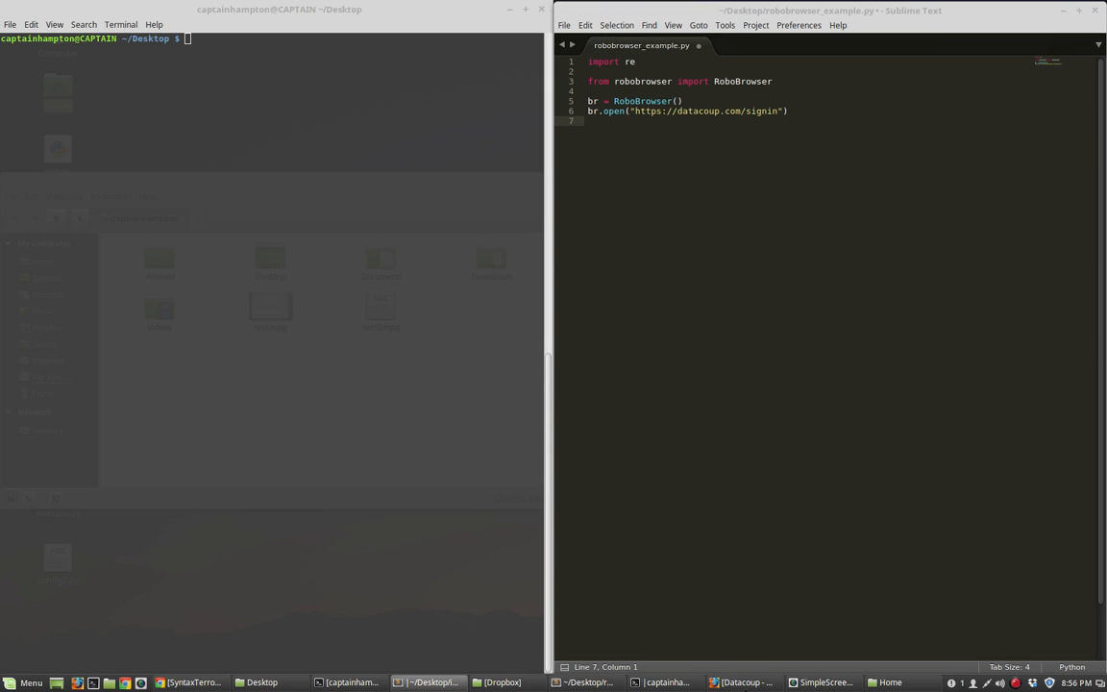
pyautogui.click(743, 682)
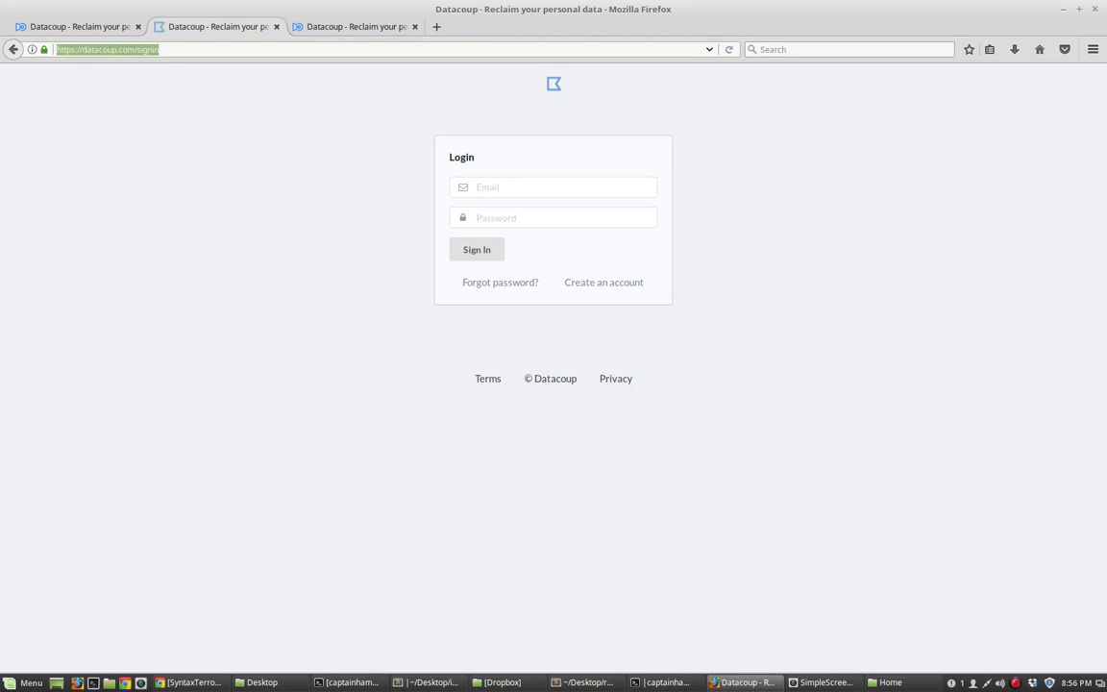
pyautogui.moveTo(424, 127)
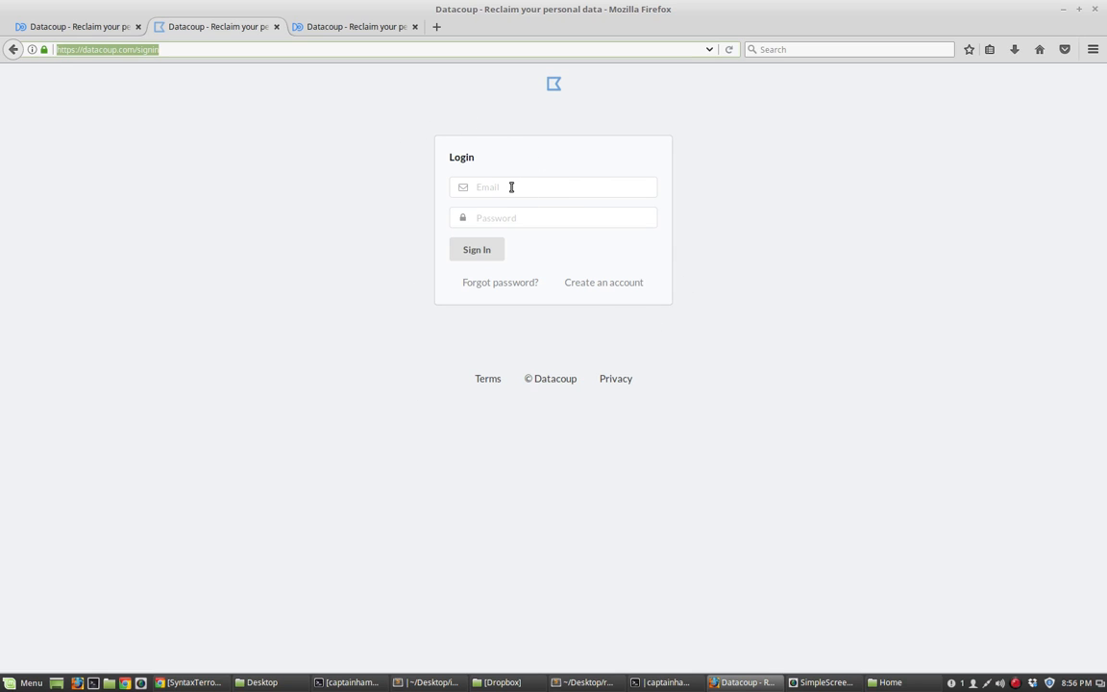
pyautogui.click(554, 217)
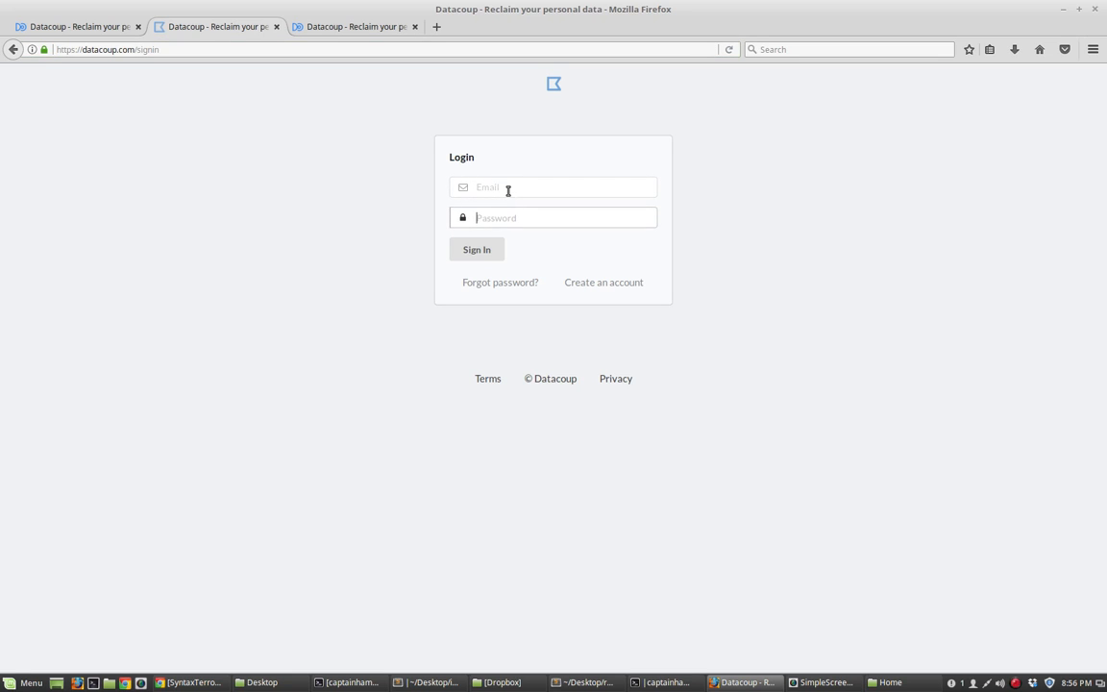
pyautogui.click(554, 187)
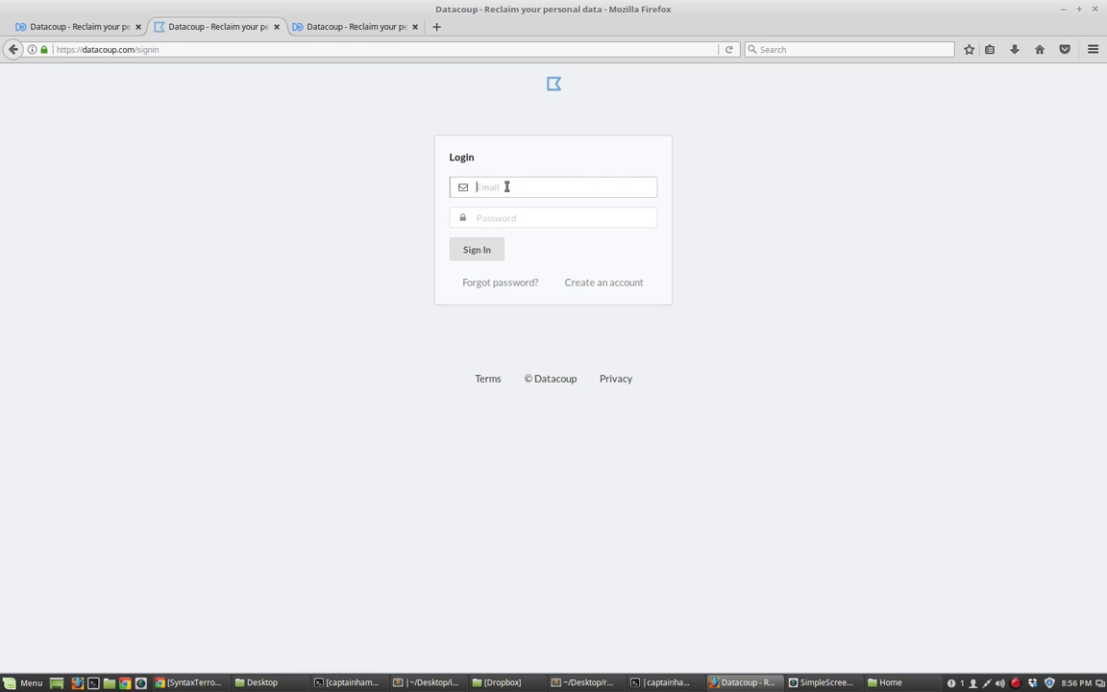
pyautogui.moveTo(523, 216)
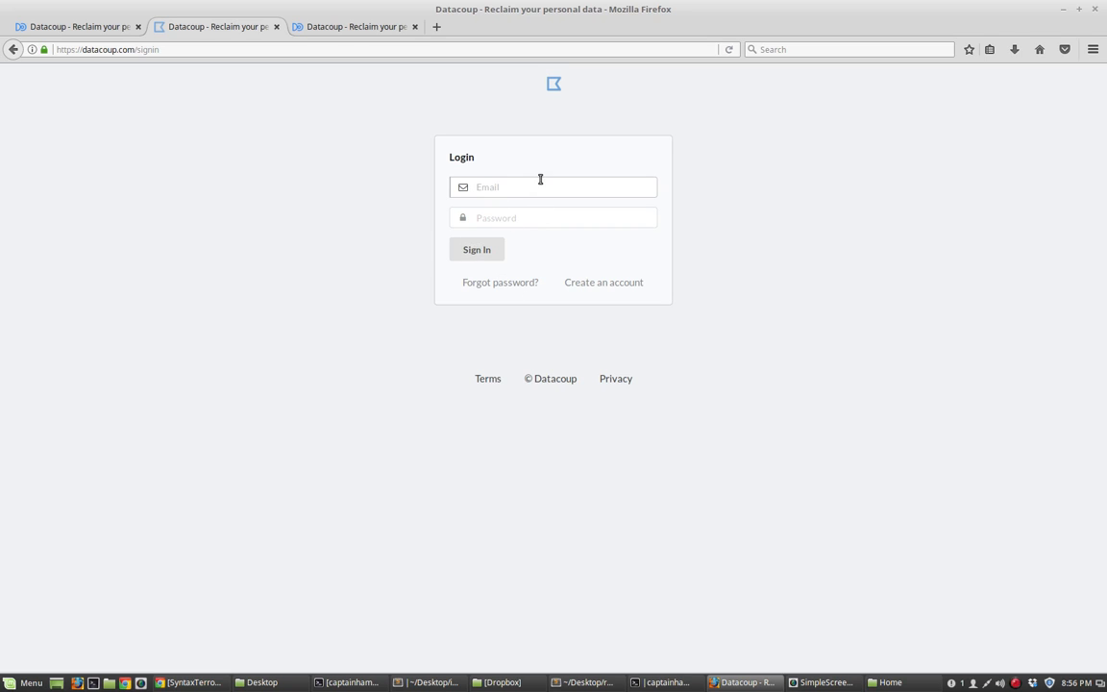
pyautogui.moveTo(687, 125)
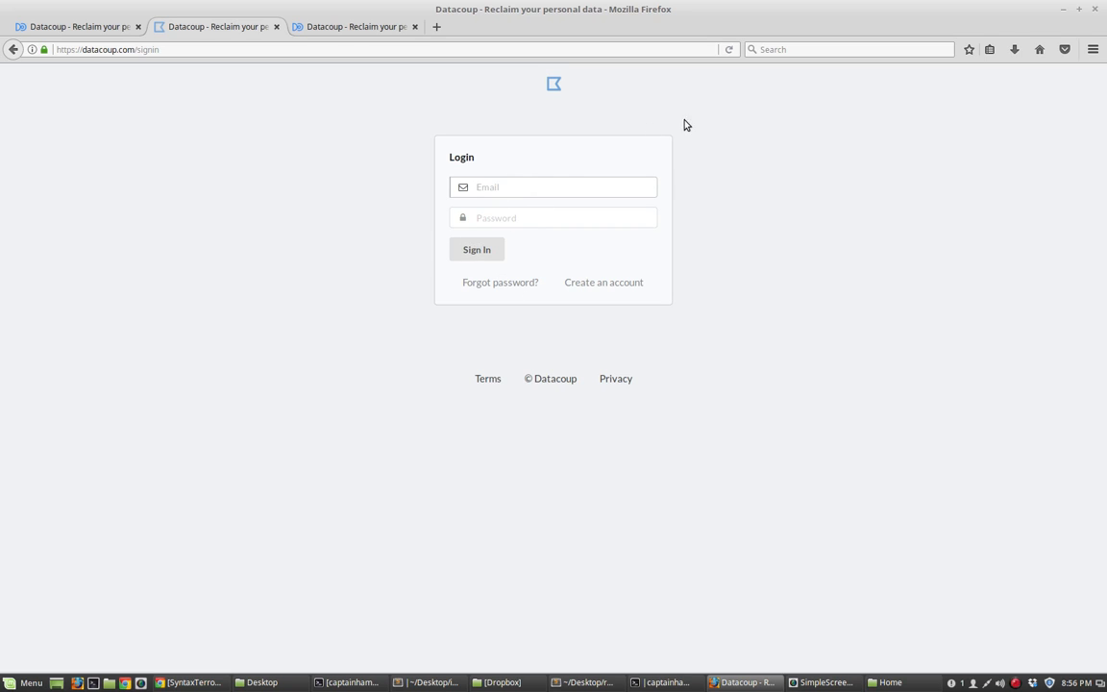
pyautogui.click(554, 187)
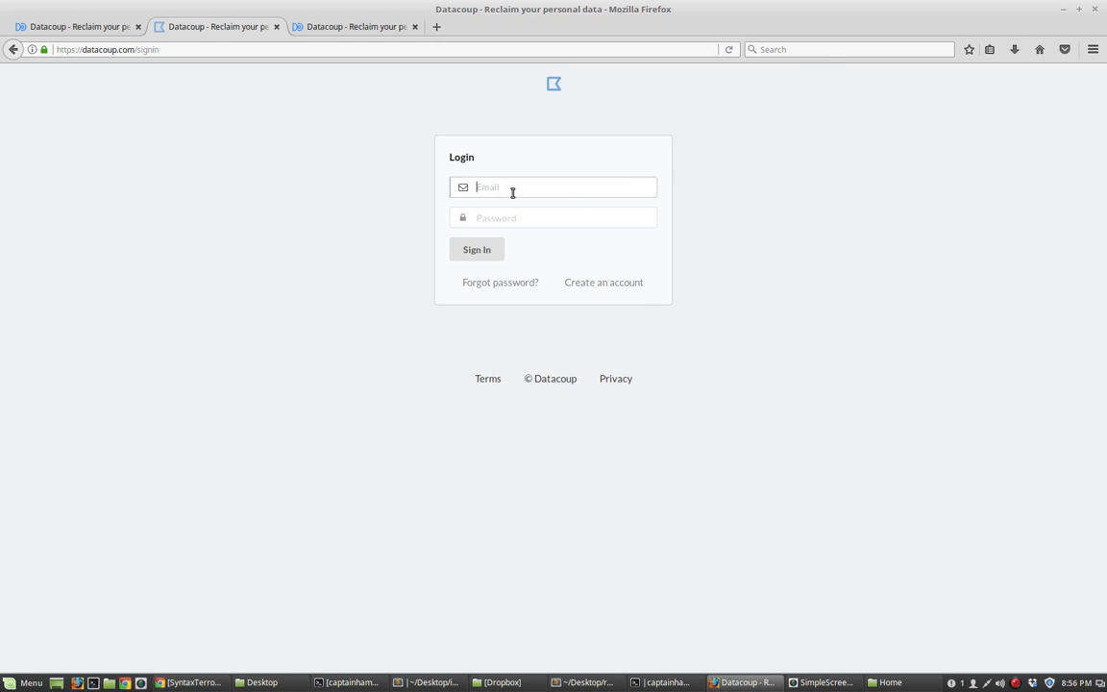
# Inspect the Email field to view the form's email and password inputs
pyautogui.rightClick(512, 188)
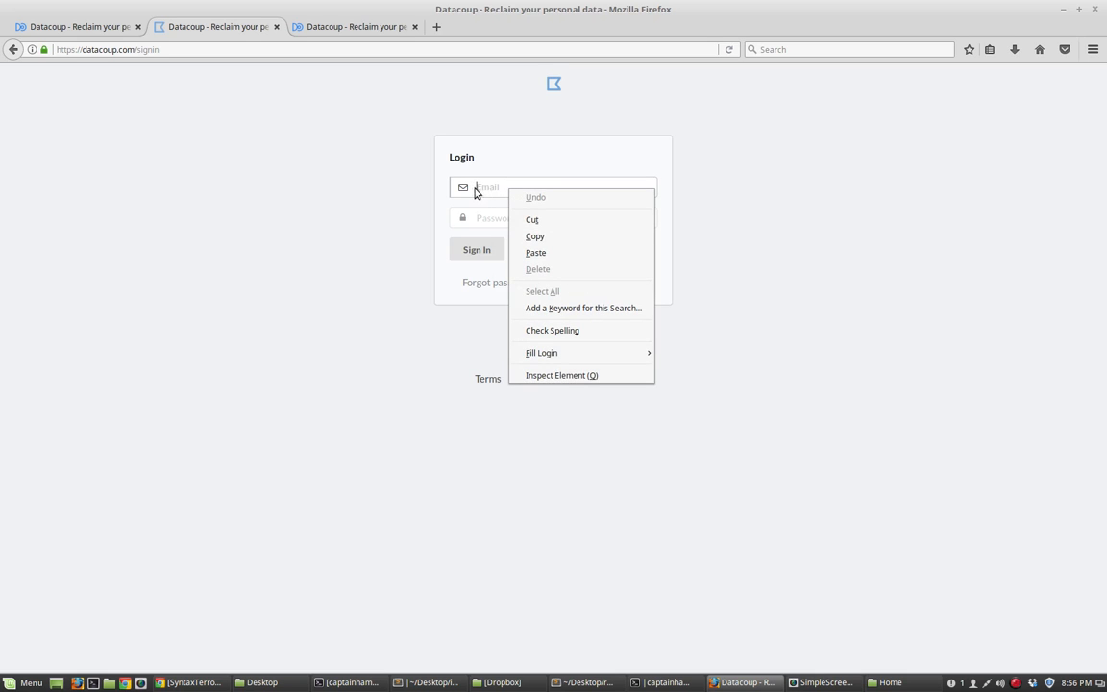
pyautogui.click(562, 375)
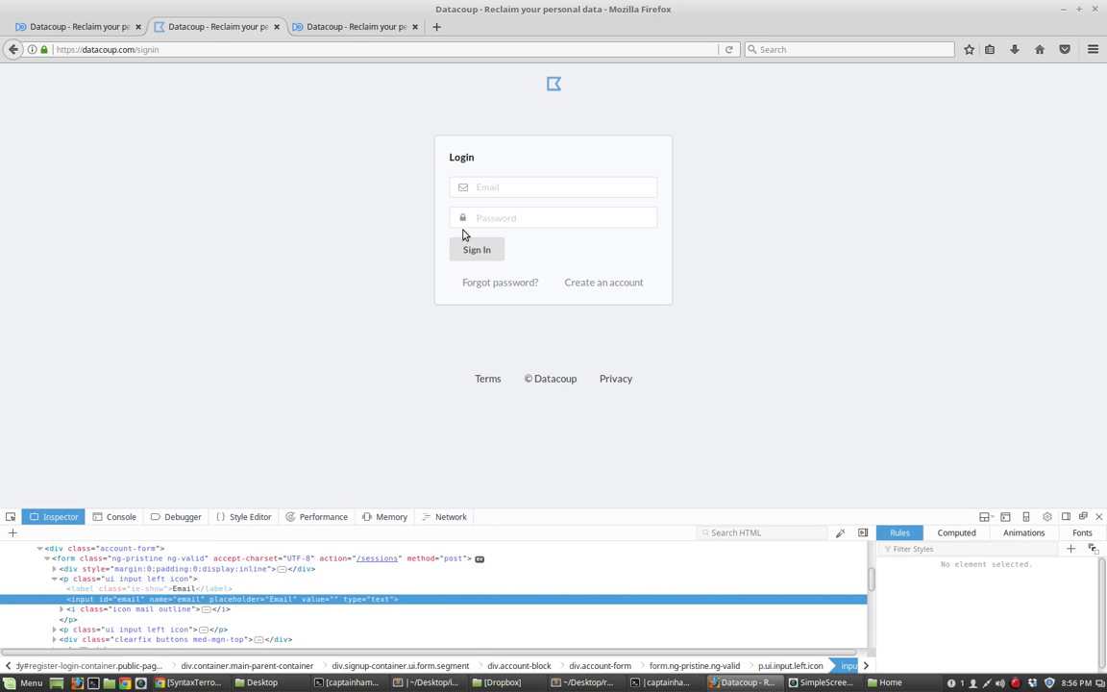
pyautogui.click(554, 186)
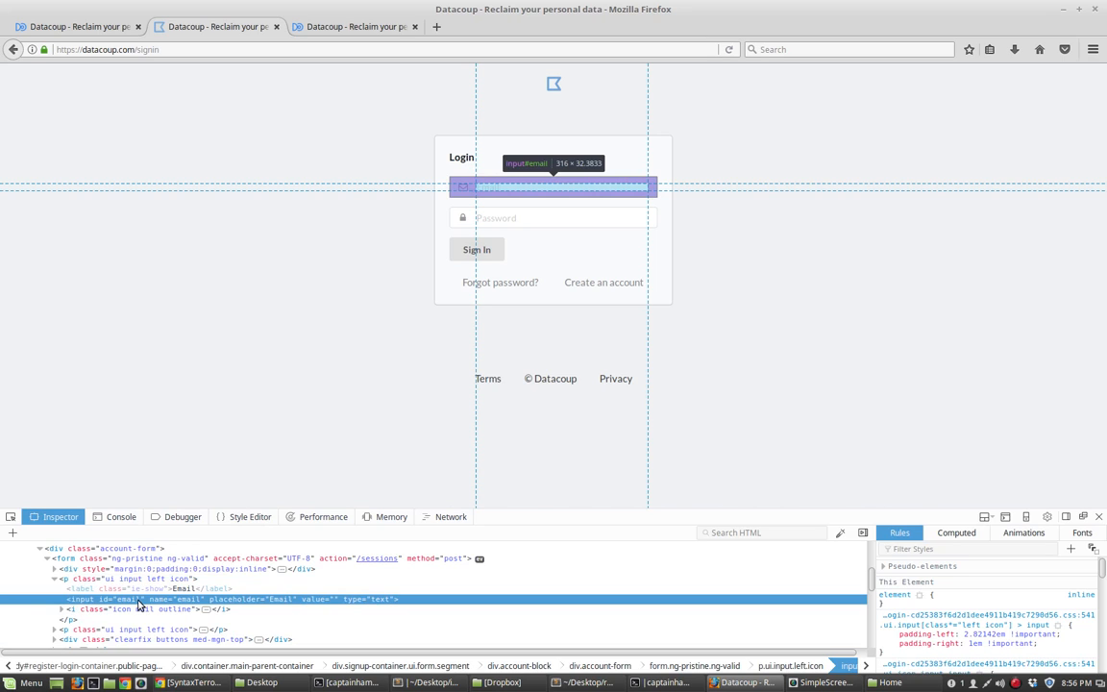
pyautogui.moveTo(114, 607)
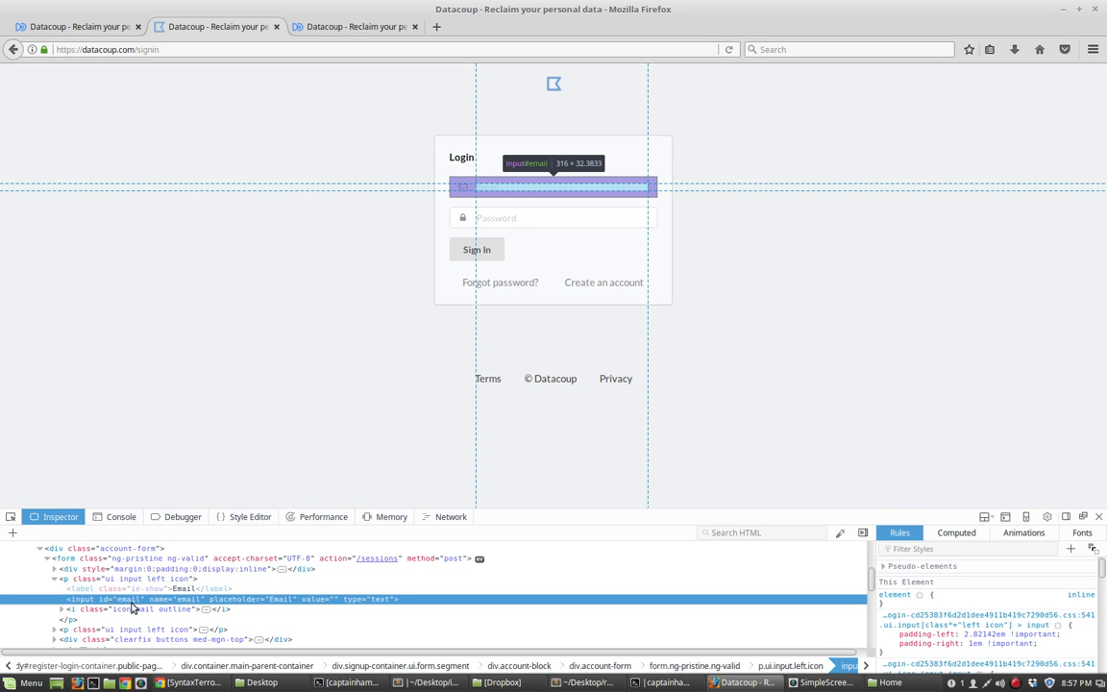
pyautogui.rightClick(554, 217)
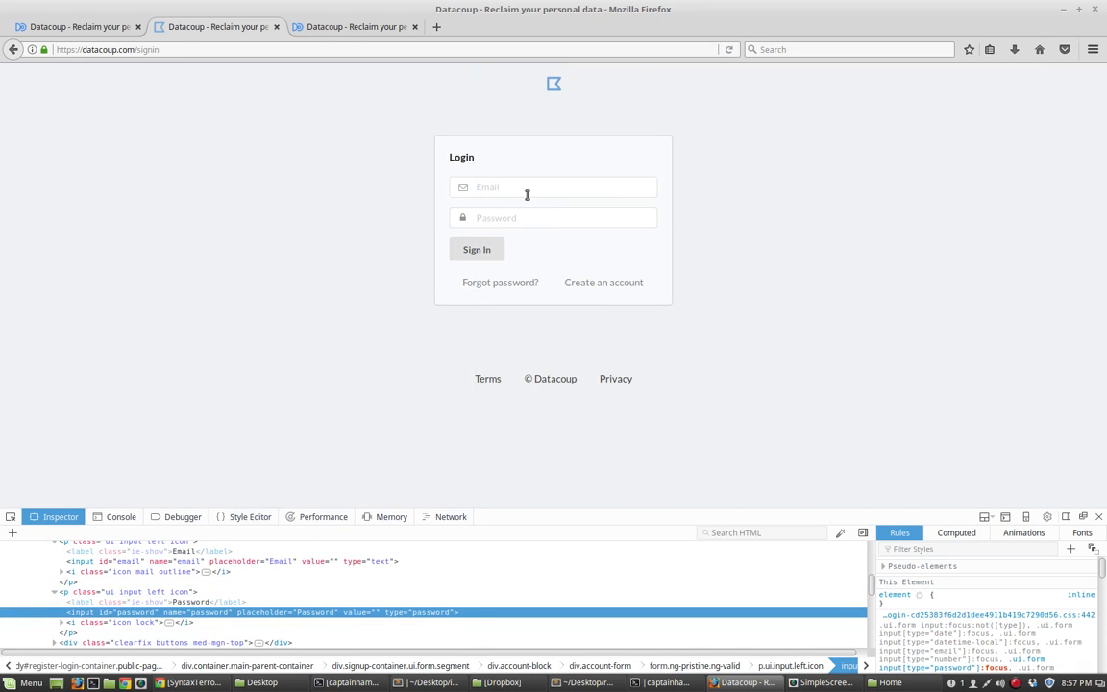
pyautogui.moveTo(541, 295)
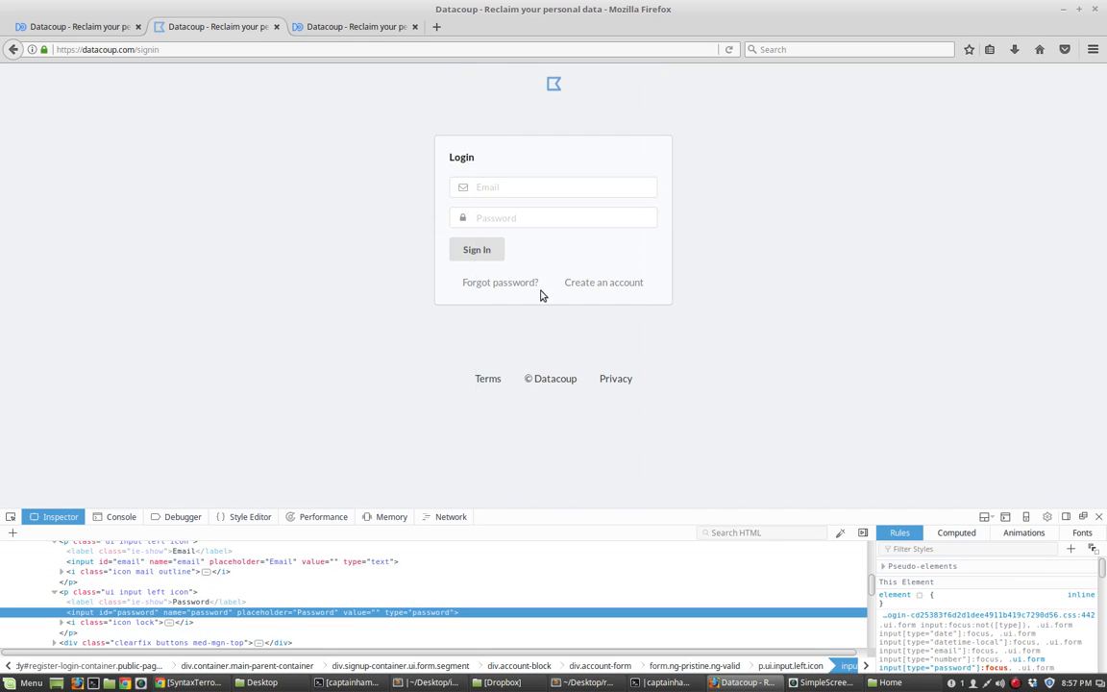
pyautogui.moveTo(493, 240)
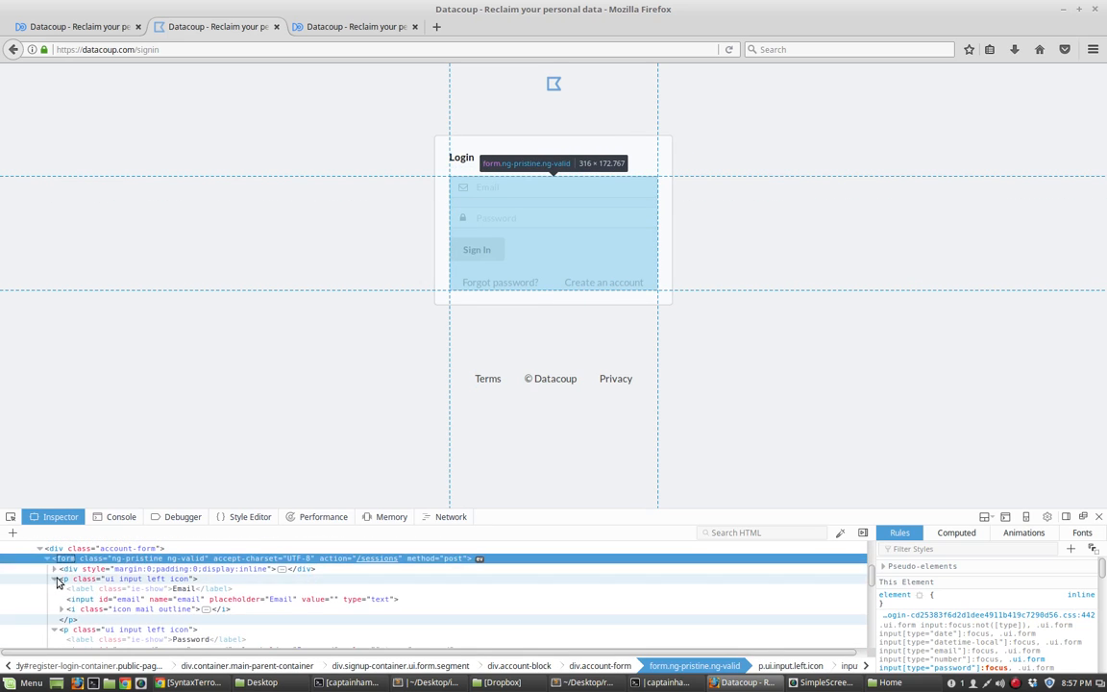
pyautogui.click(46, 558)
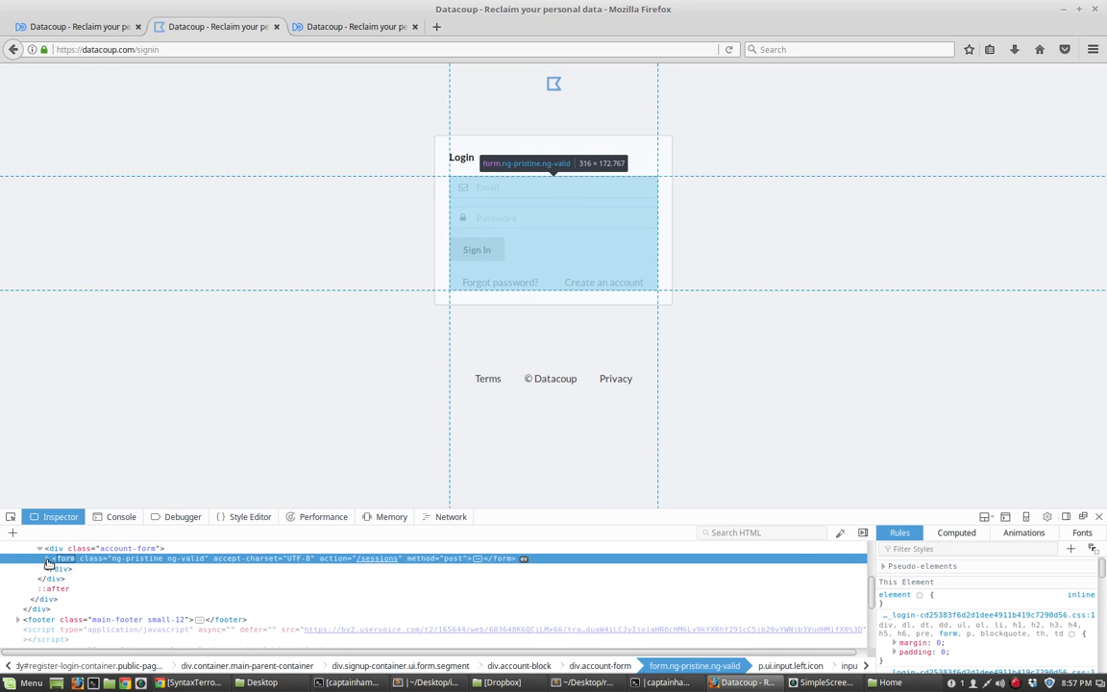
pyautogui.click(48, 558)
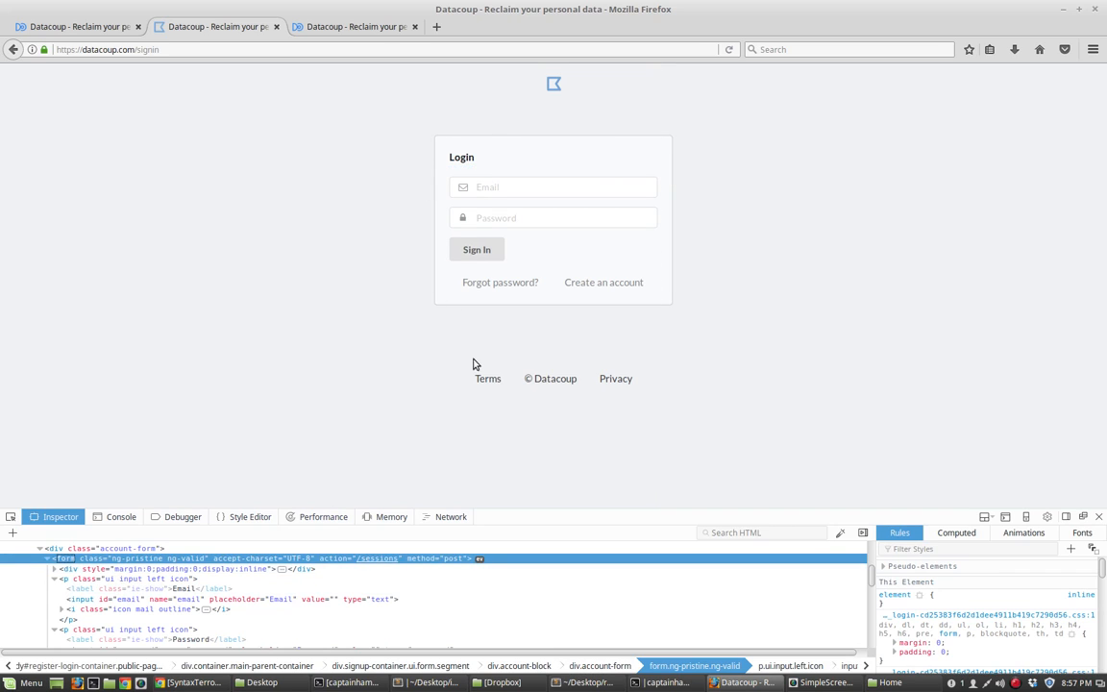
pyautogui.moveTo(701, 132)
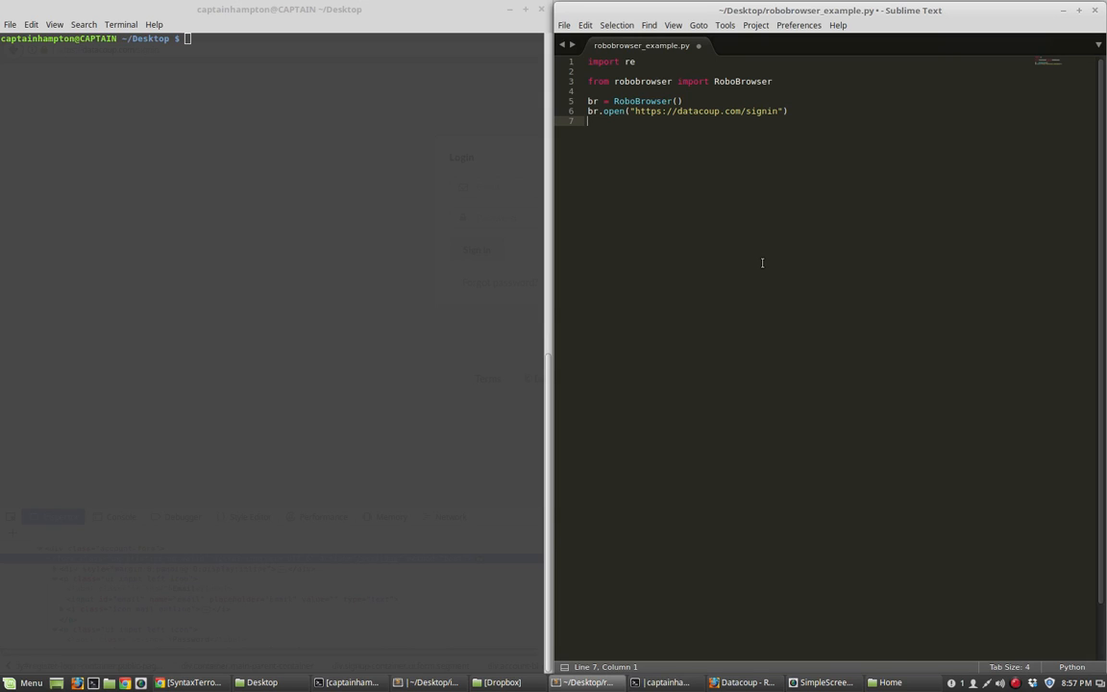
# Add form = br.get_form() to fetch the login form
pyautogui.write('form =')
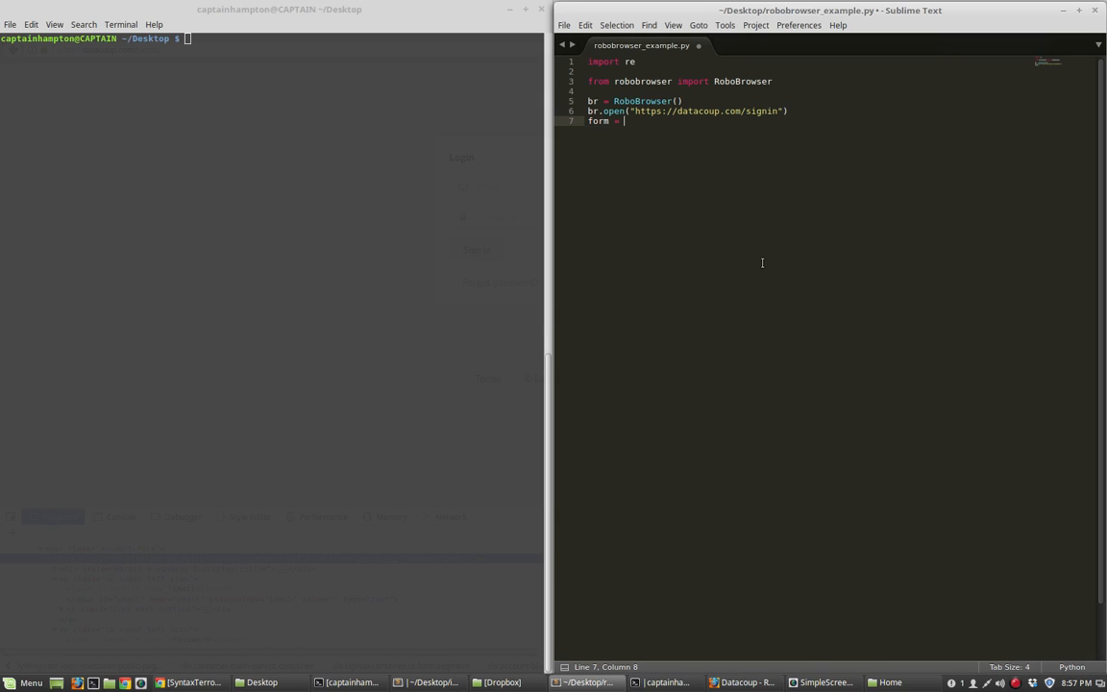
pyautogui.write('br.get_f')
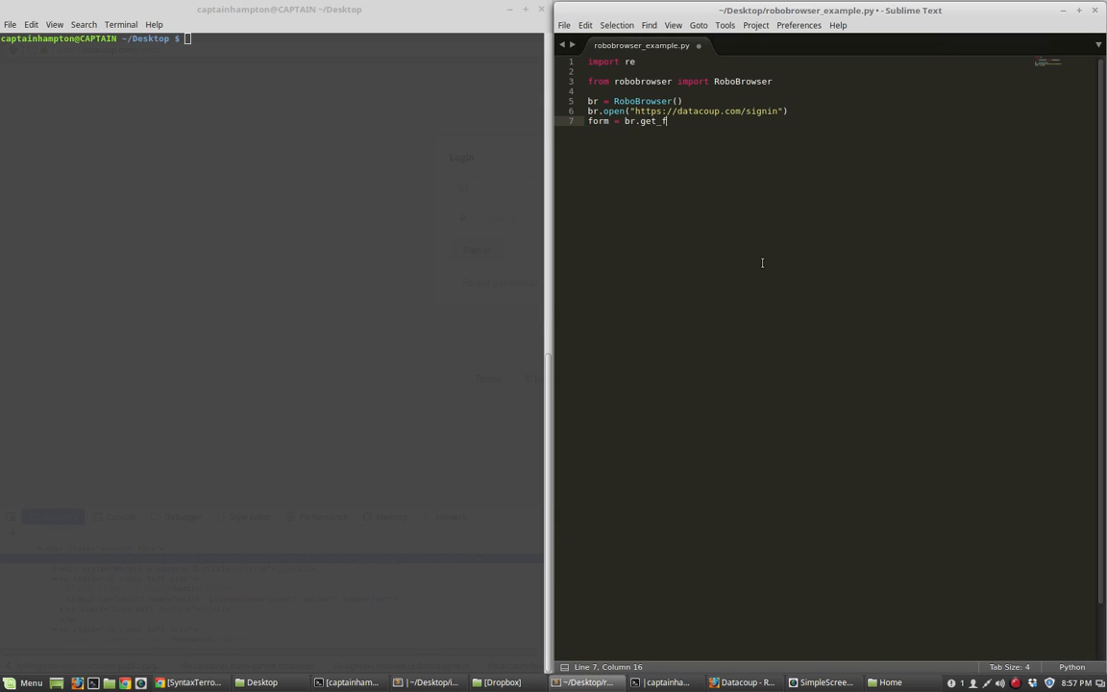
pyautogui.write('orm()')
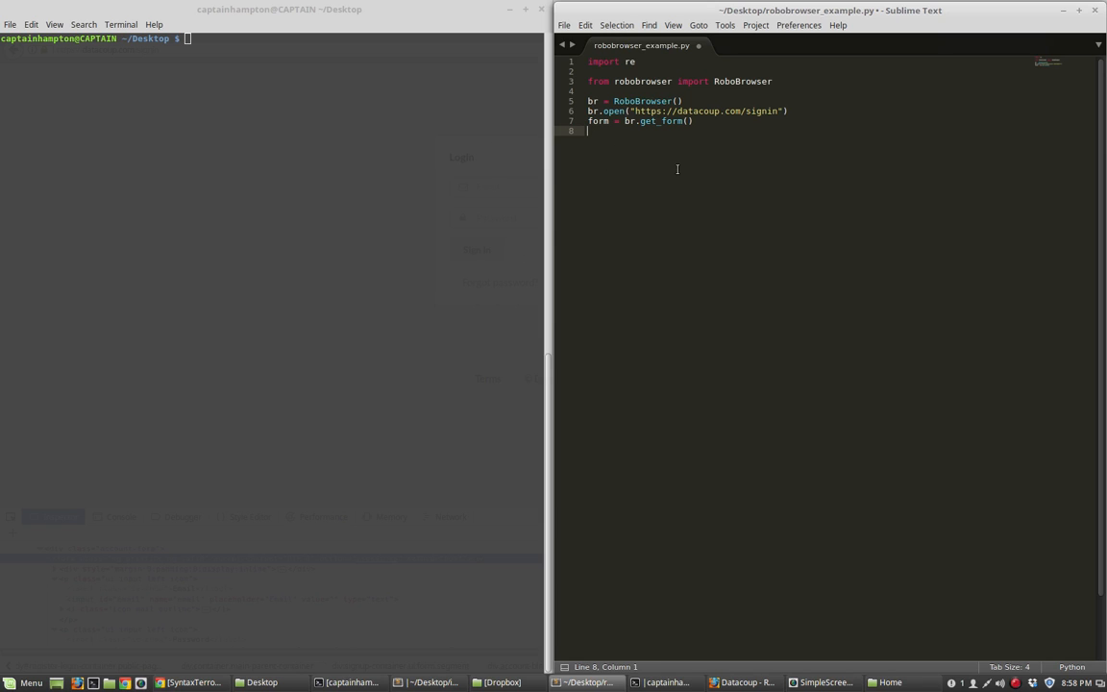
pyautogui.moveTo(587, 121); pyautogui.dragTo(702, 131)
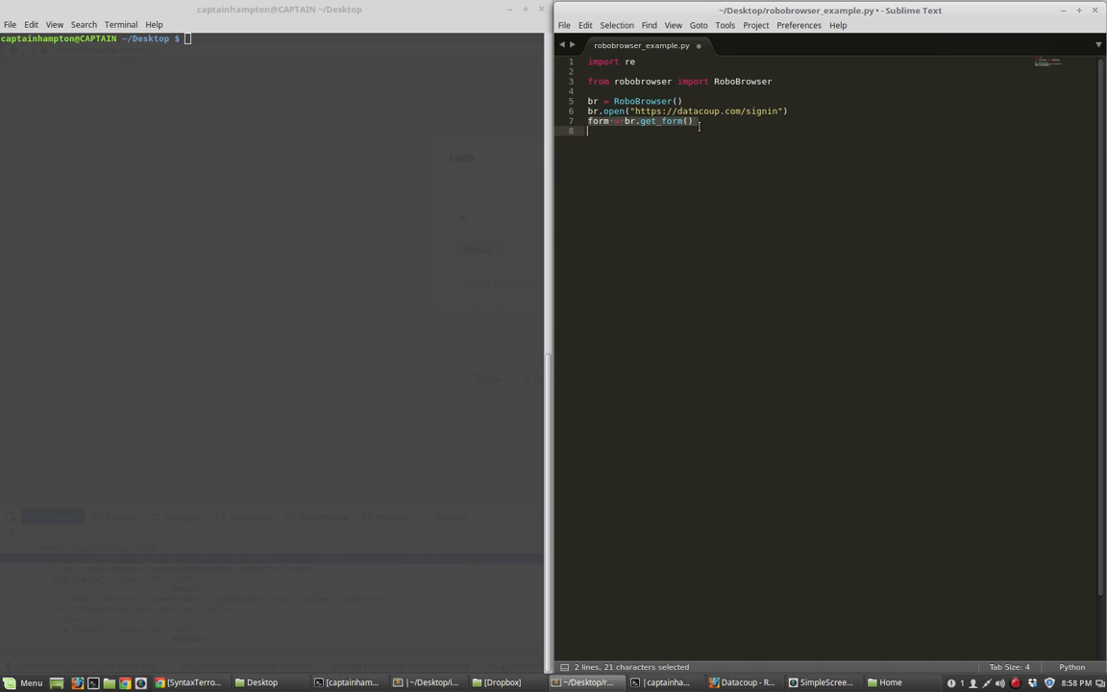
pyautogui.click(693, 120)
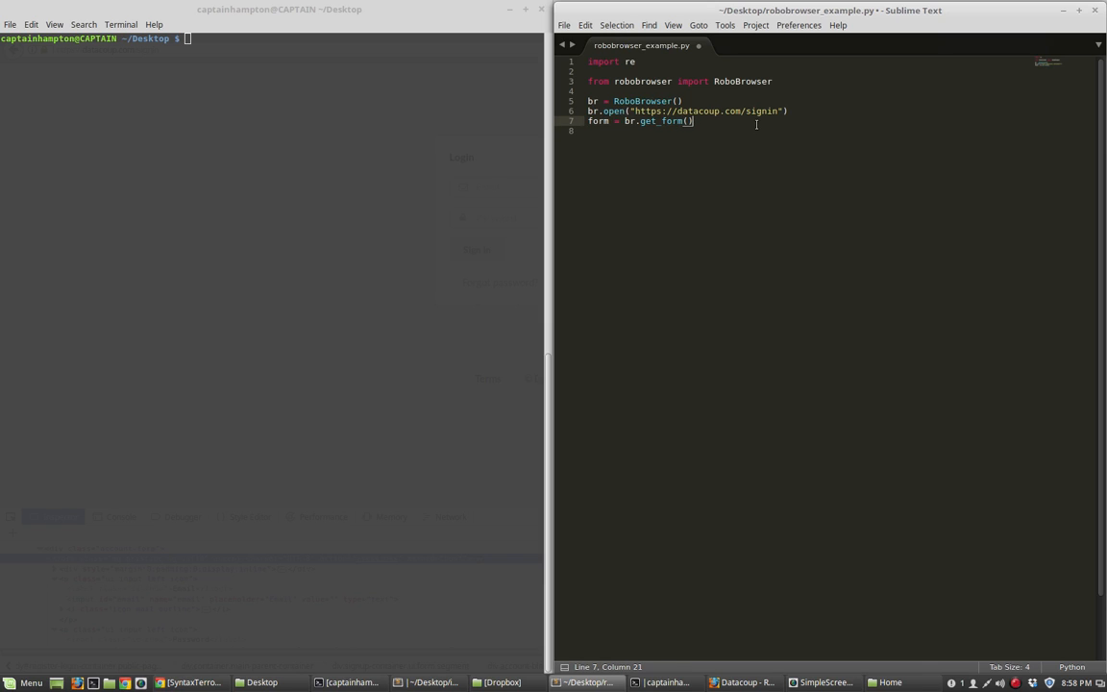
# Write form['email'] and form['password'] assignments using config.DATACOUP_USERNAME
pyautogui.write('form')
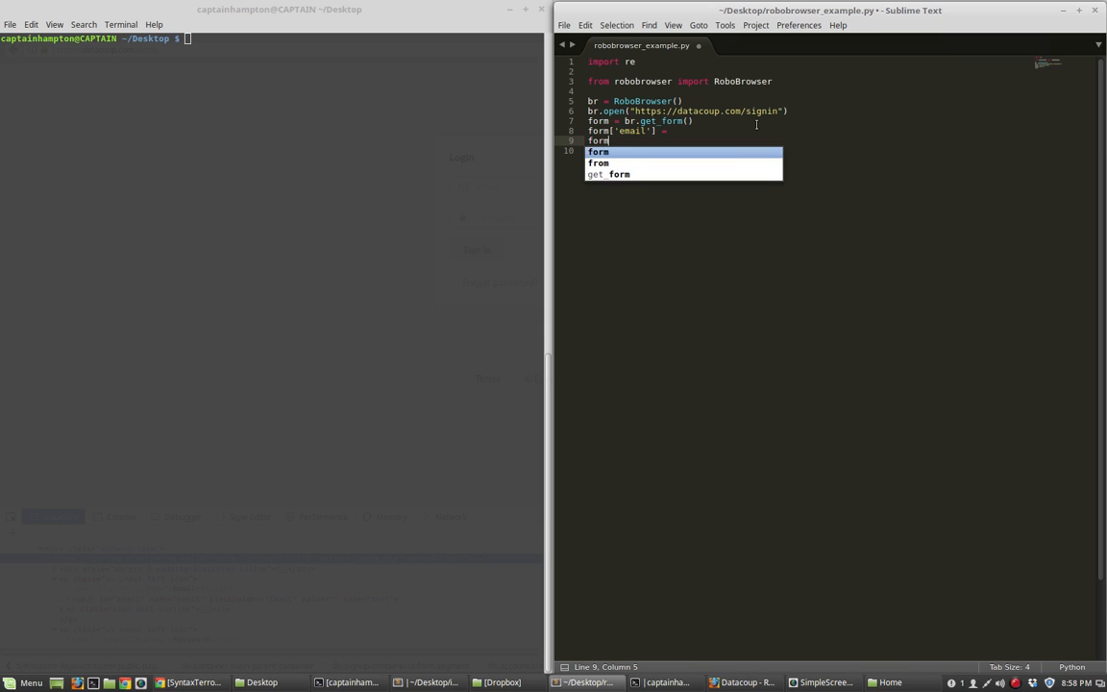
pyautogui.write("['']")
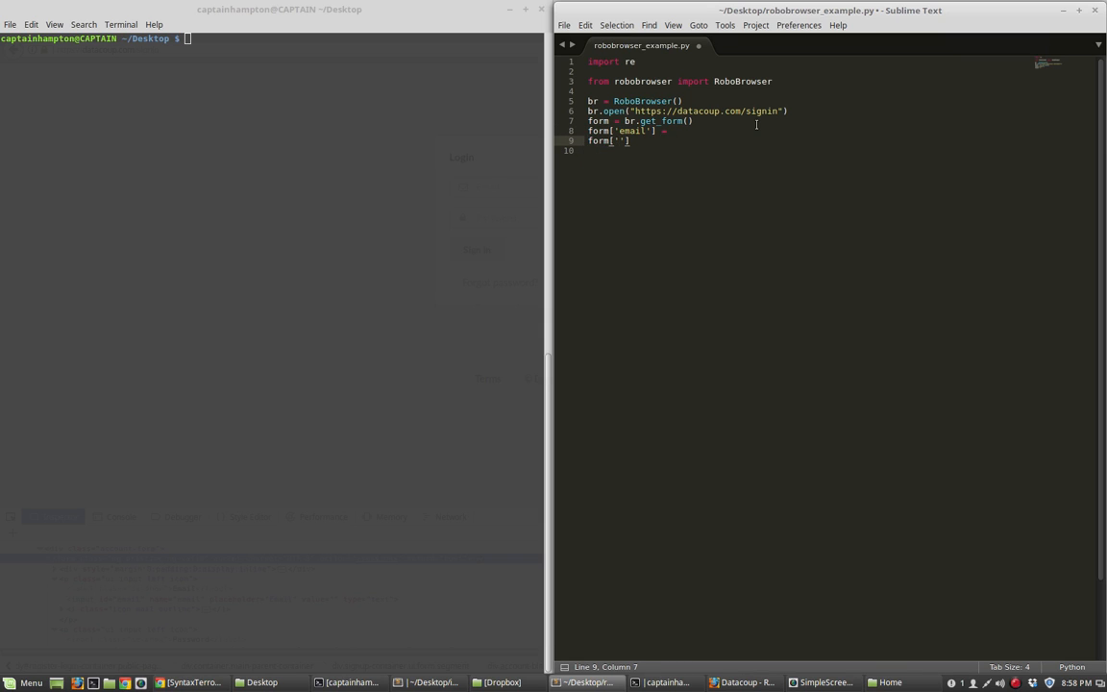
pyautogui.write('password')
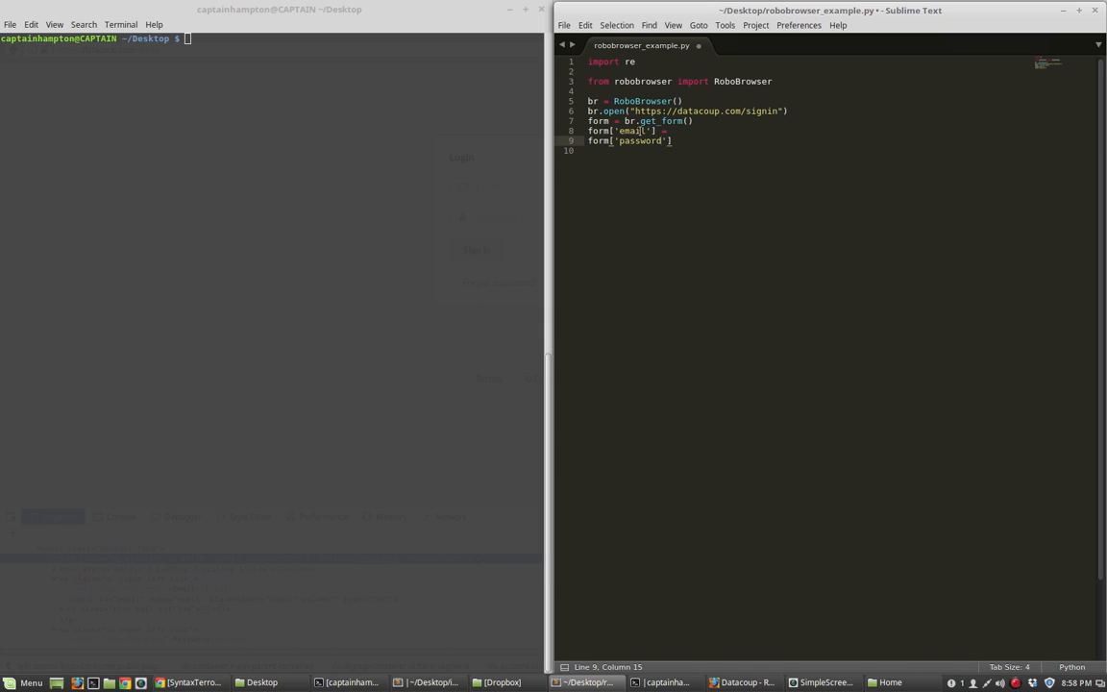
pyautogui.click(673, 141)
pyautogui.write(' =')
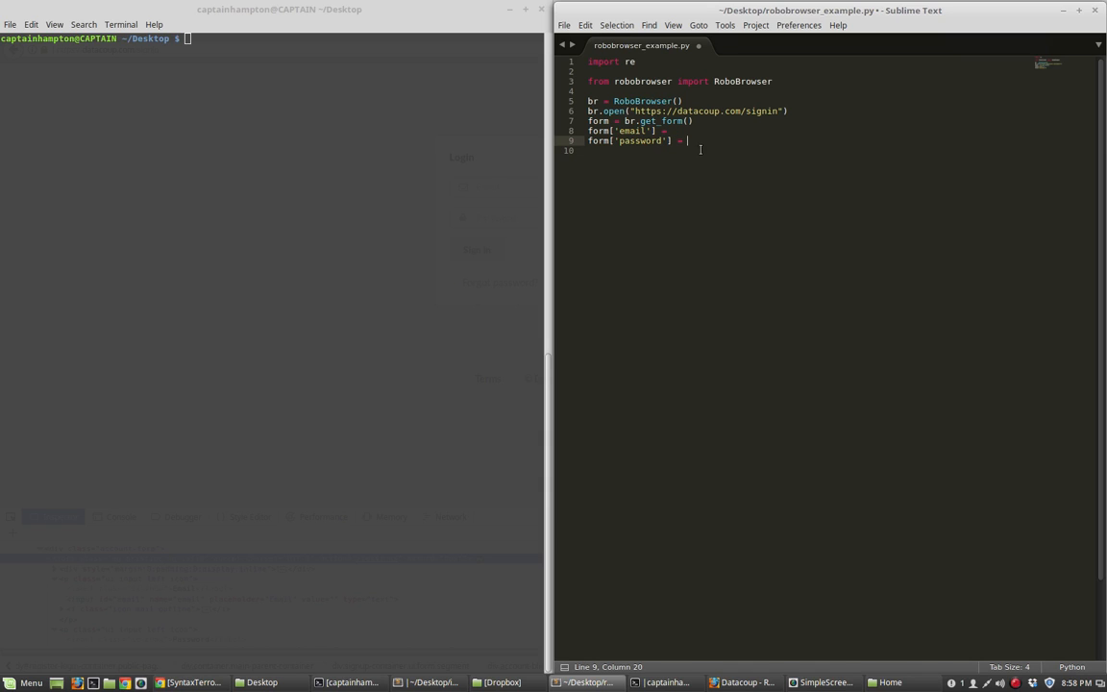
pyautogui.click(683, 131)
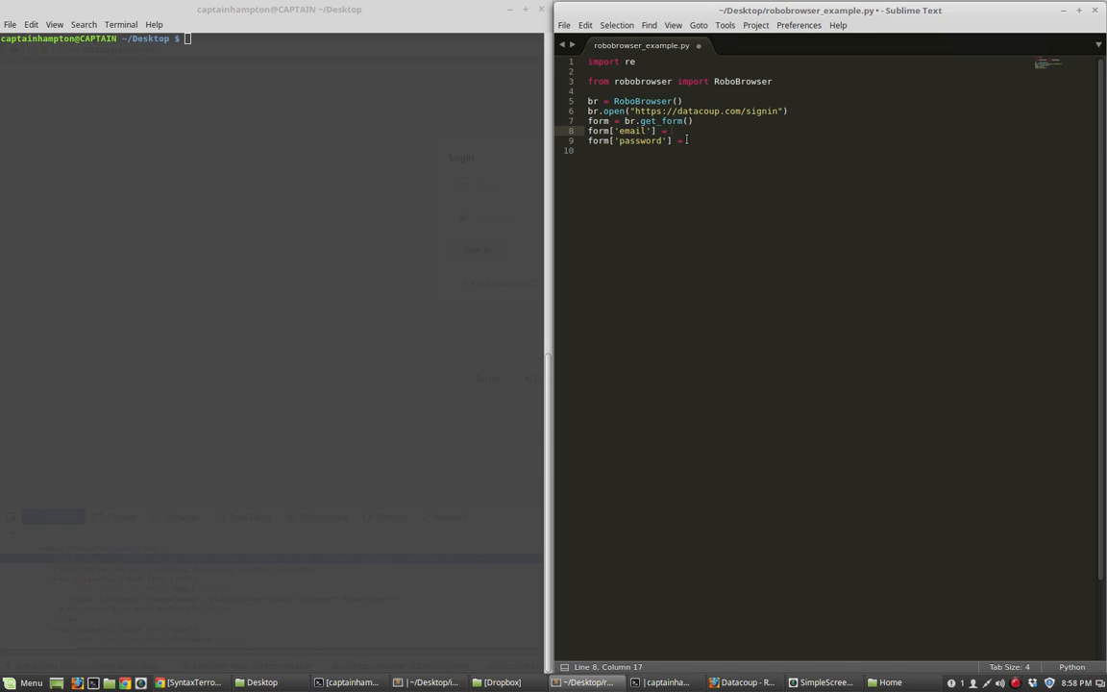
pyautogui.click(687, 140)
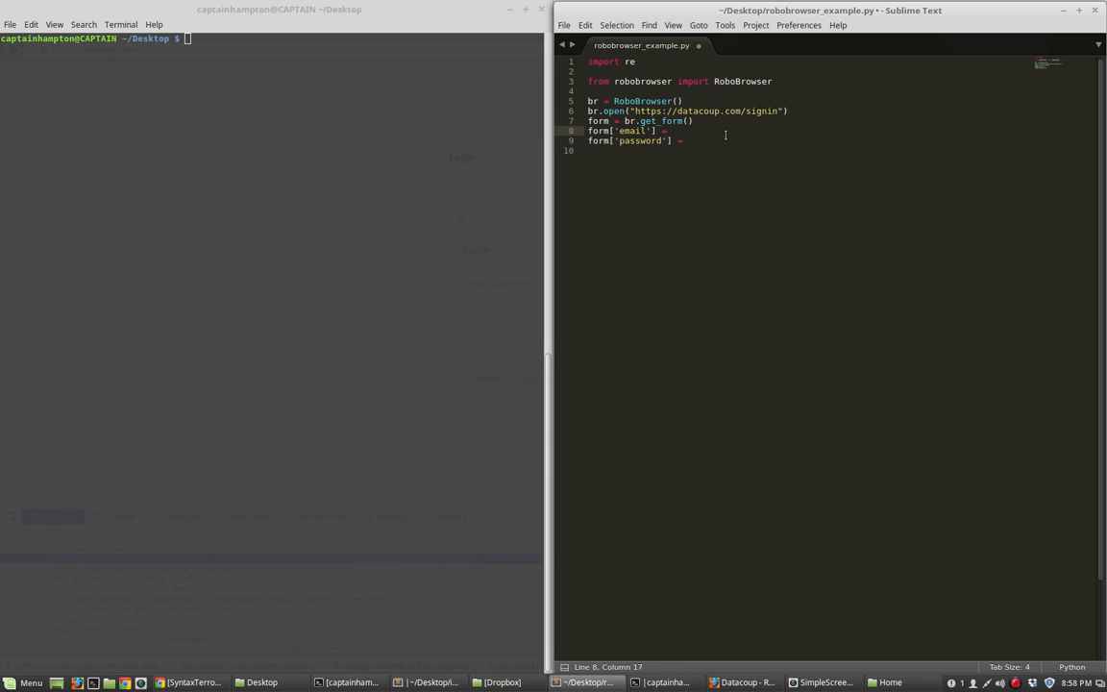
pyautogui.write('[')
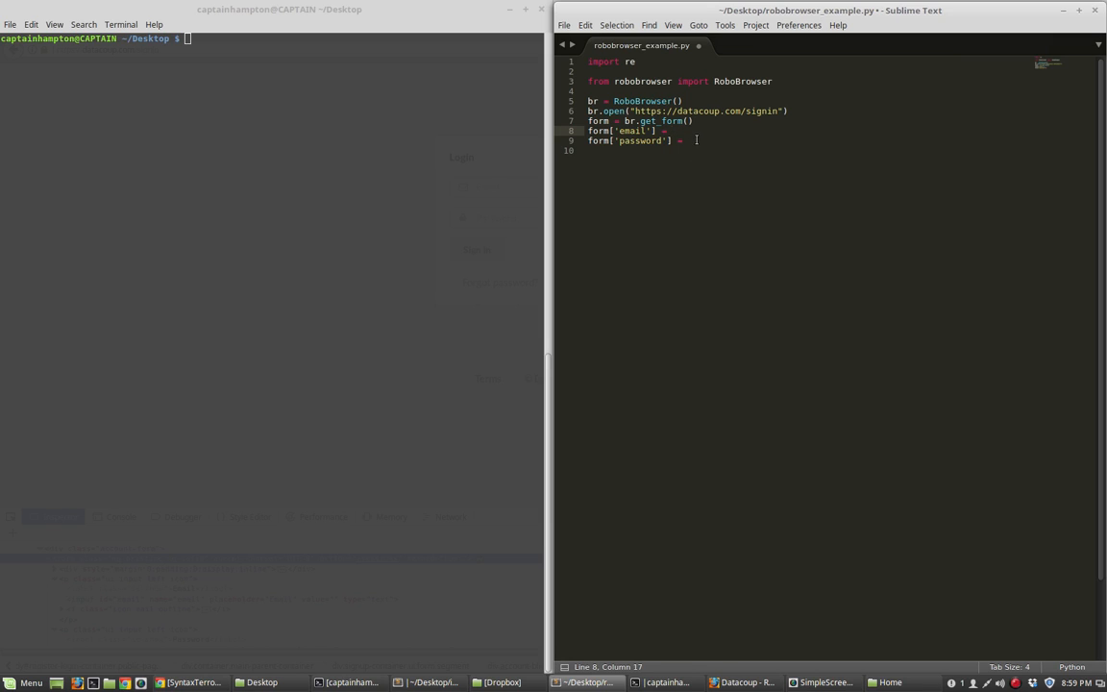
pyautogui.write('cd')
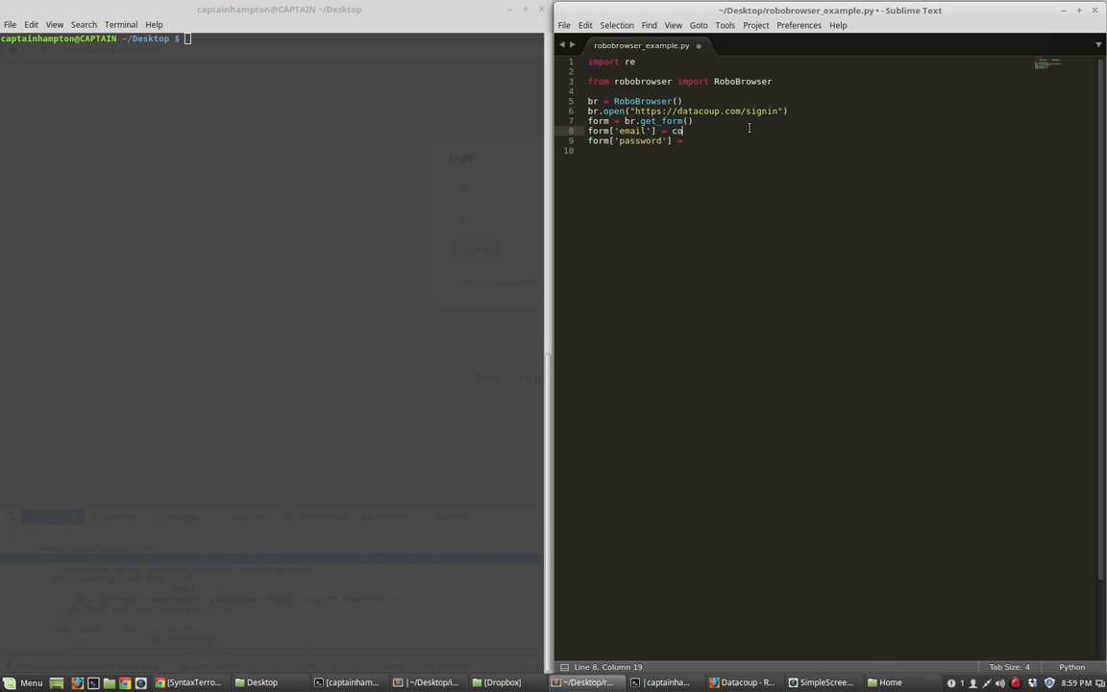
pyautogui.write('onfig.DATACOU')
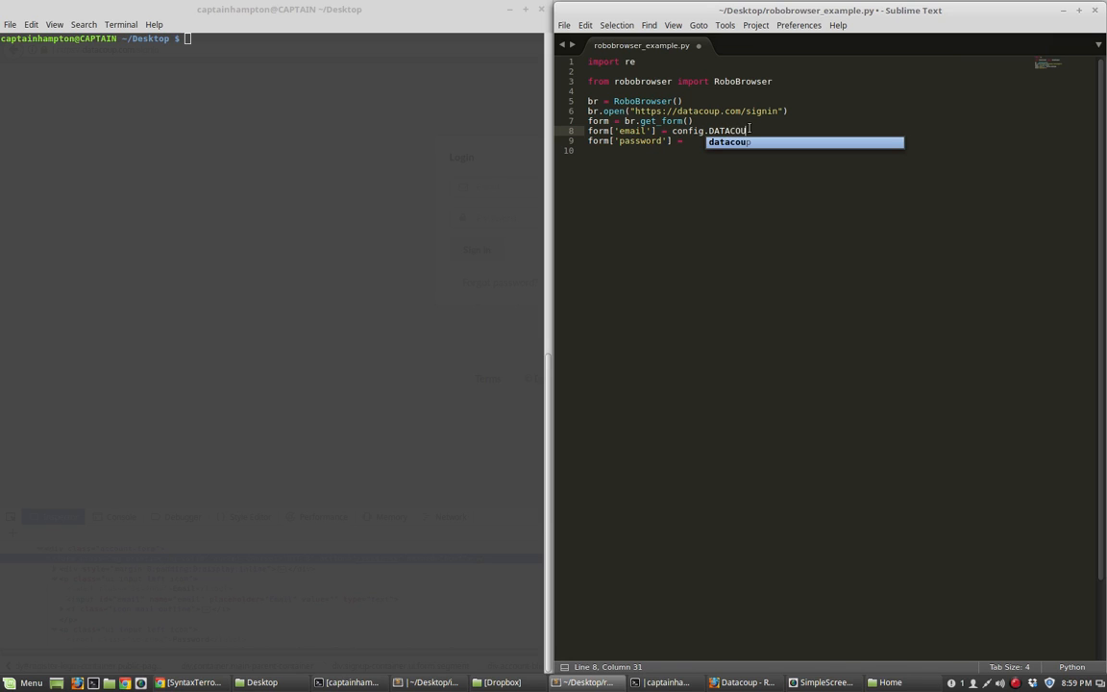
pyautogui.write('.USE')
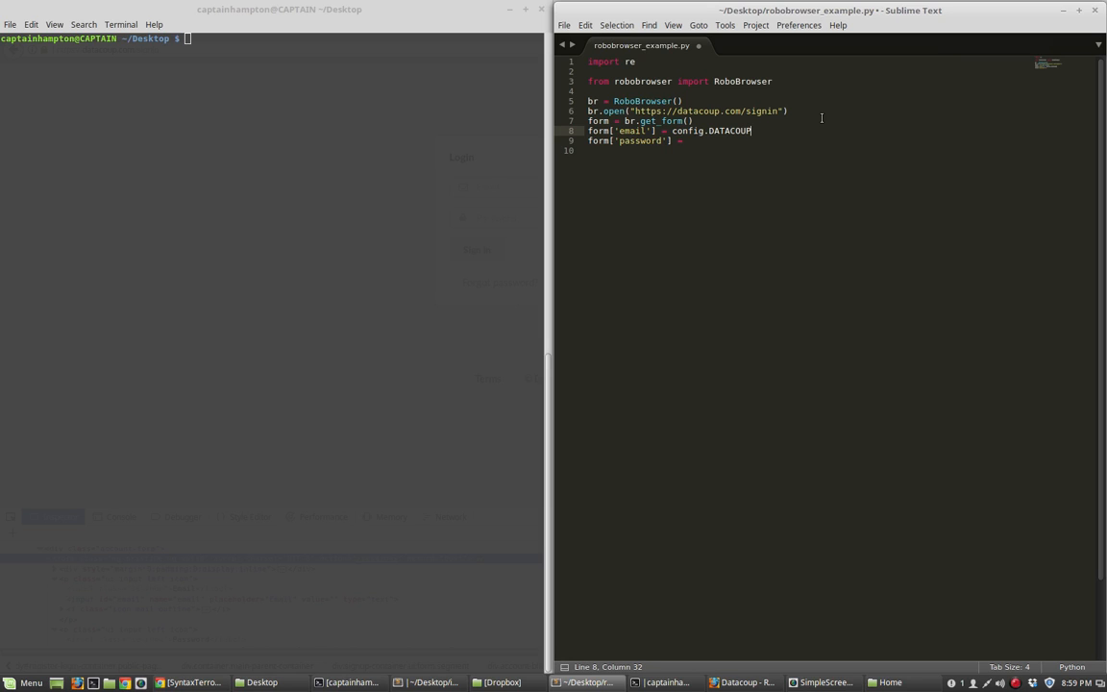
pyautogui.write('_USERNAME')
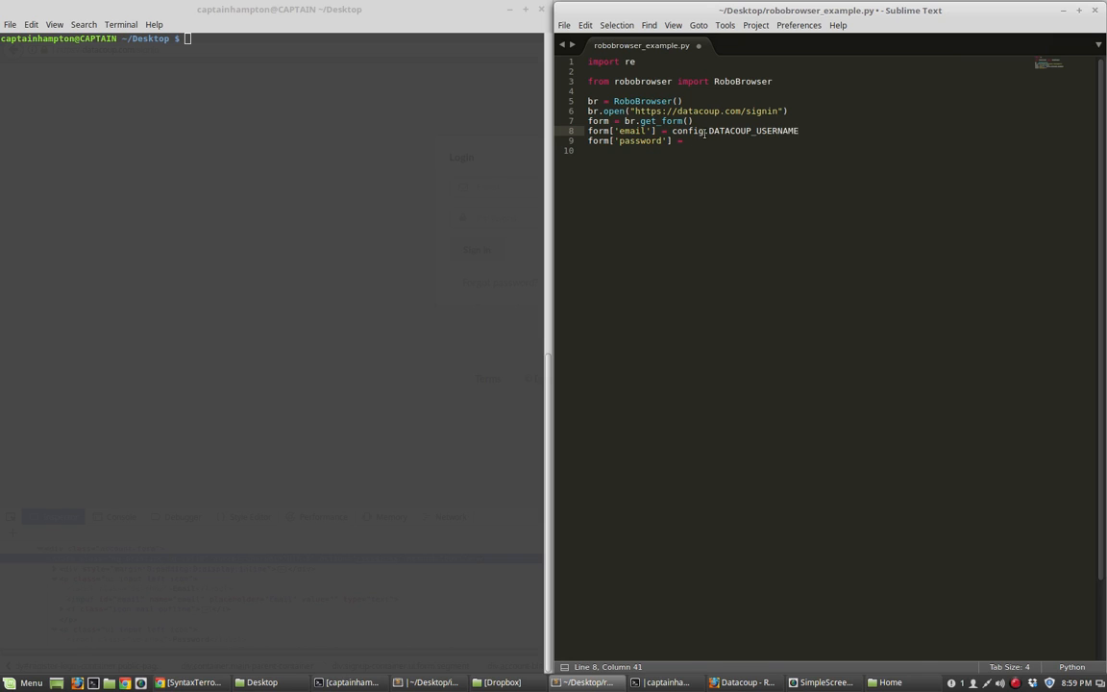
# Add import config and fill the password from config.DATACOUP_PASSWORD
pyautogui.click(687, 140)
pyautogui.write('import')
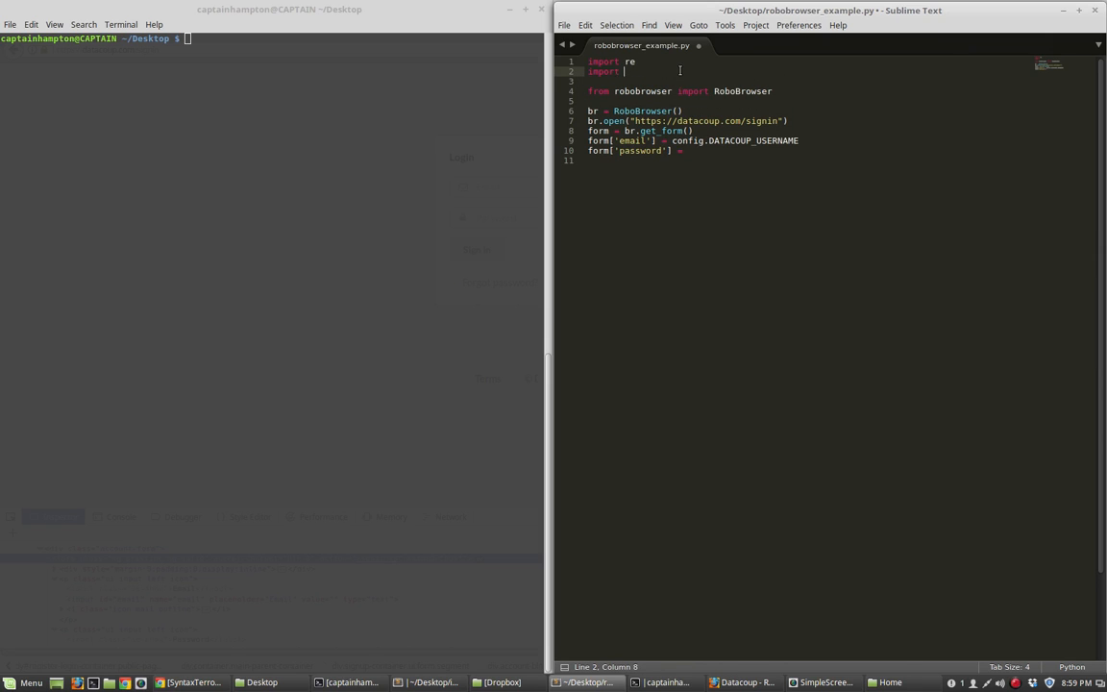
pyautogui.write('config')
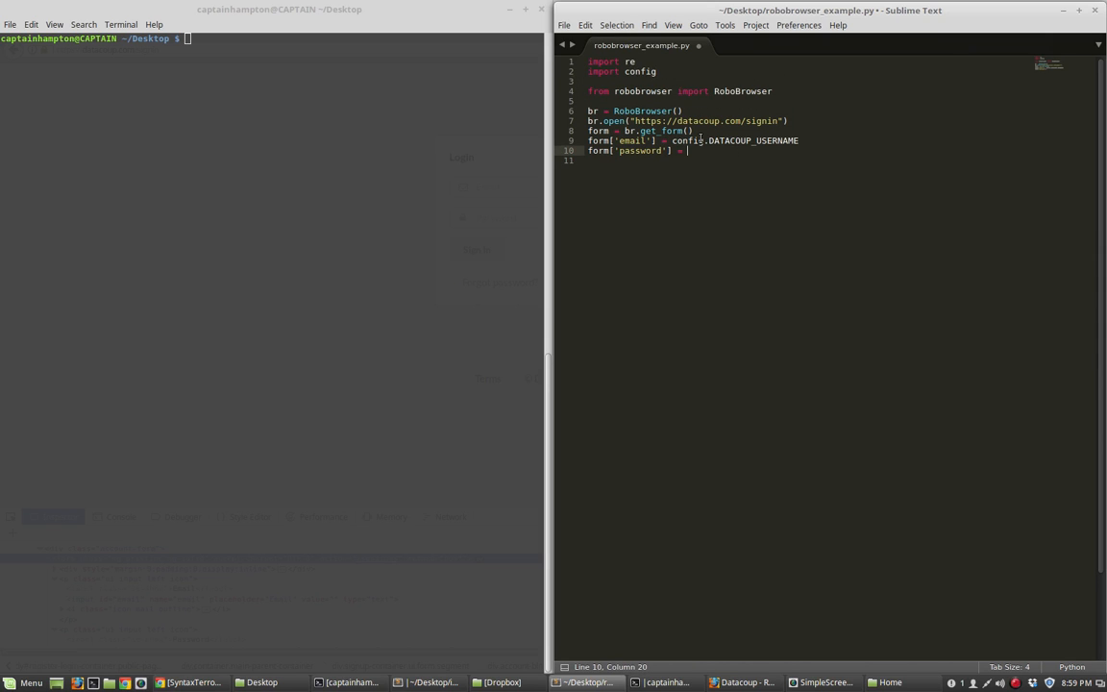
pyautogui.doubleClick(687, 140)
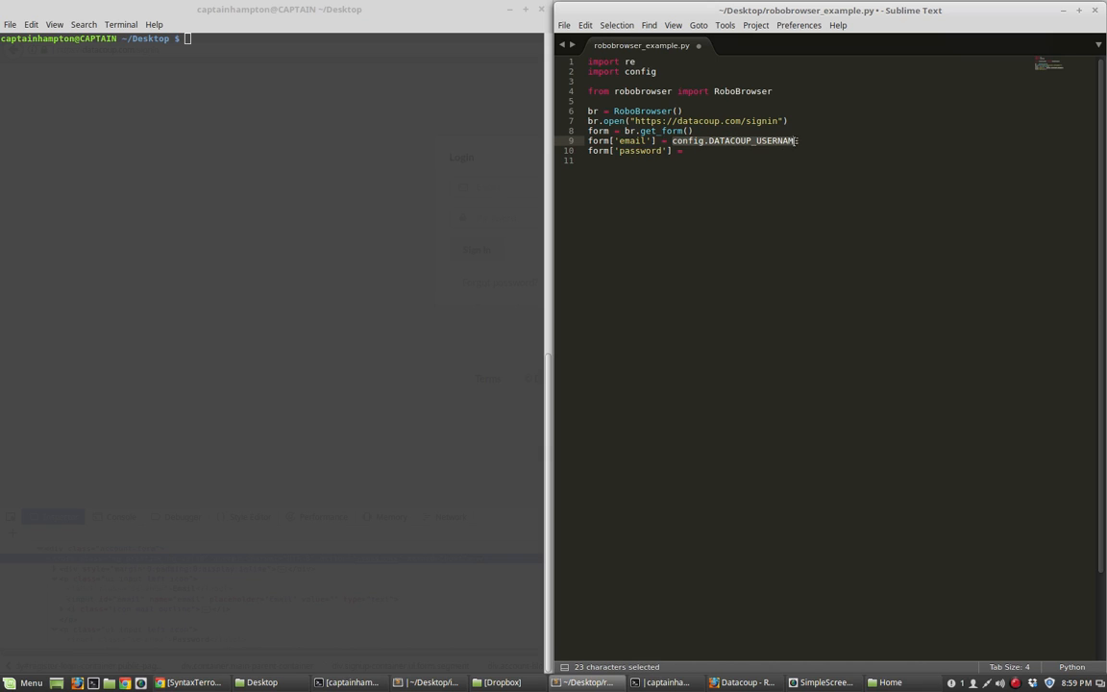
pyautogui.write('config.DATA')
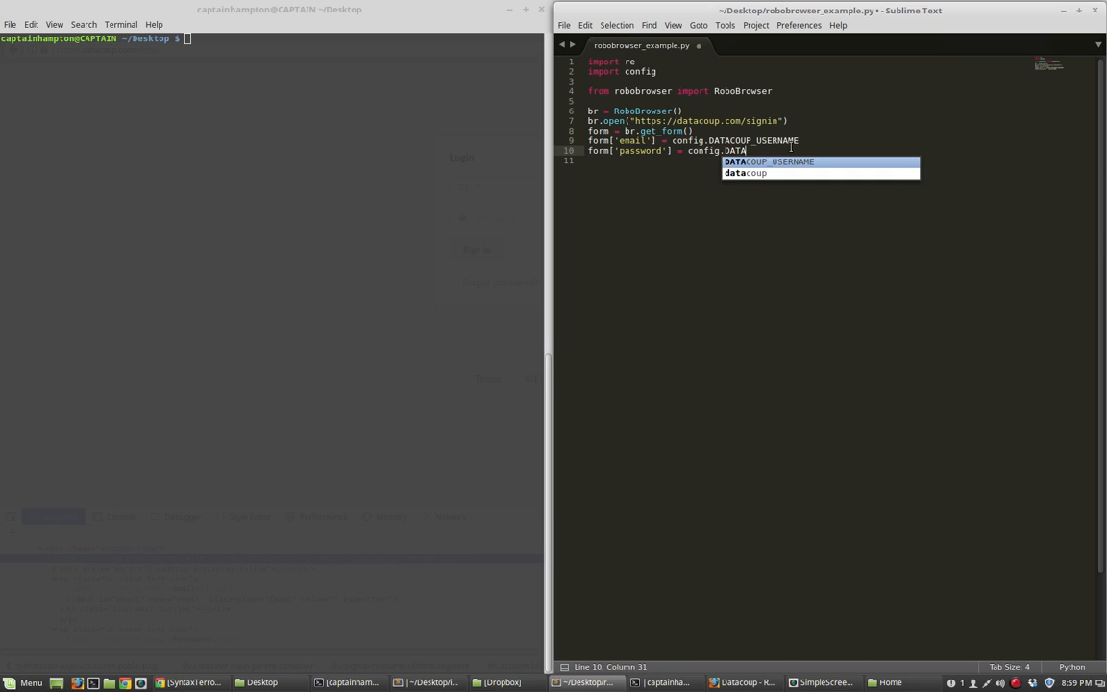
pyautogui.write('COUP_PASSWOR')
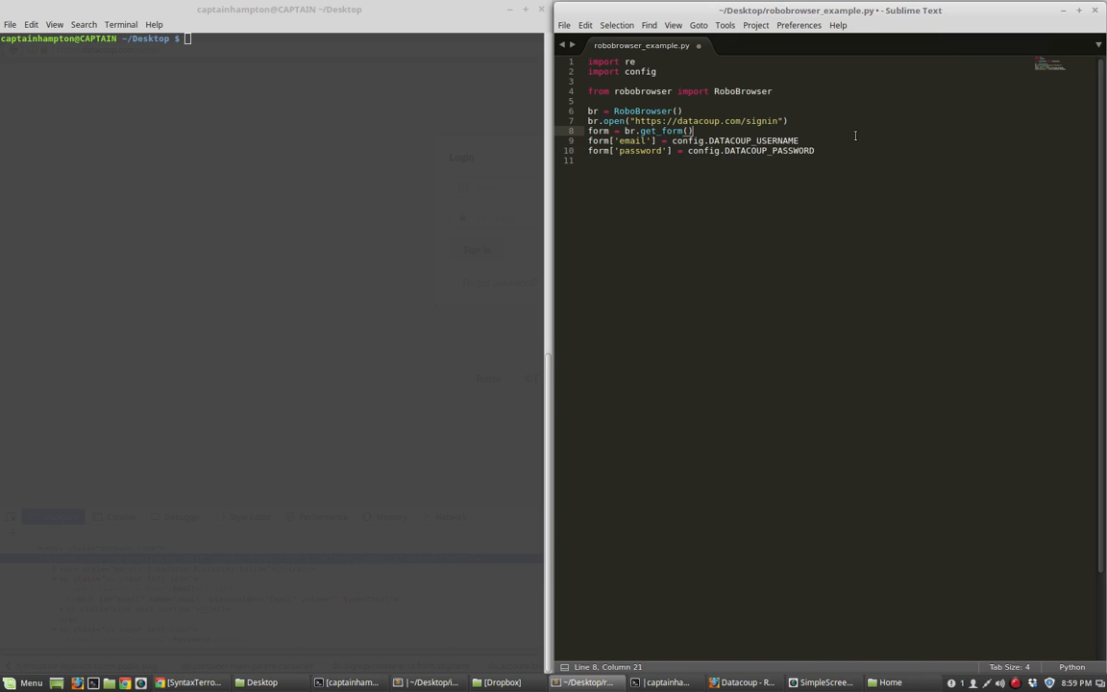
# Write DATACOUP_USERNAME = "" and DATACOUP_PASSWORD = "" in the config file
pyautogui.write('DA')
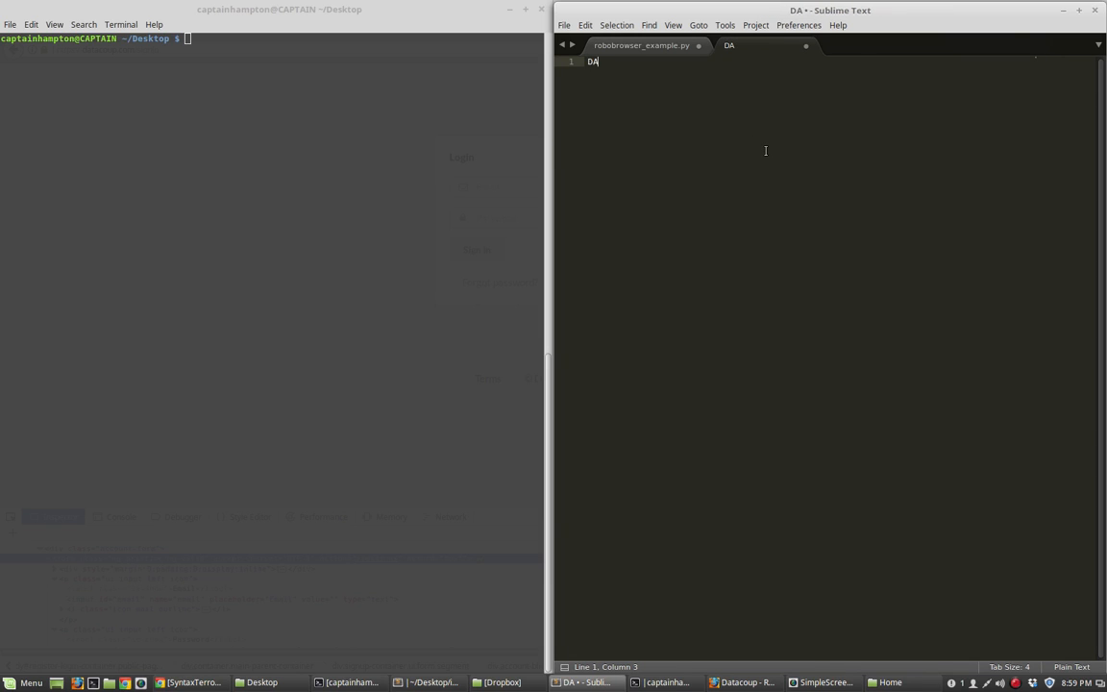
pyautogui.write('TACOUP =')
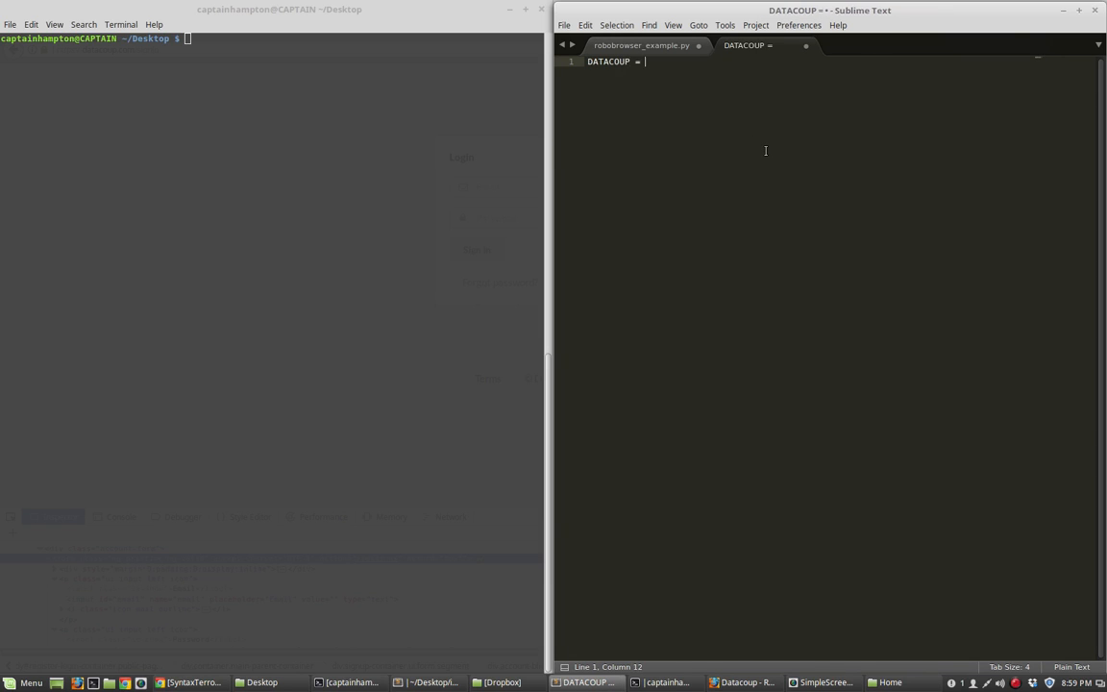
pyautogui.write('_USE')
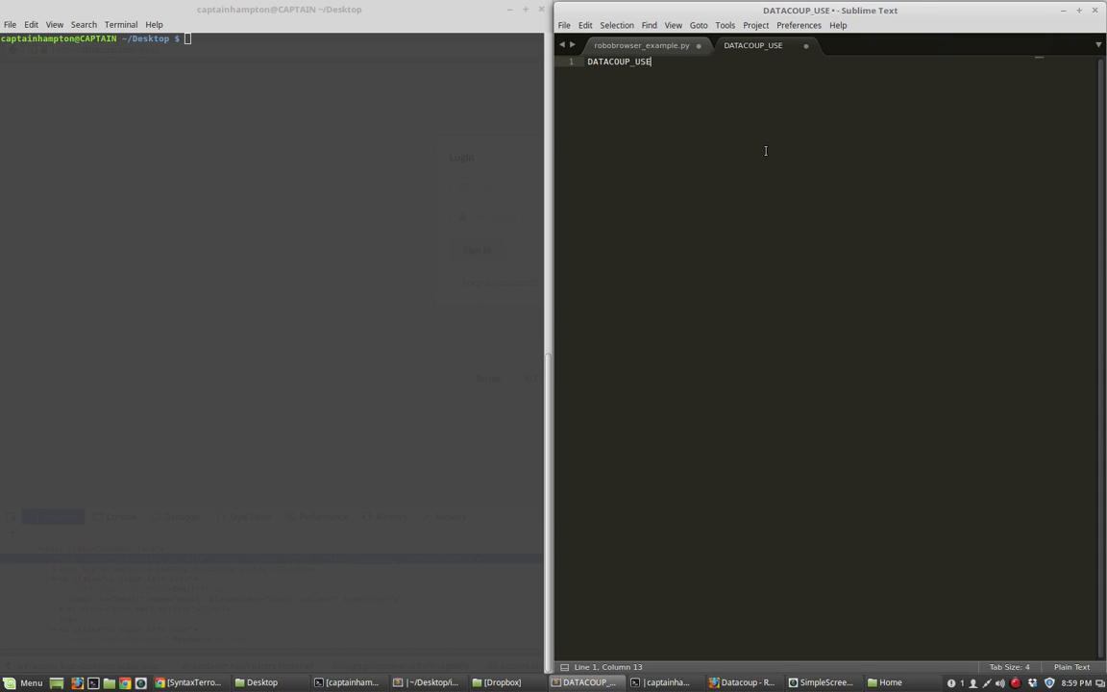
pyautogui.click(564, 25)
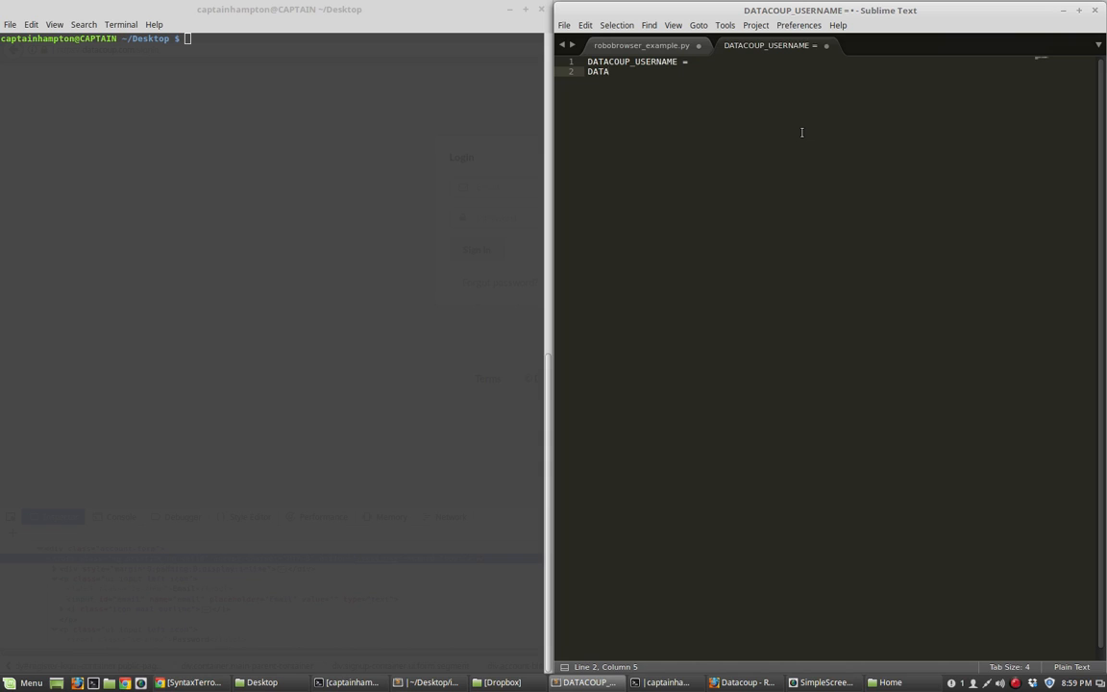
pyautogui.write('COUP')
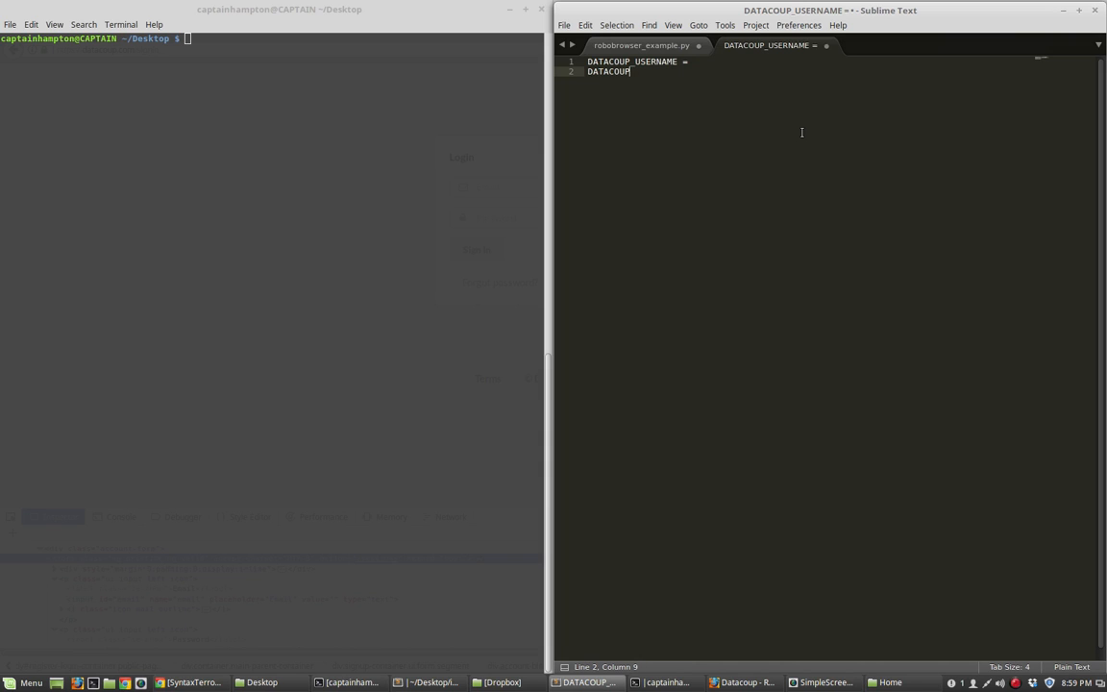
pyautogui.write('_PASSWORD =')
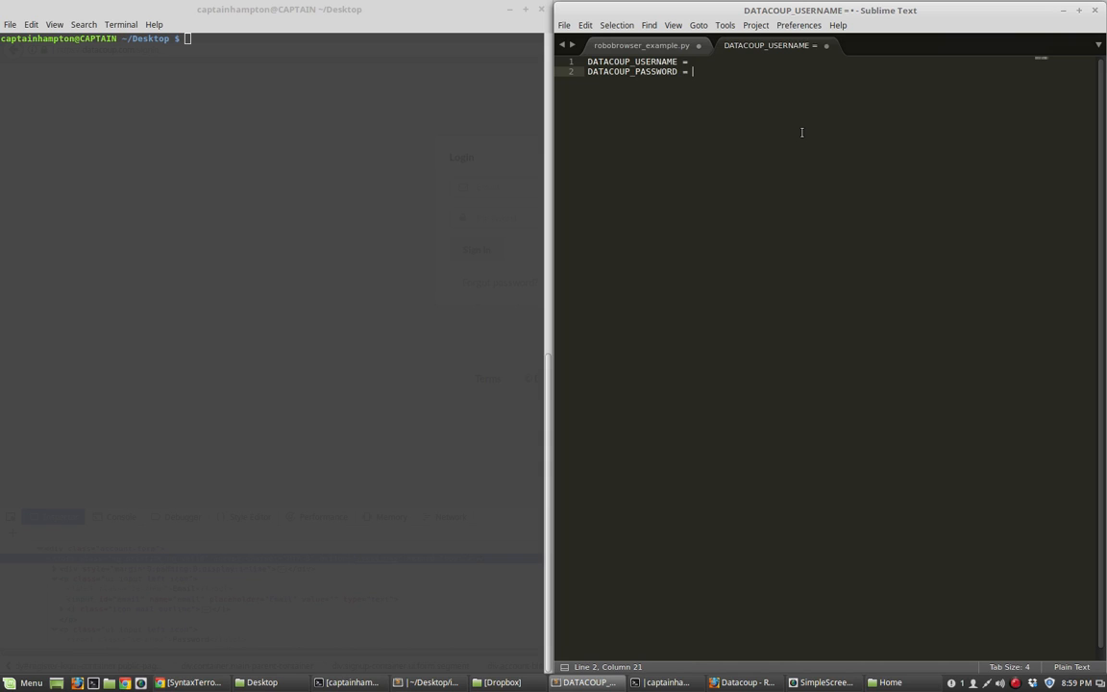
pyautogui.write('""')
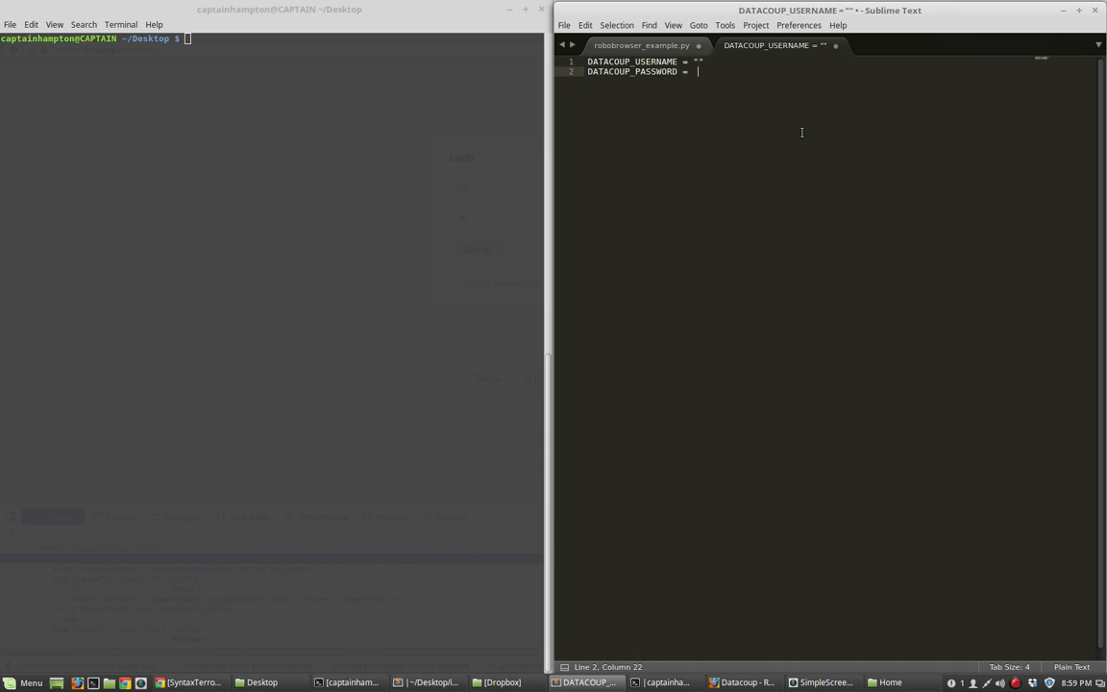
pyautogui.write('""')
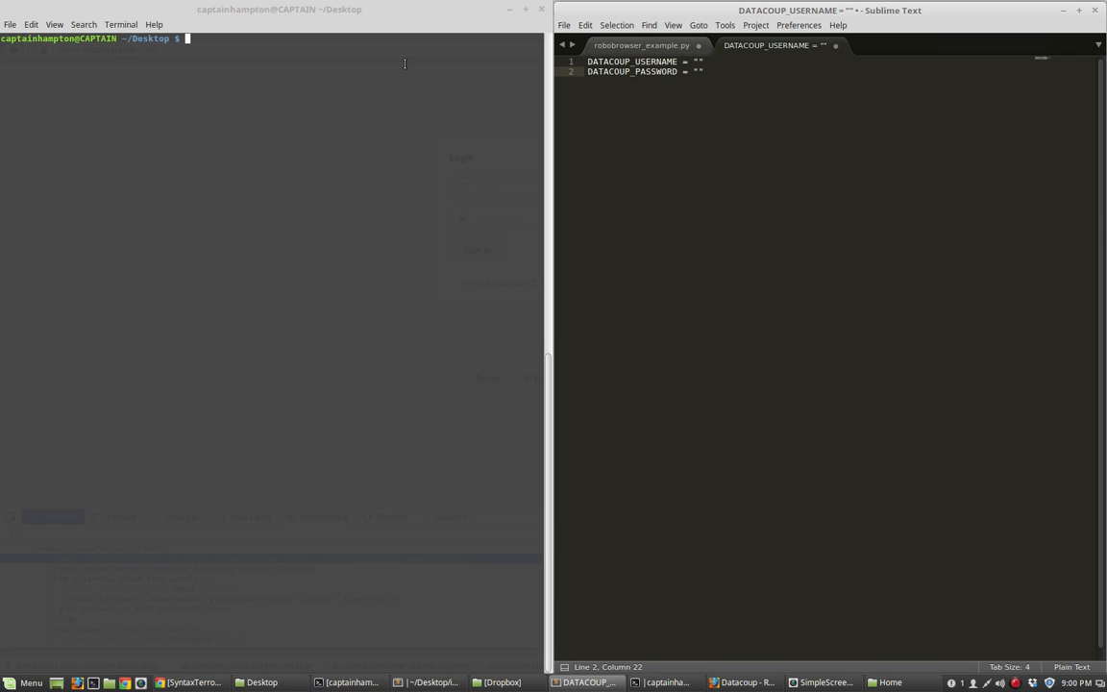
# List the Desktop files with ls and return to robobrowser_example.py
pyautogui.write('ls')
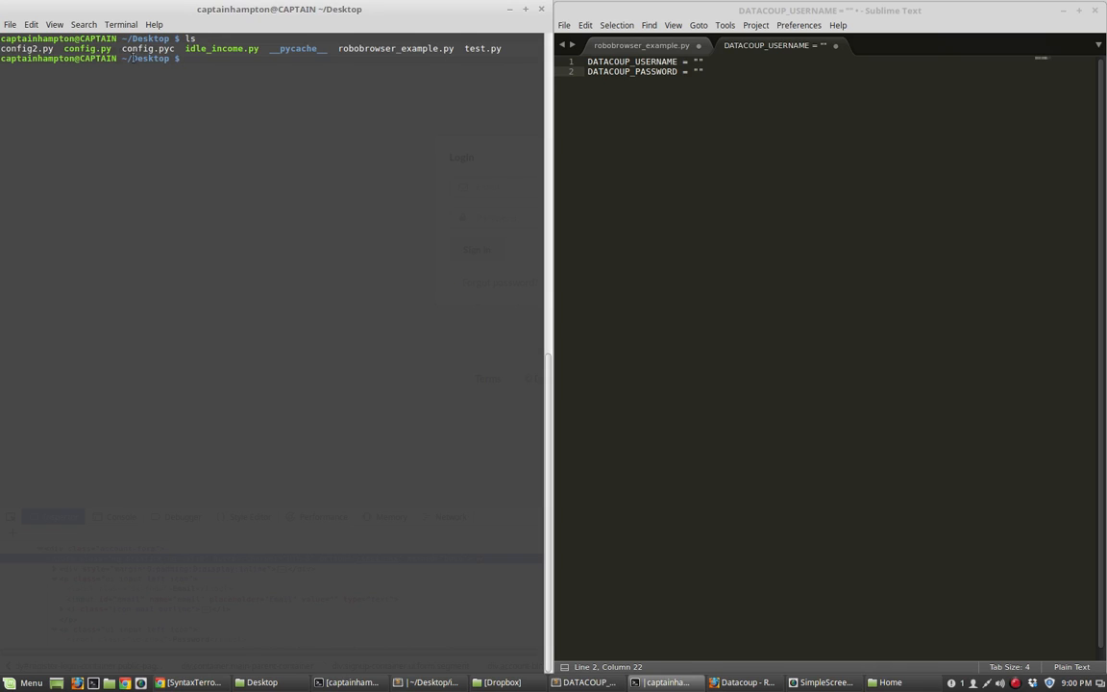
pyautogui.doubleClick(87, 48)
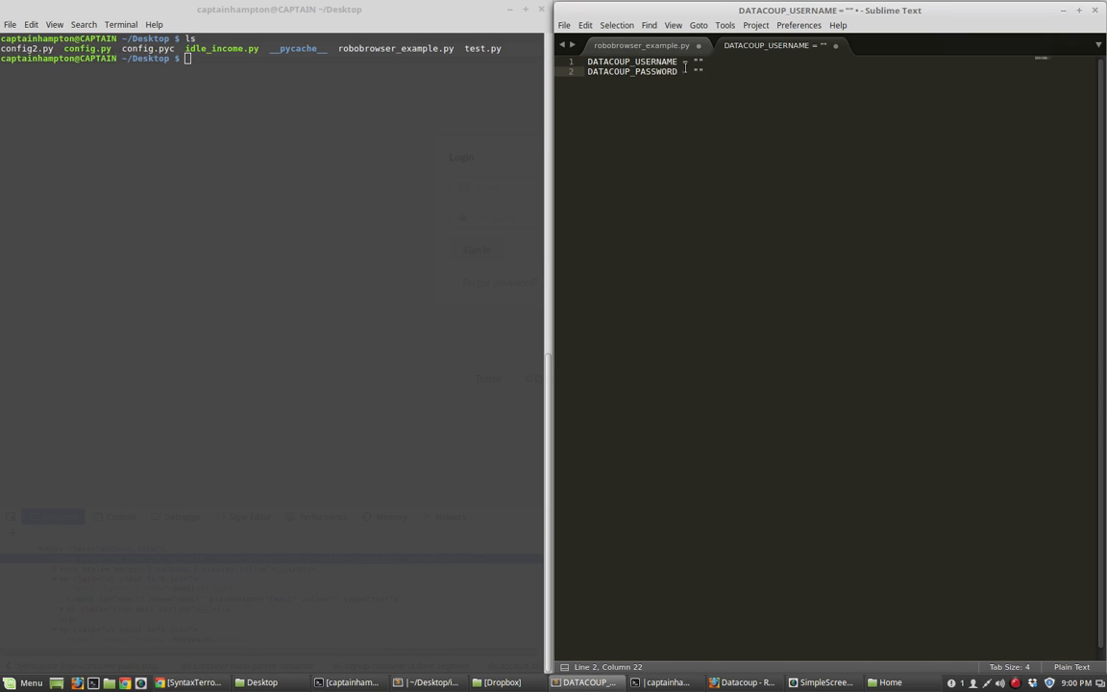
pyautogui.click(641, 45)
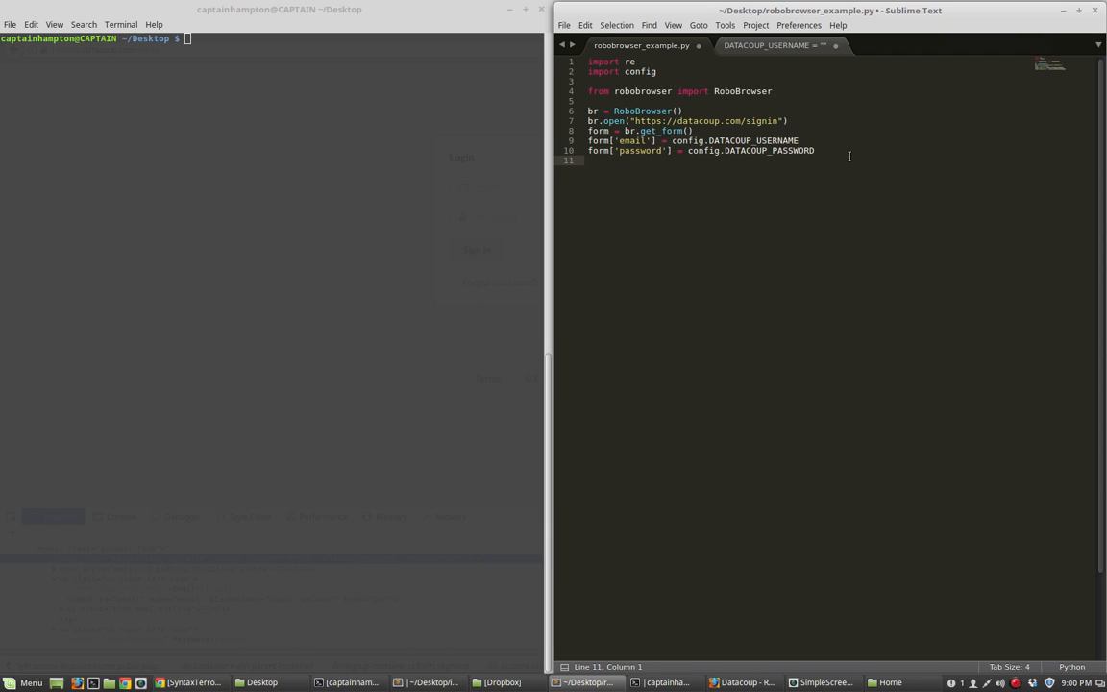
# Add br.submit_form(form) on line 11 after the email and password assignments
pyautogui.write('br.')
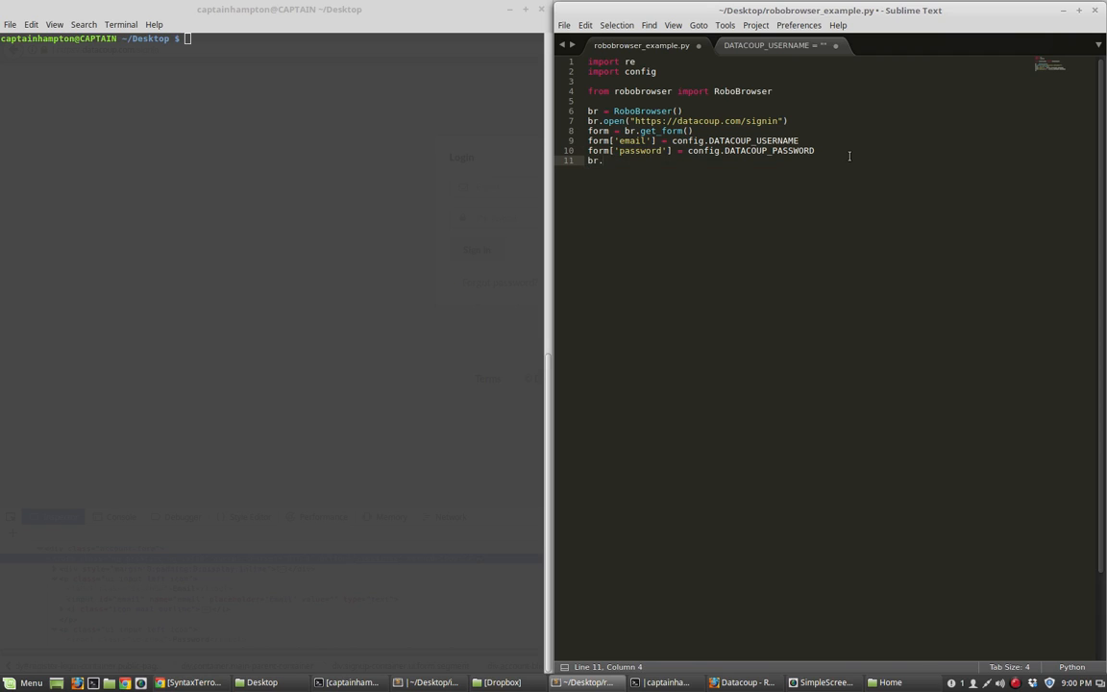
pyautogui.write('submit_form')
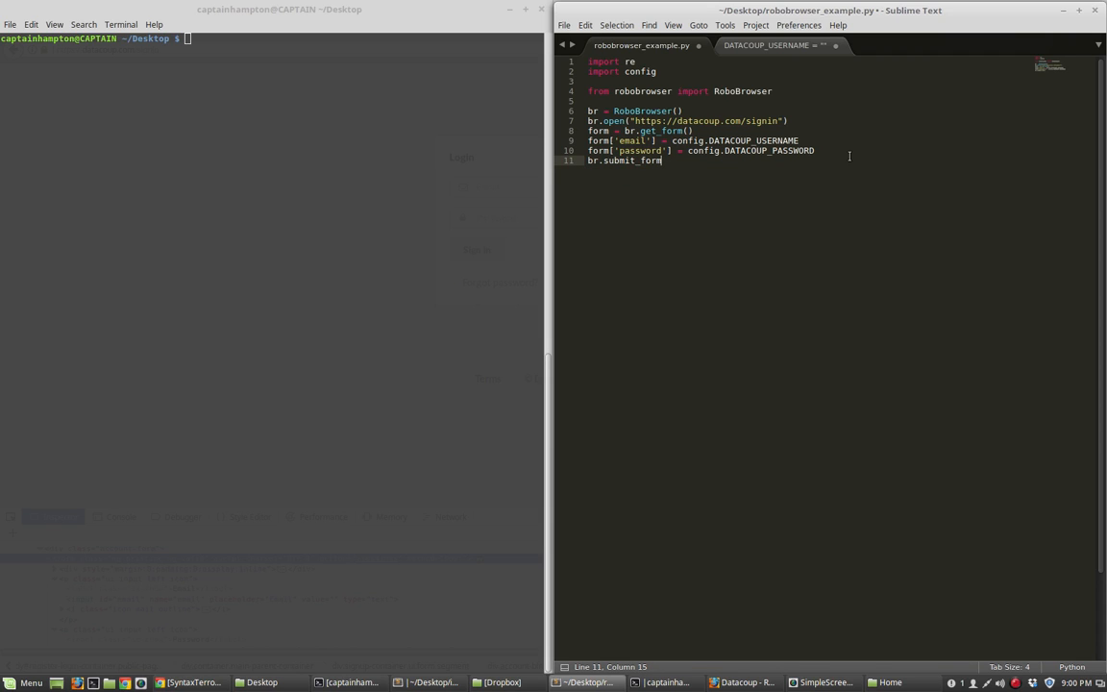
pyautogui.write('(form')
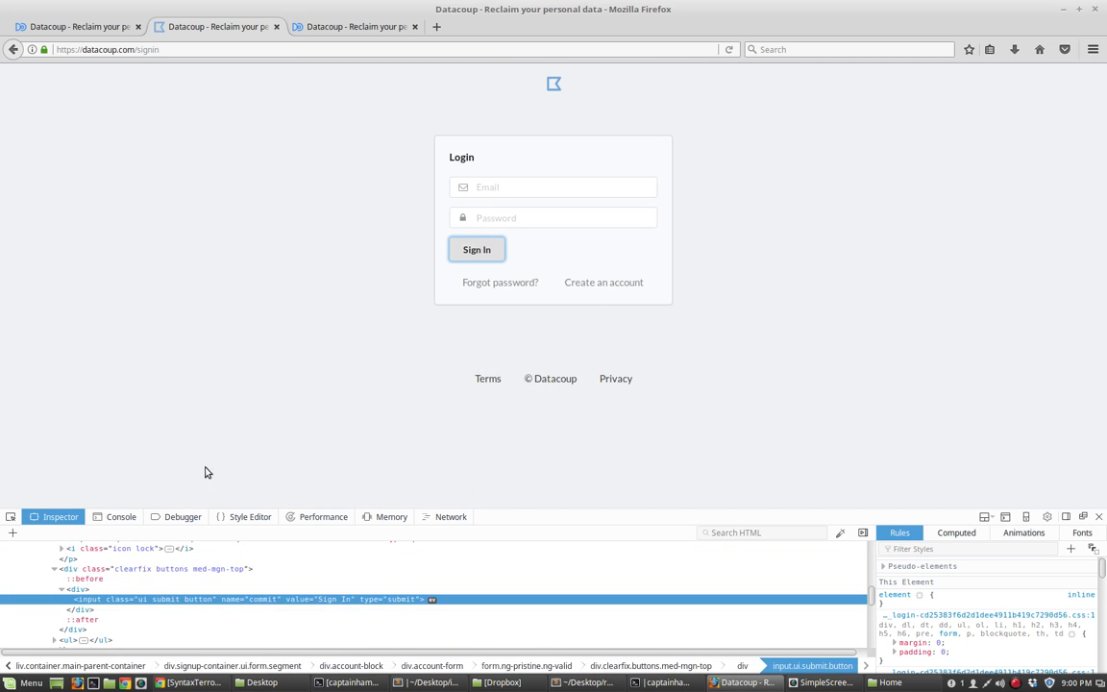
pyautogui.moveTo(626, 166)
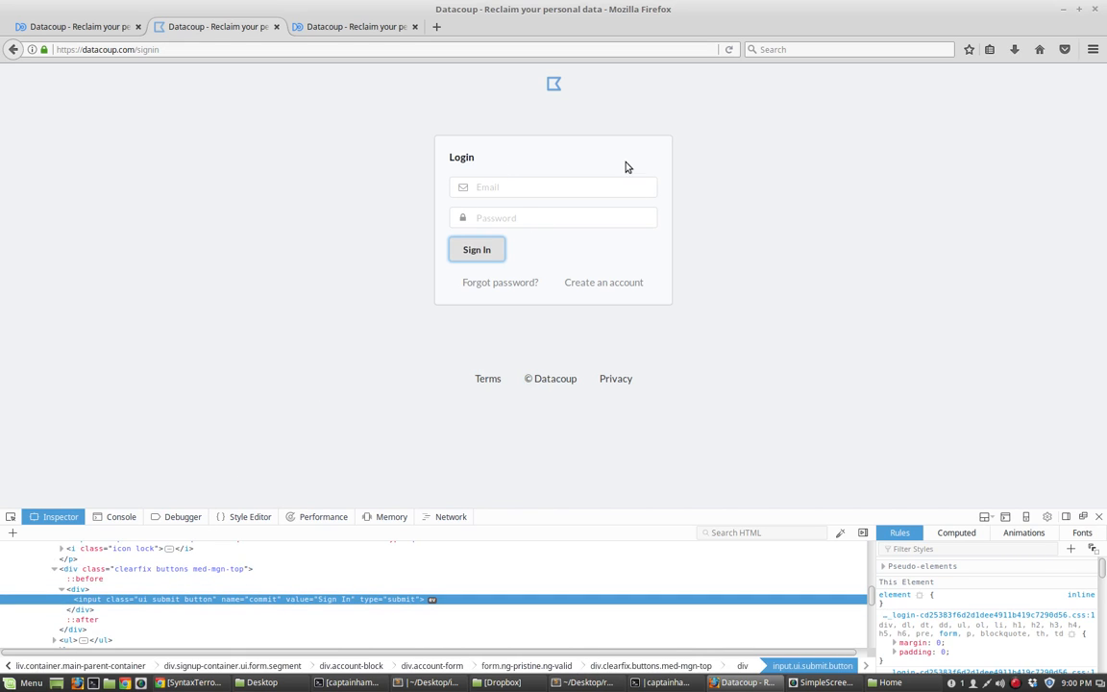
pyautogui.moveTo(476, 249)
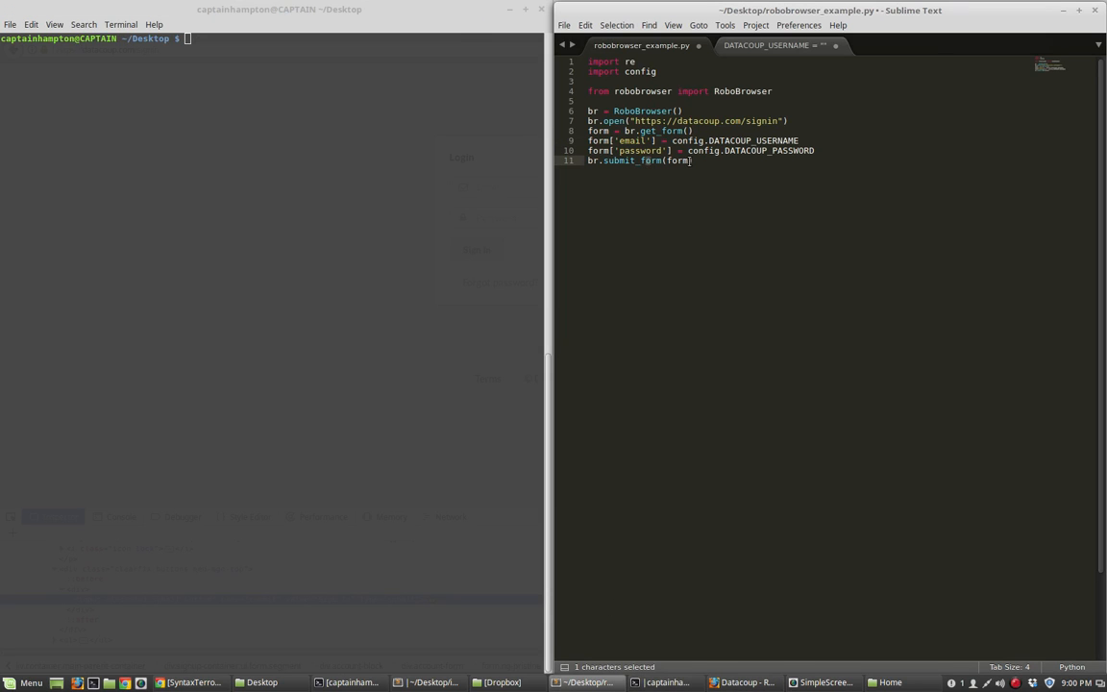
pyautogui.doubleClick(620, 161)
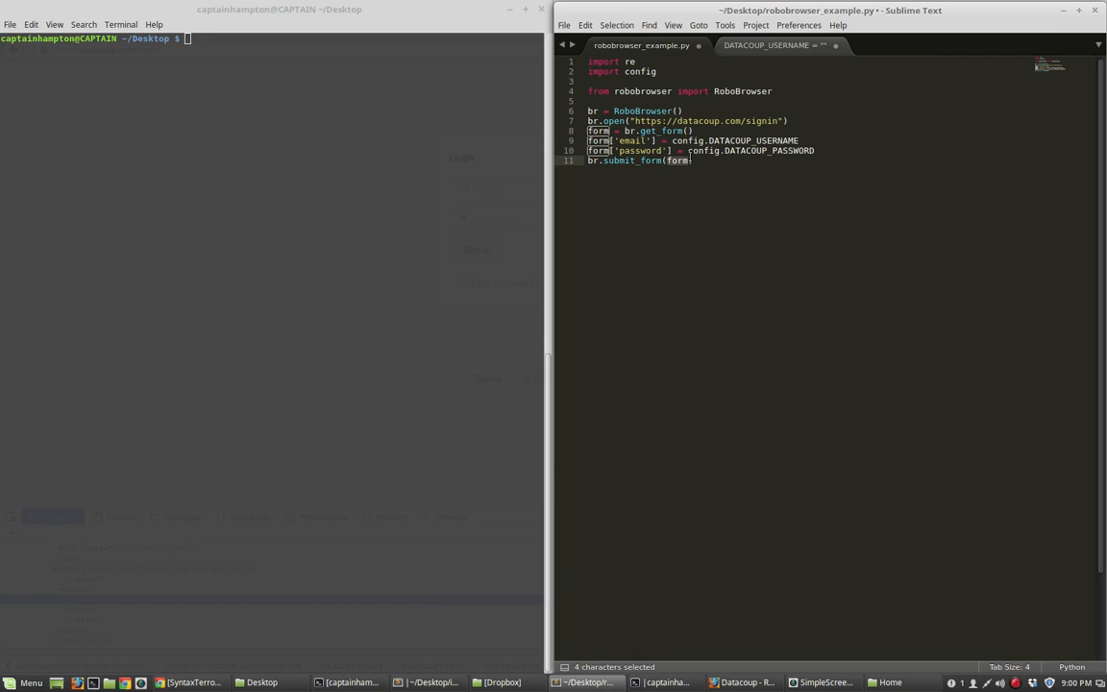
pyautogui.click(690, 160)
pyautogui.write(')')
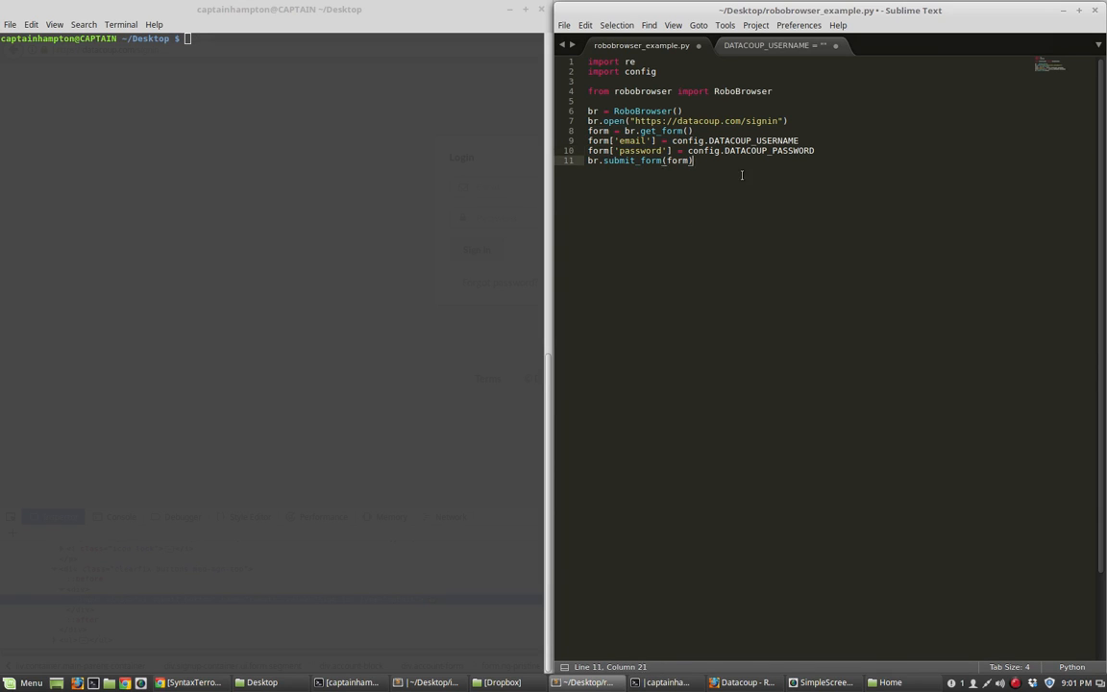
pyautogui.press('enter')
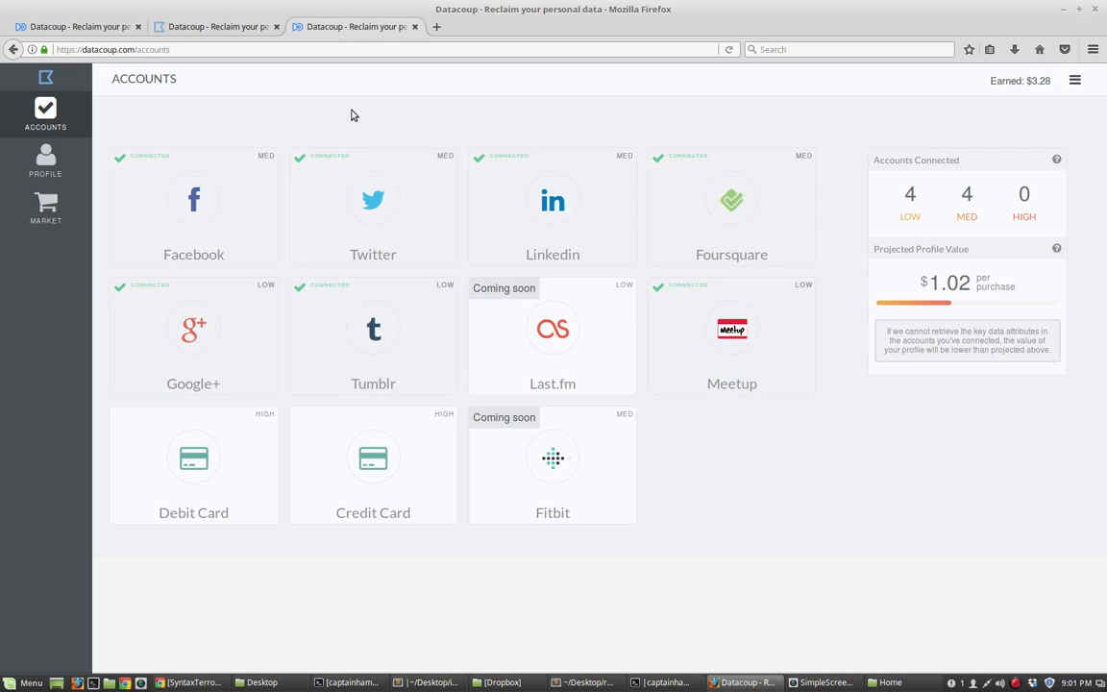
pyautogui.moveTo(940, 260)
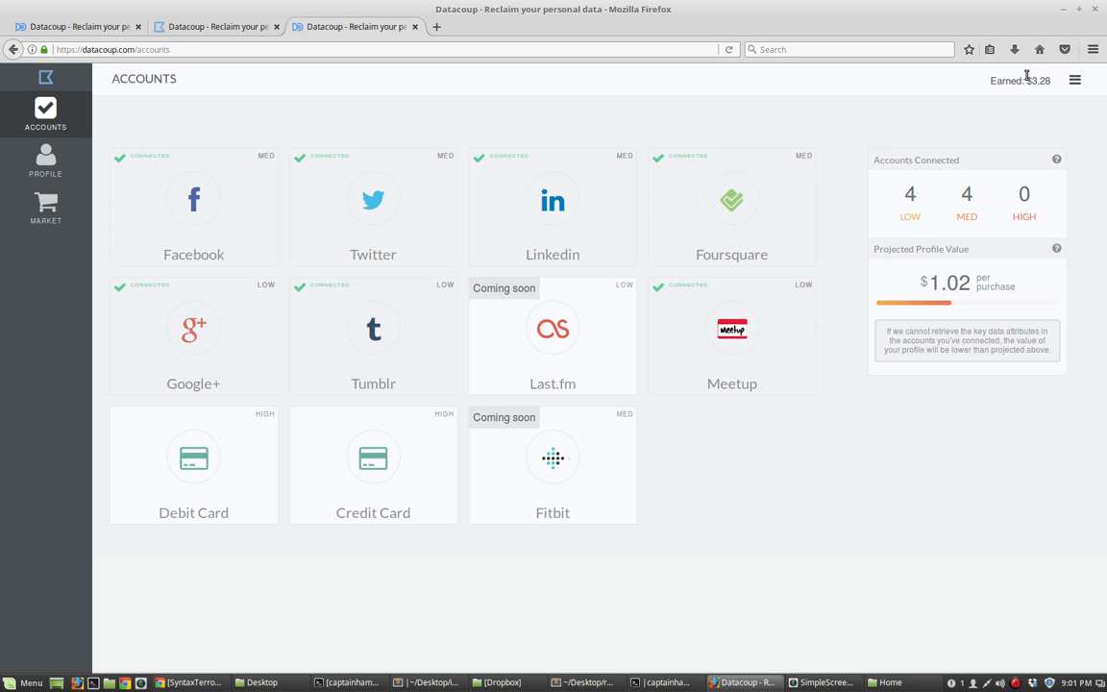
# Select the Earned: $3.28 text on the Accounts dashboard and open developer tools
pyautogui.doubleClick(1019, 80)
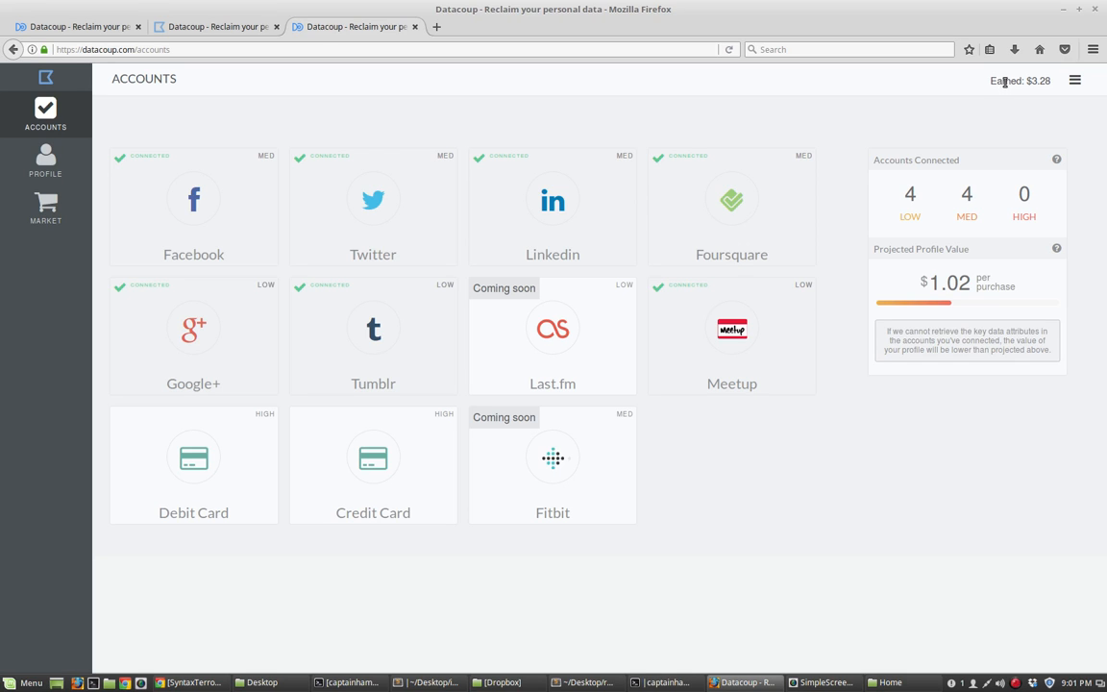
pyautogui.press('F12')
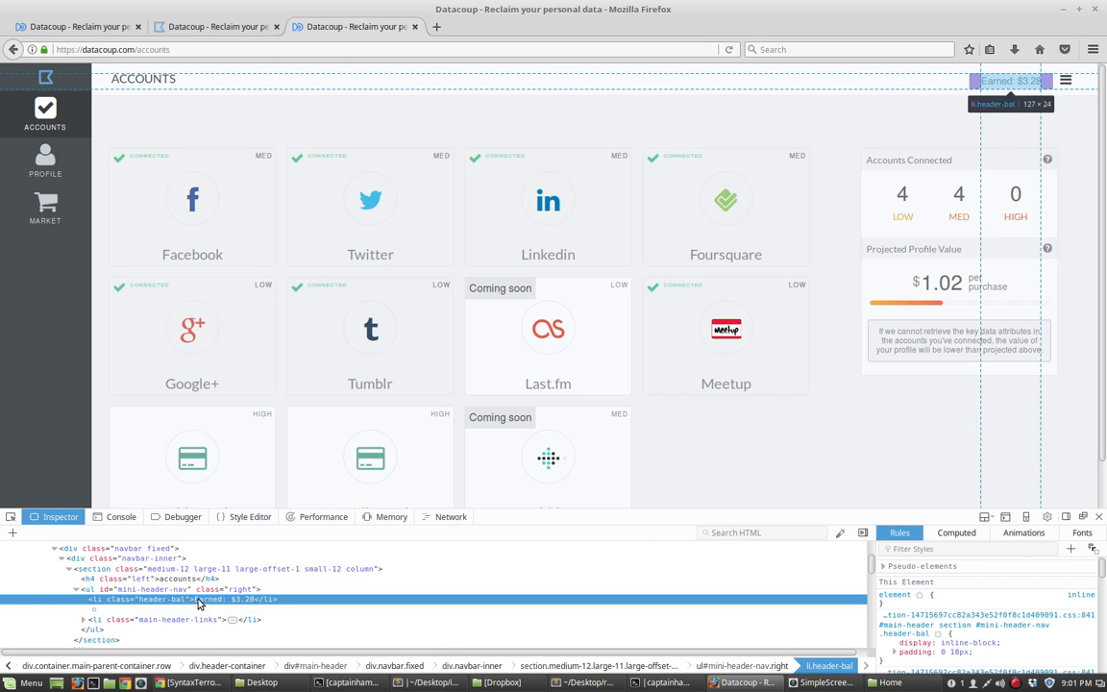
pyautogui.moveTo(242, 604)
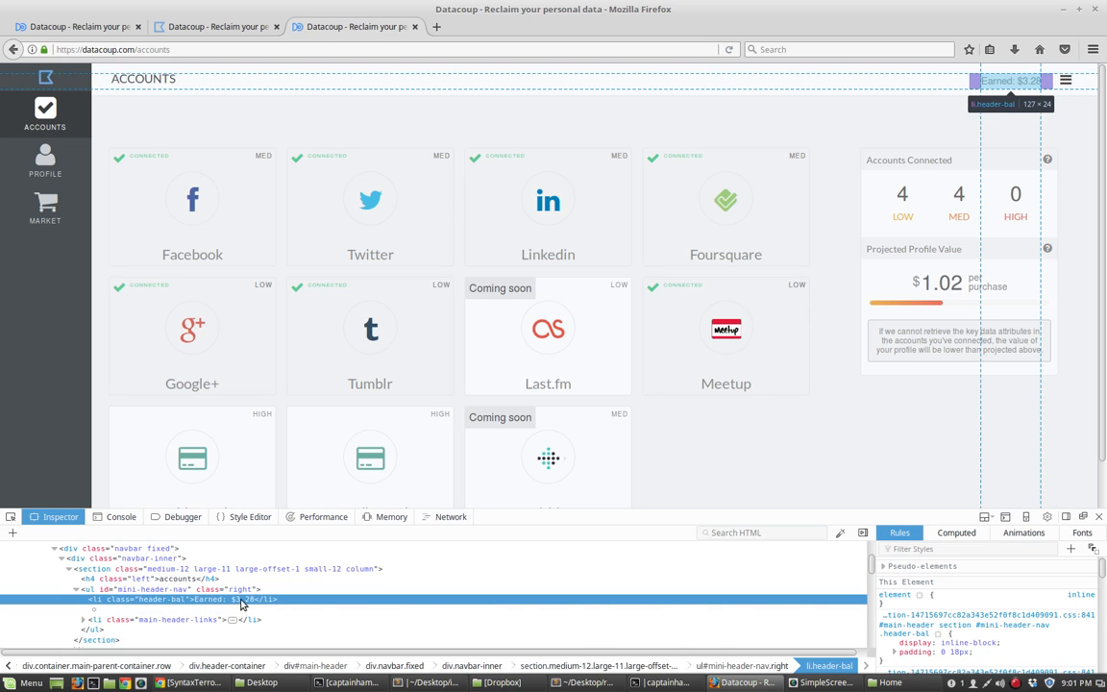
pyautogui.moveTo(269, 602)
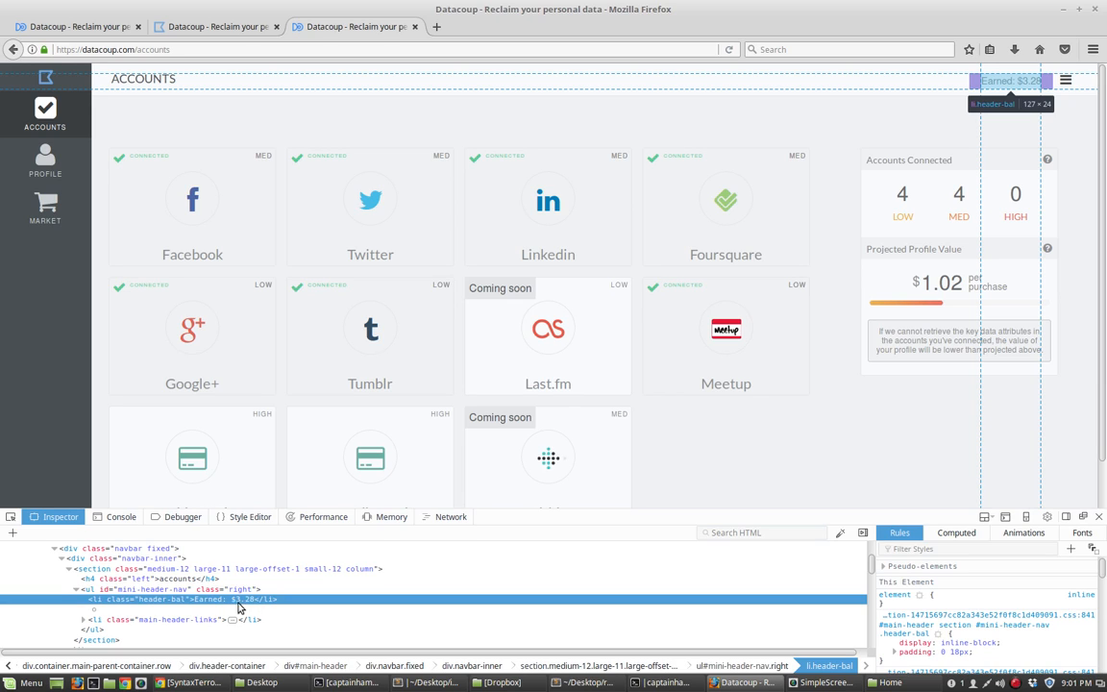
pyautogui.moveTo(273, 608)
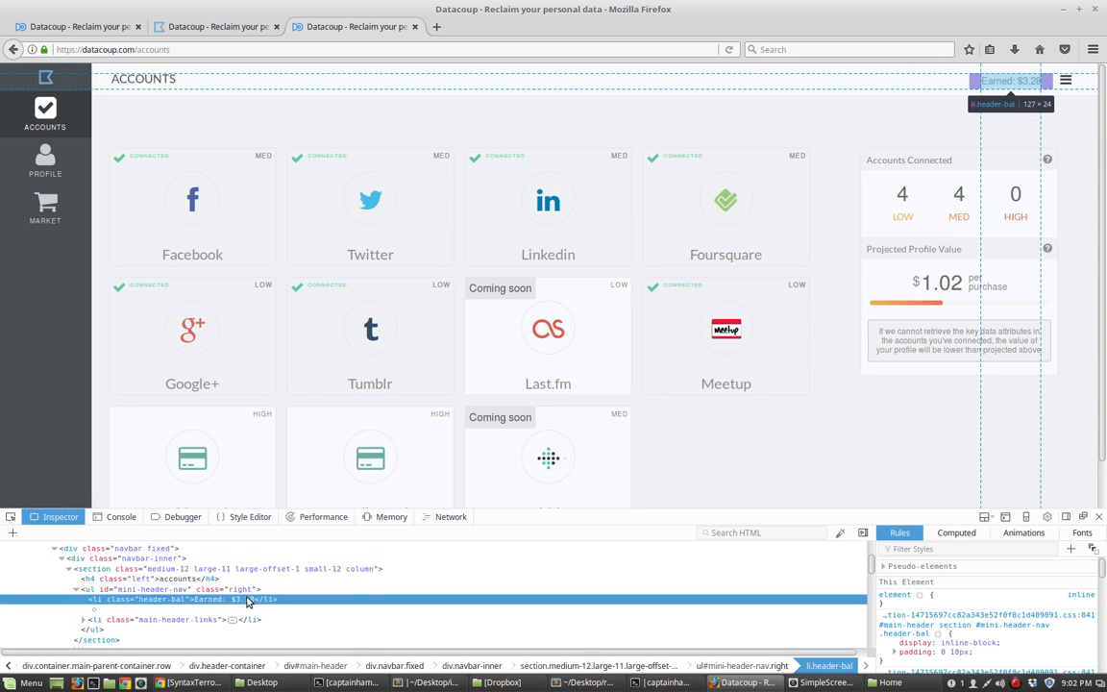
pyautogui.moveTo(241, 604)
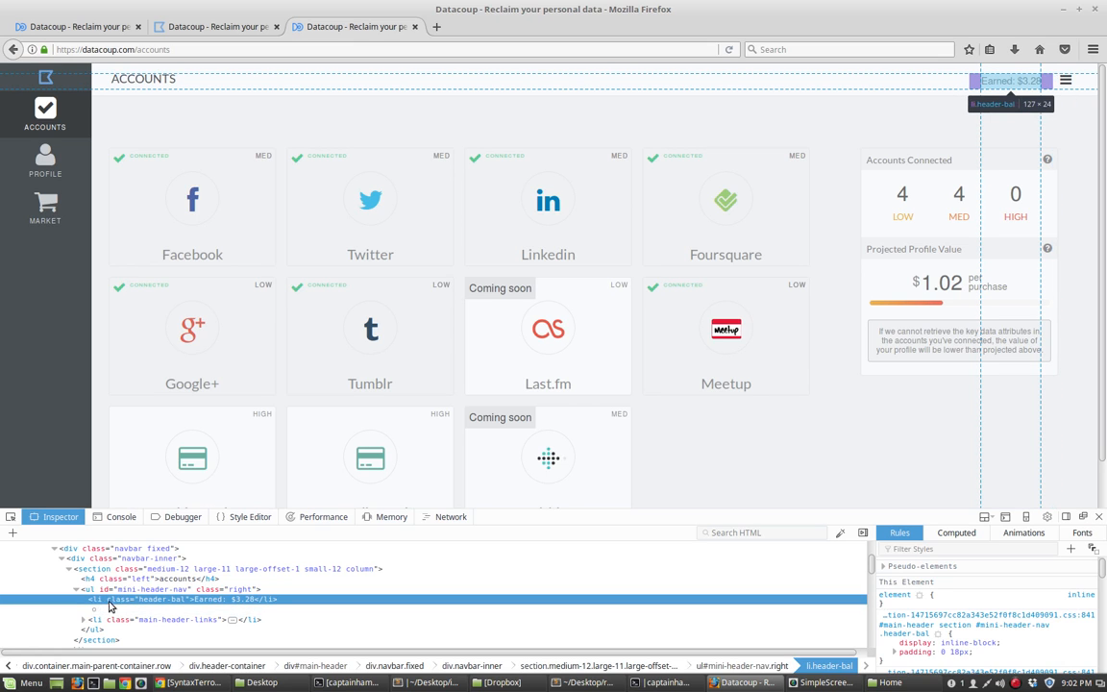
pyautogui.moveTo(283, 595)
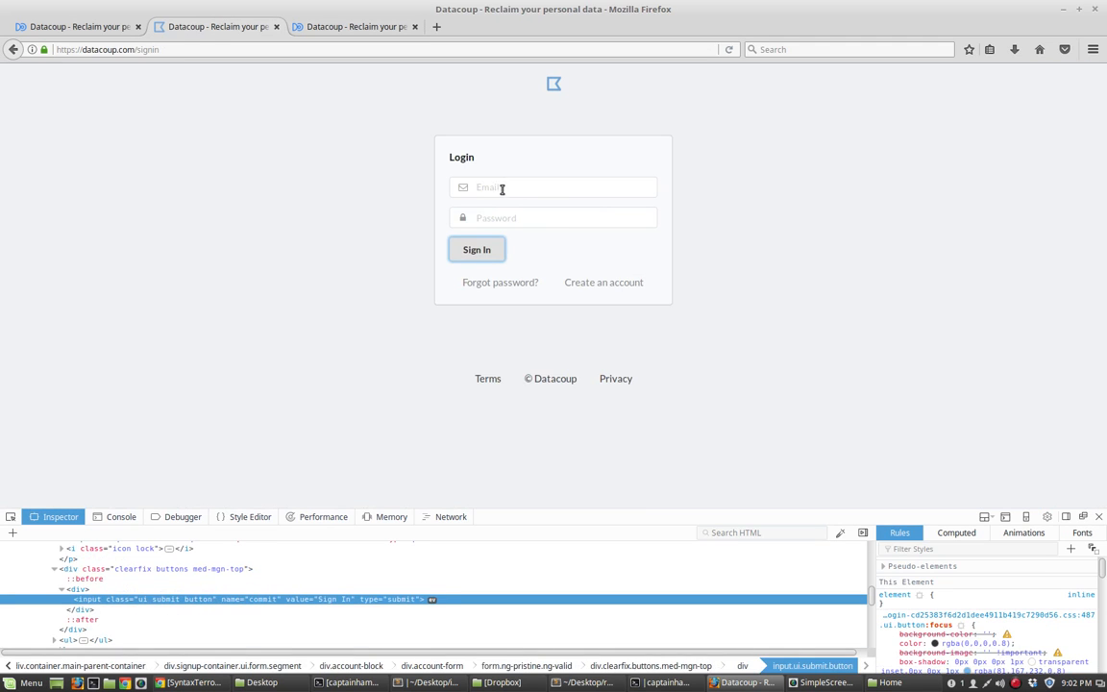
# Right-click the sign-in form's email field to inspect its markup
pyautogui.rightClick(502, 187)
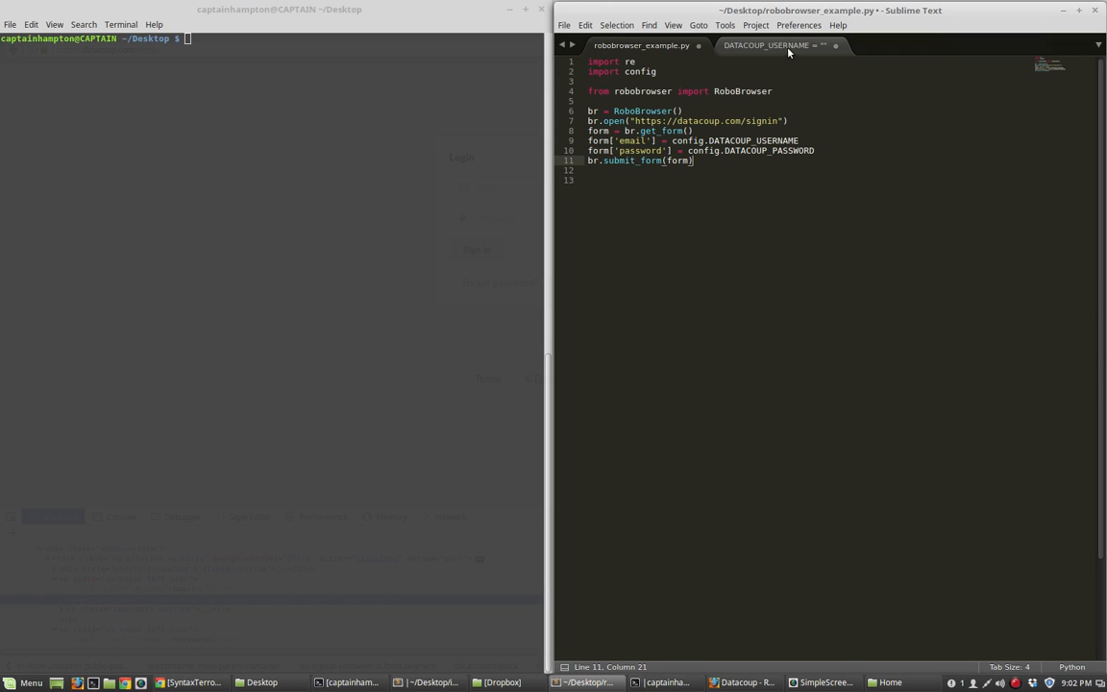
pyautogui.moveTo(696, 203)
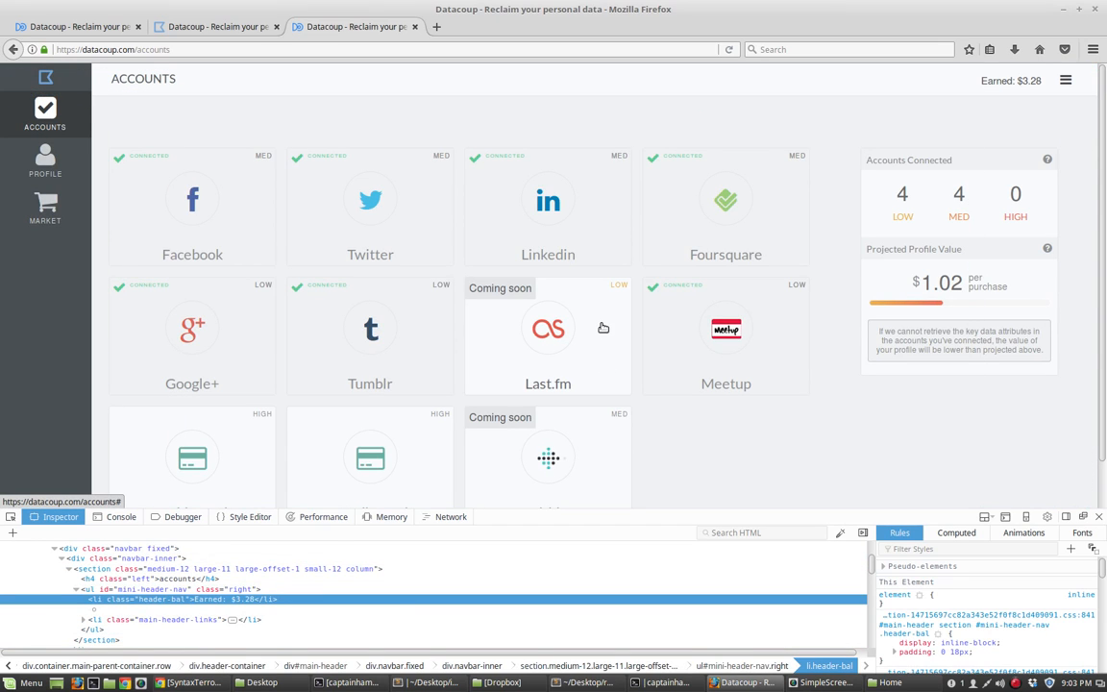
pyautogui.moveTo(593, 318)
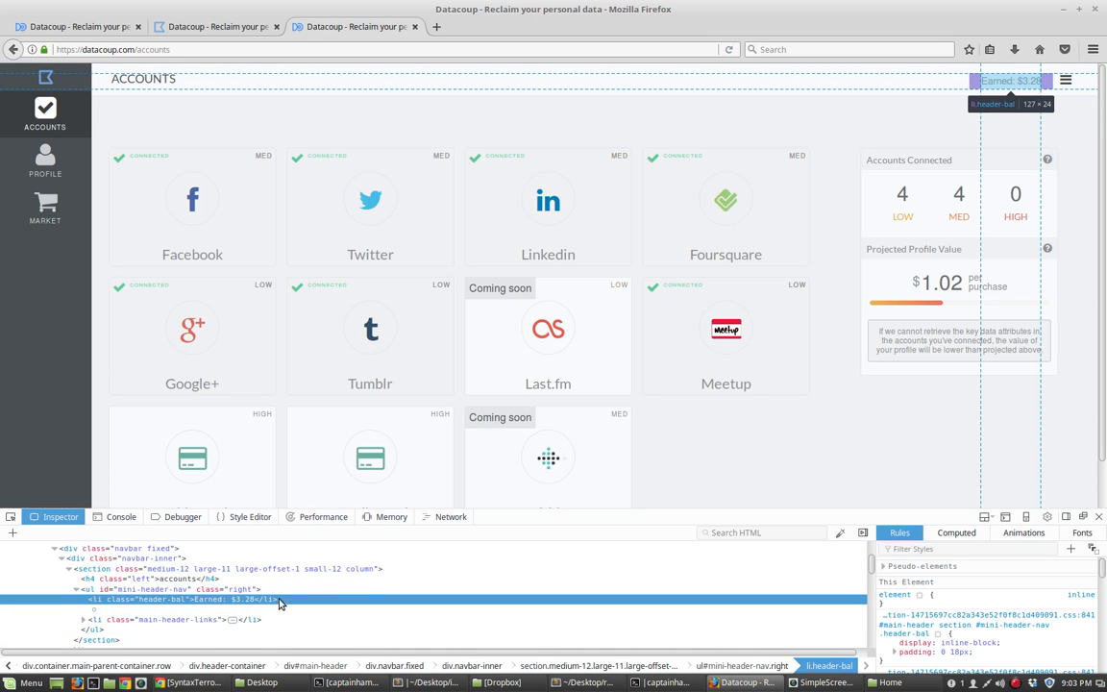
pyautogui.moveTo(257, 606)
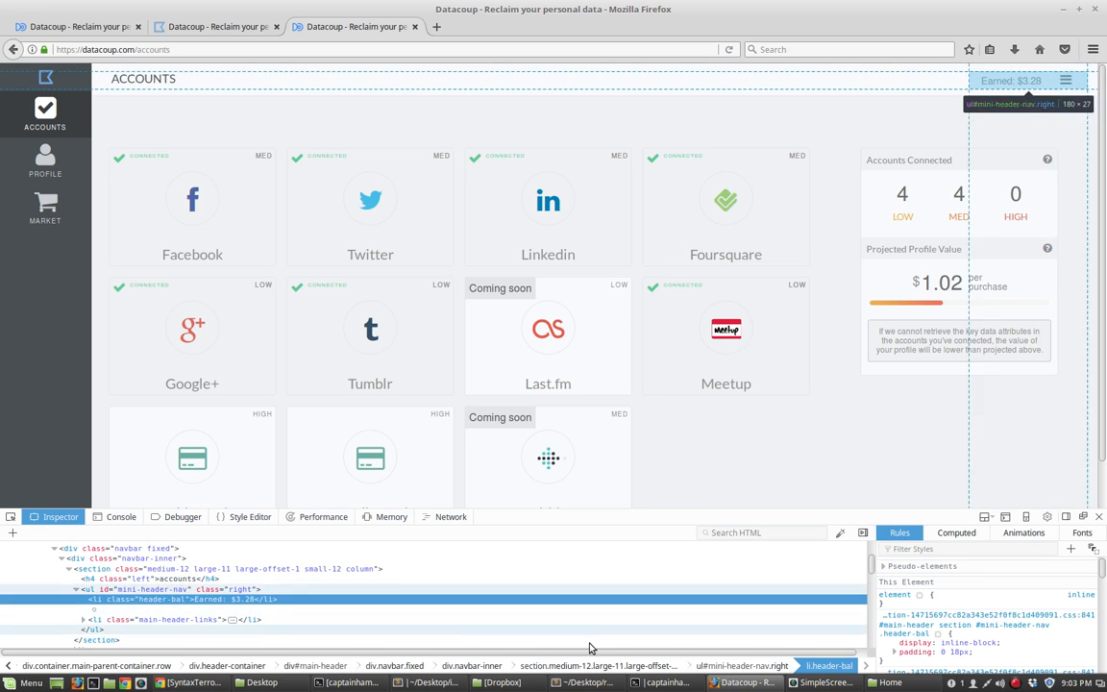
# Store the parsed page source in a new line, src = br.parsed
pyautogui.click(586, 682)
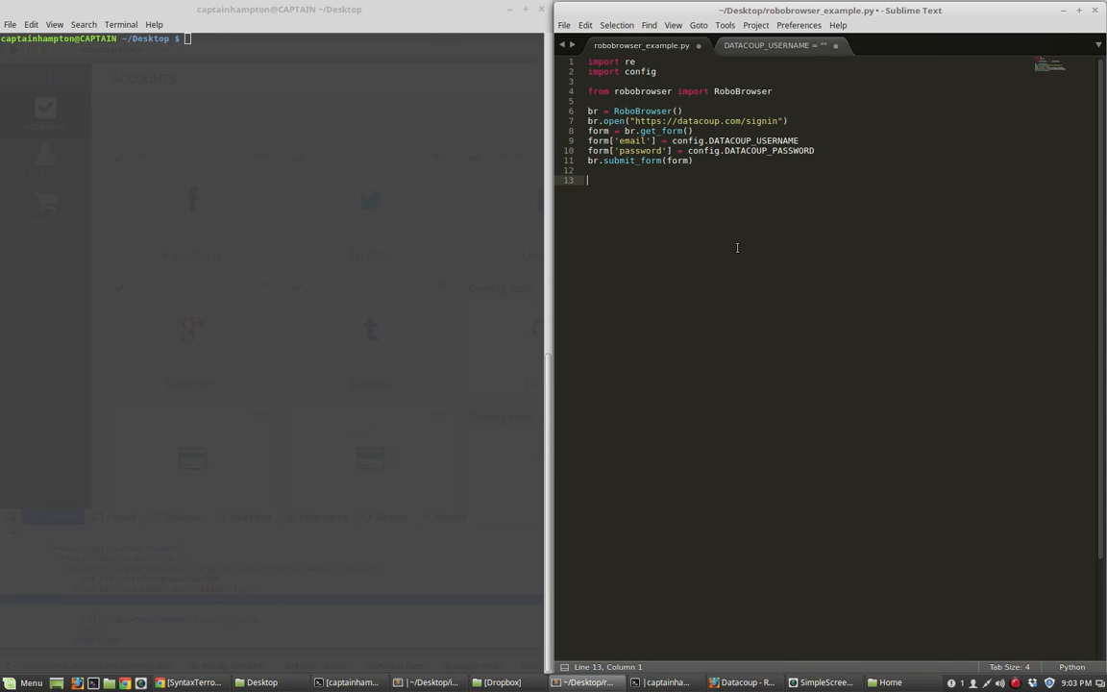
pyautogui.write('src = st')
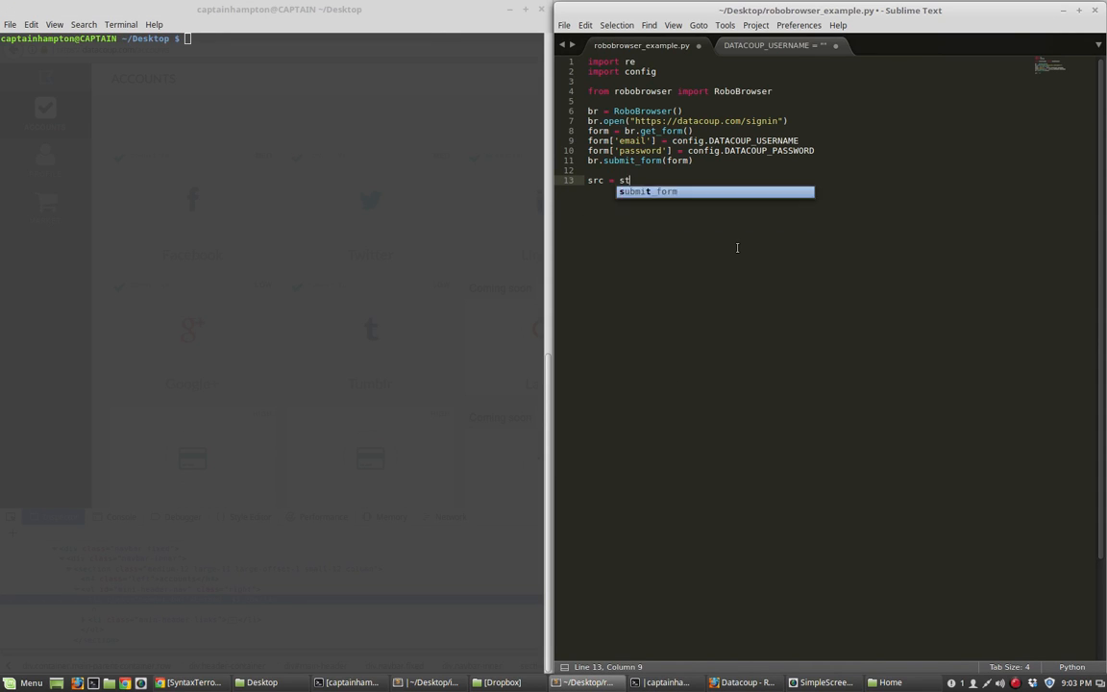
pyautogui.write('r(br')
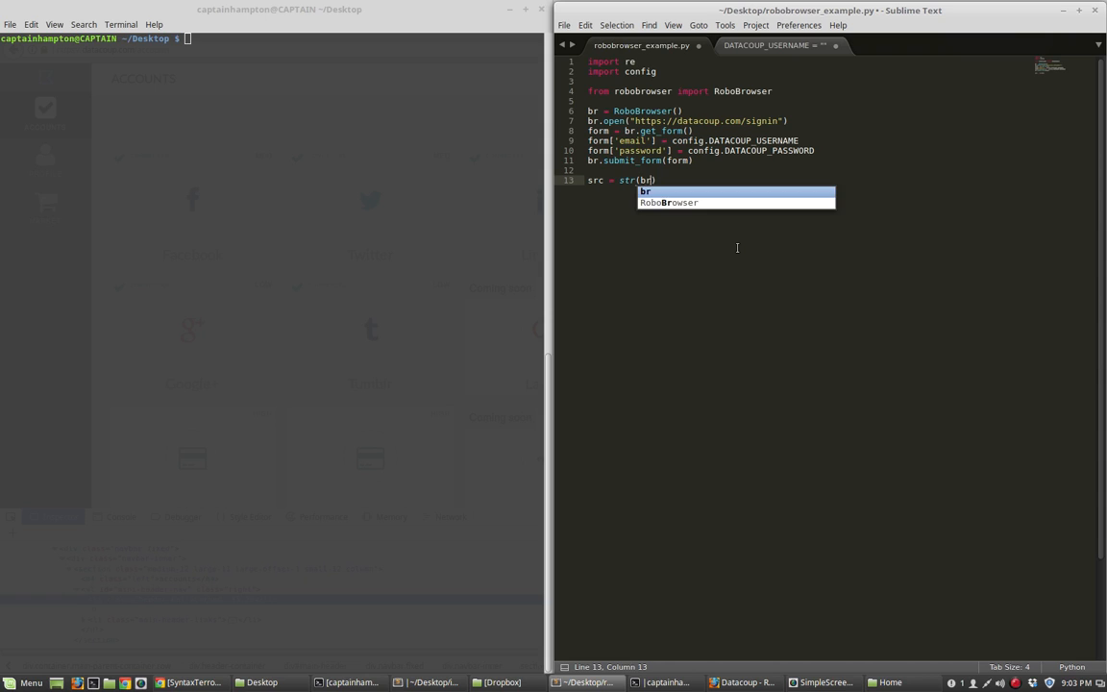
pyautogui.write('.parsed(')
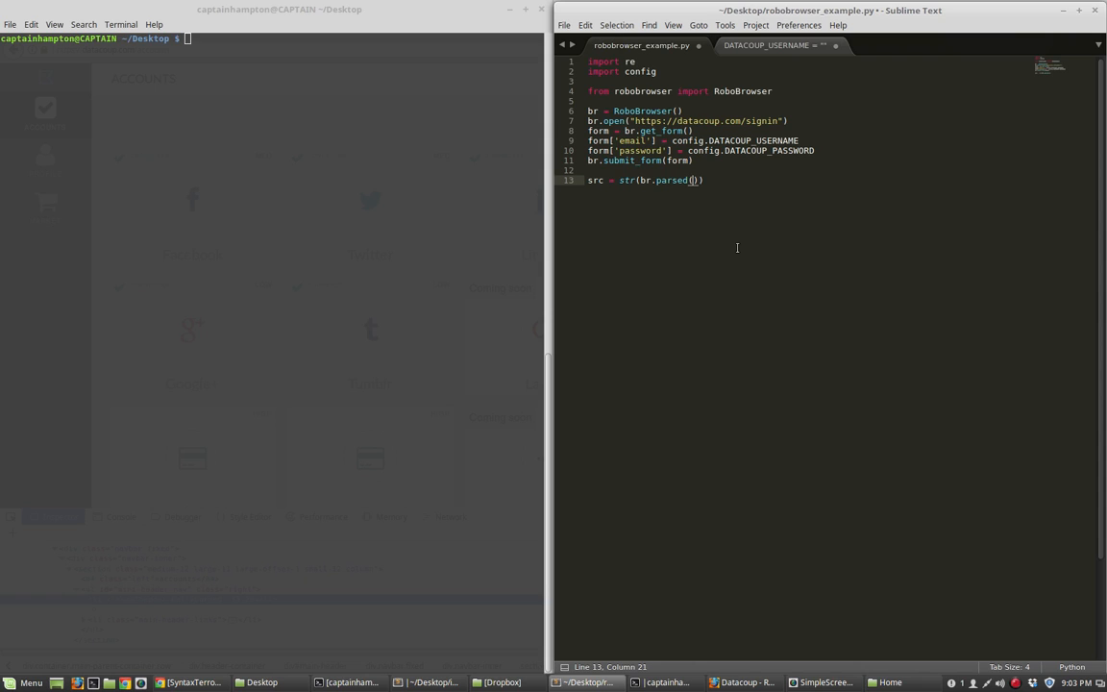
pyautogui.click(639, 180)
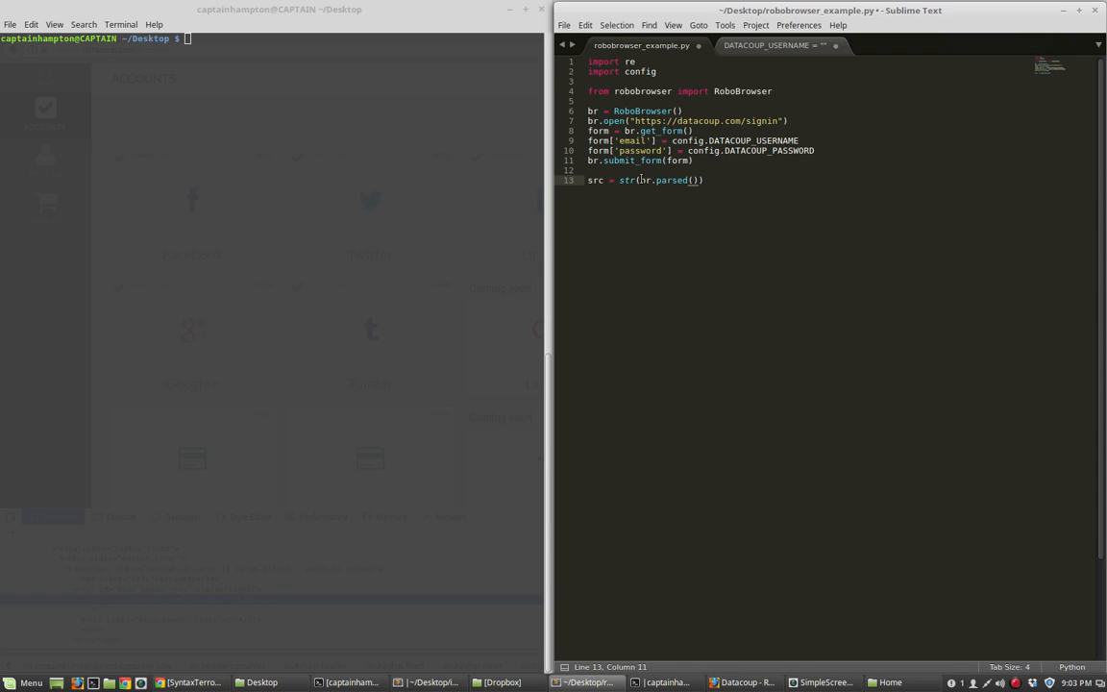
pyautogui.moveTo(637, 180); pyautogui.dragTo(701, 180)
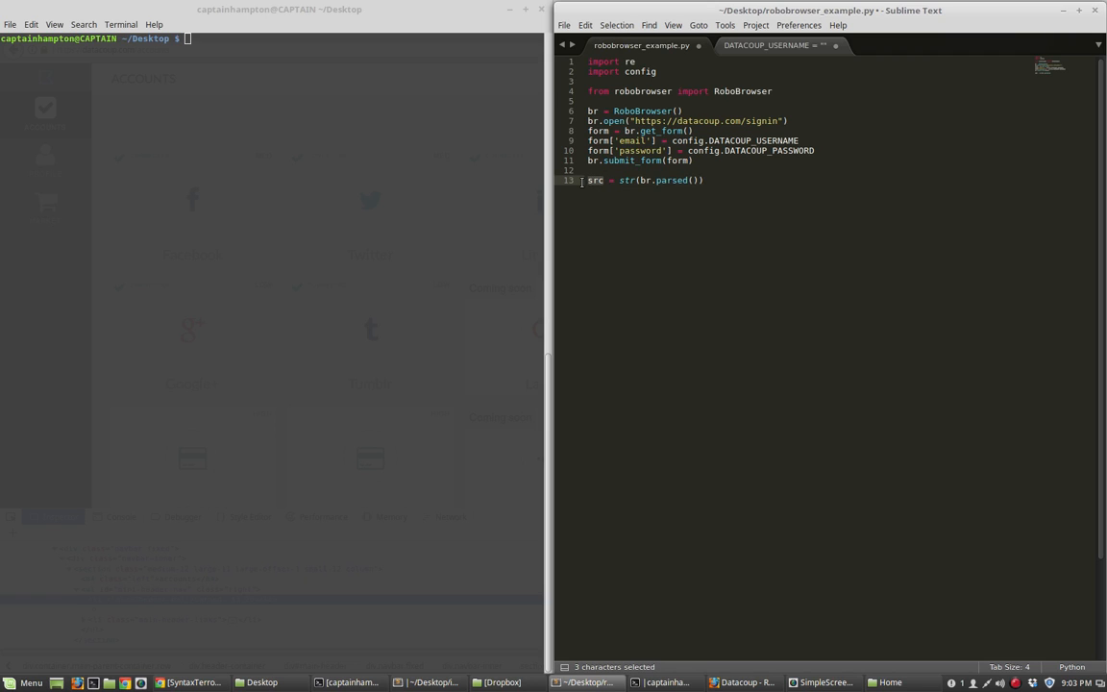
pyautogui.click(737, 195)
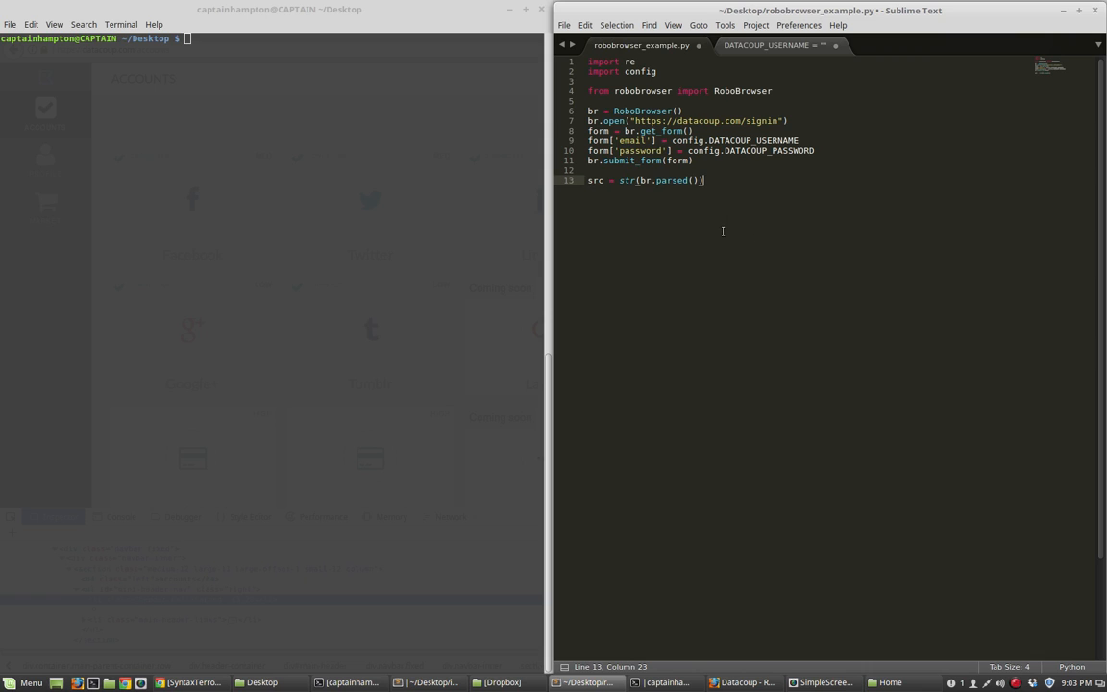
pyautogui.moveTo(699, 225)
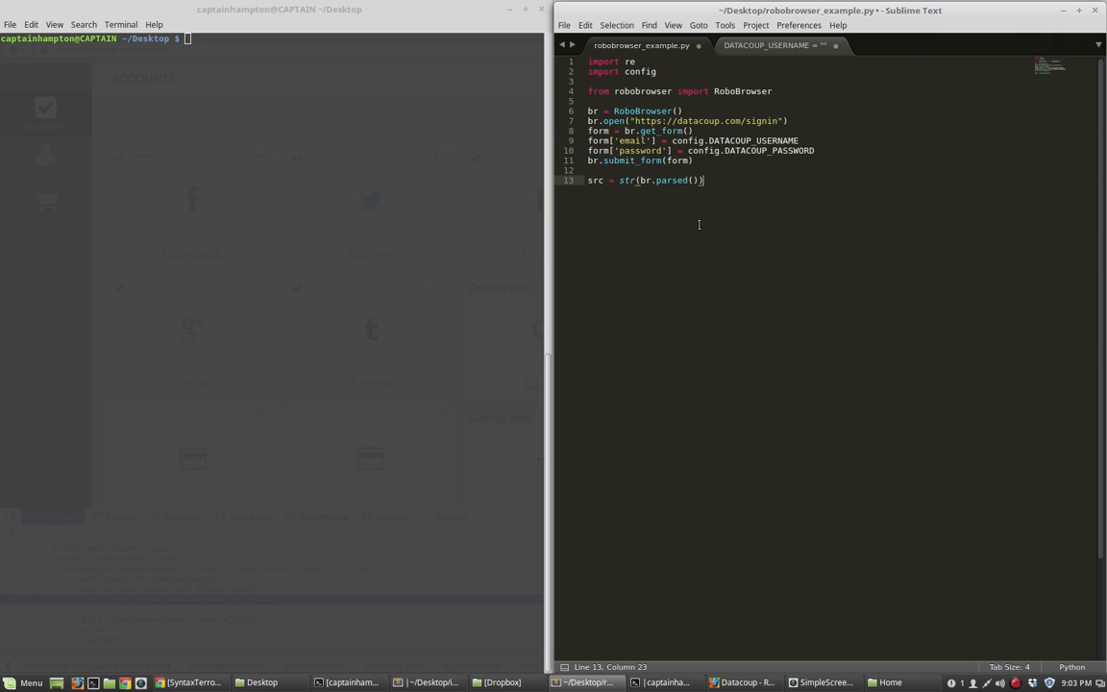
pyautogui.moveTo(683, 227)
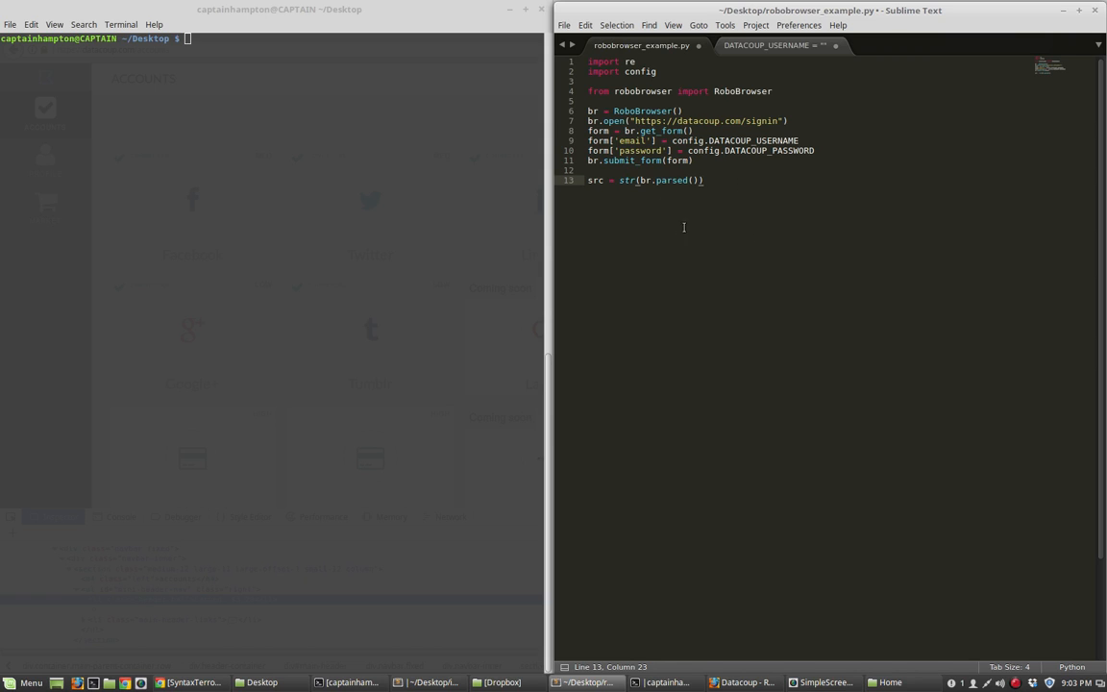
pyautogui.moveTo(1081, 260)
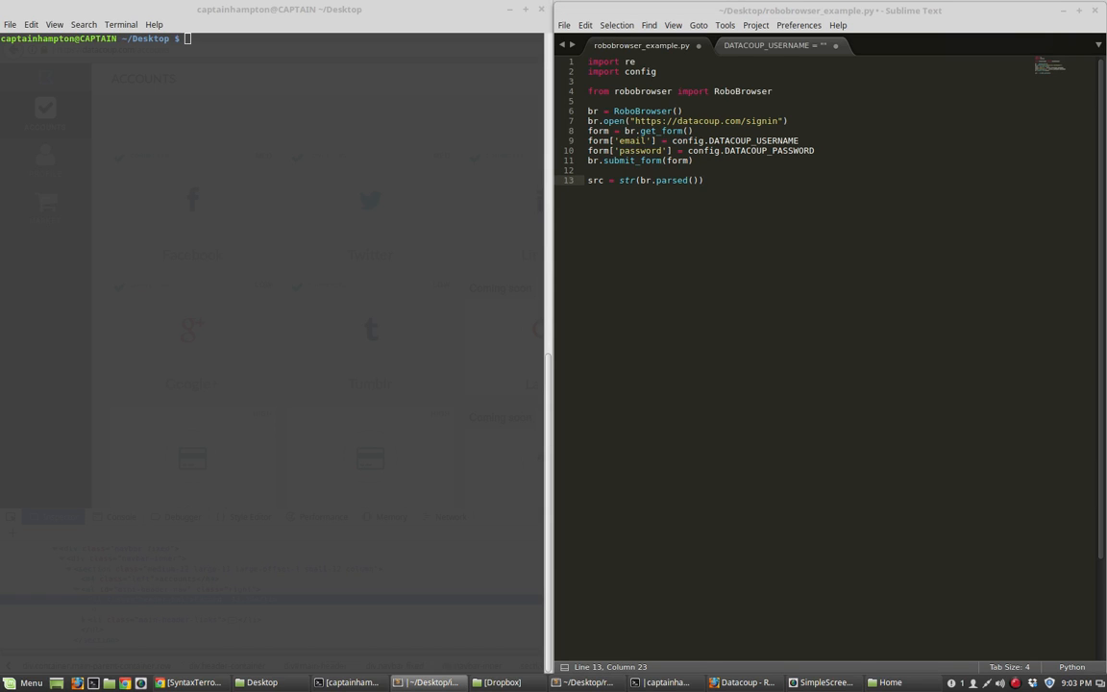
# Define start = '<li class="header-bal">Earned: ' and end = '</li>', removing extra indentation
pyautogui.write('start = \'<li class="header-bal">Earned: \'')
pyautogui.write("end = '</li>'")
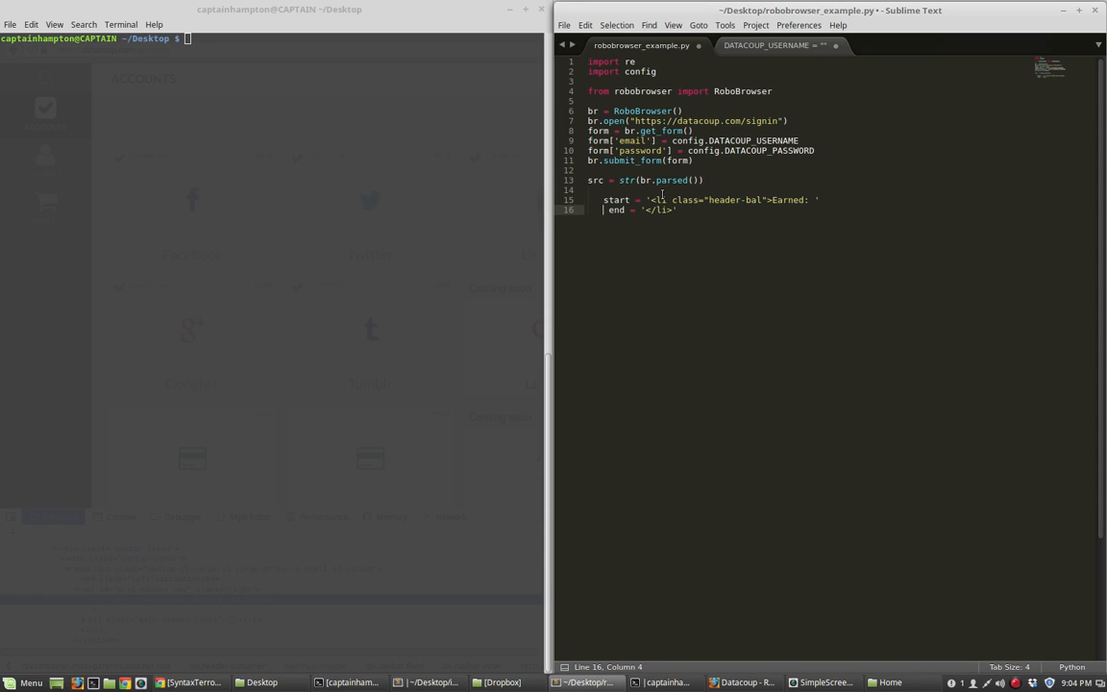
pyautogui.press('Backspace')
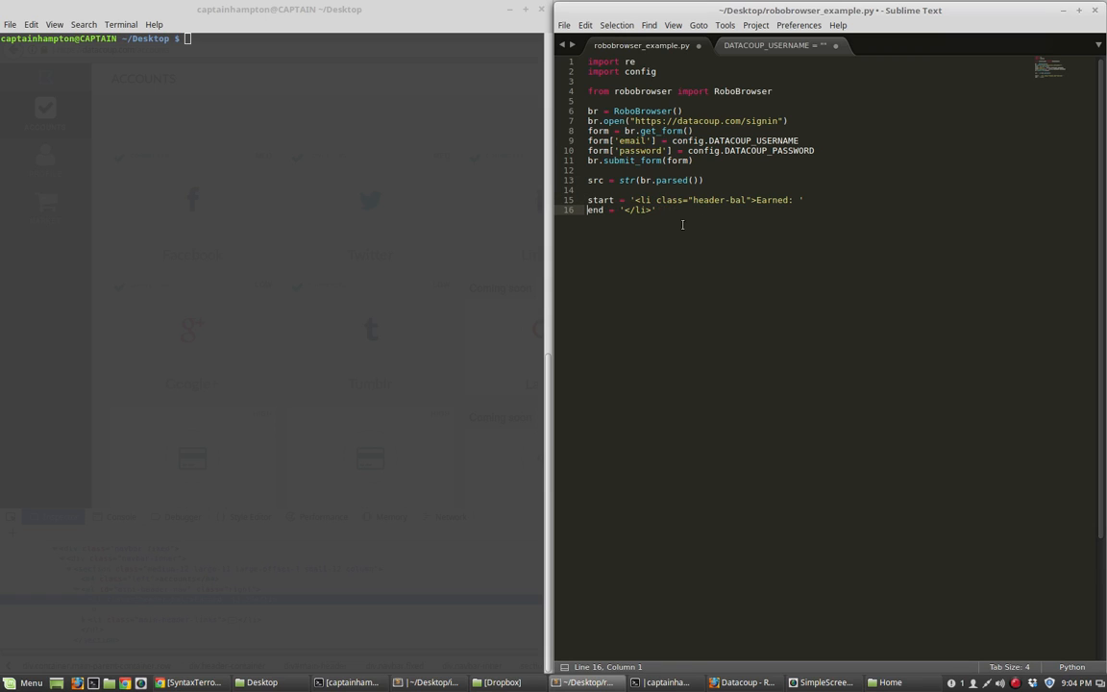
pyautogui.moveTo(655, 209); pyautogui.dragTo(756, 199)
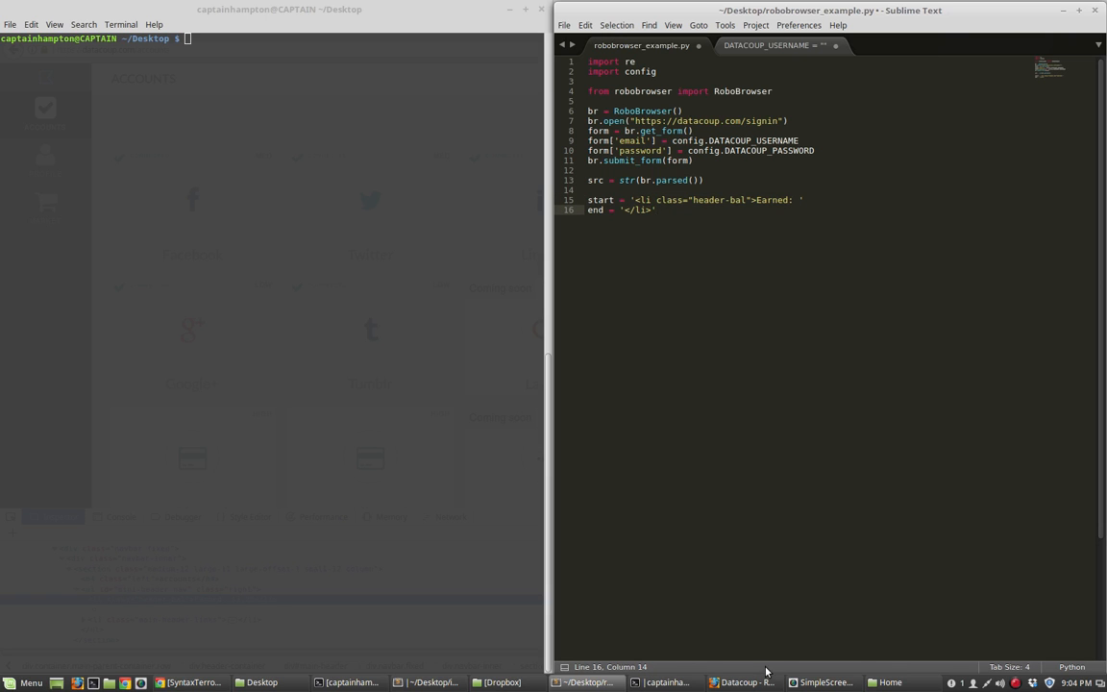
# Compare the header-bal 'Earned: $3.28' item in Firefox's Inspector against the script's markers
pyautogui.click(744, 682)
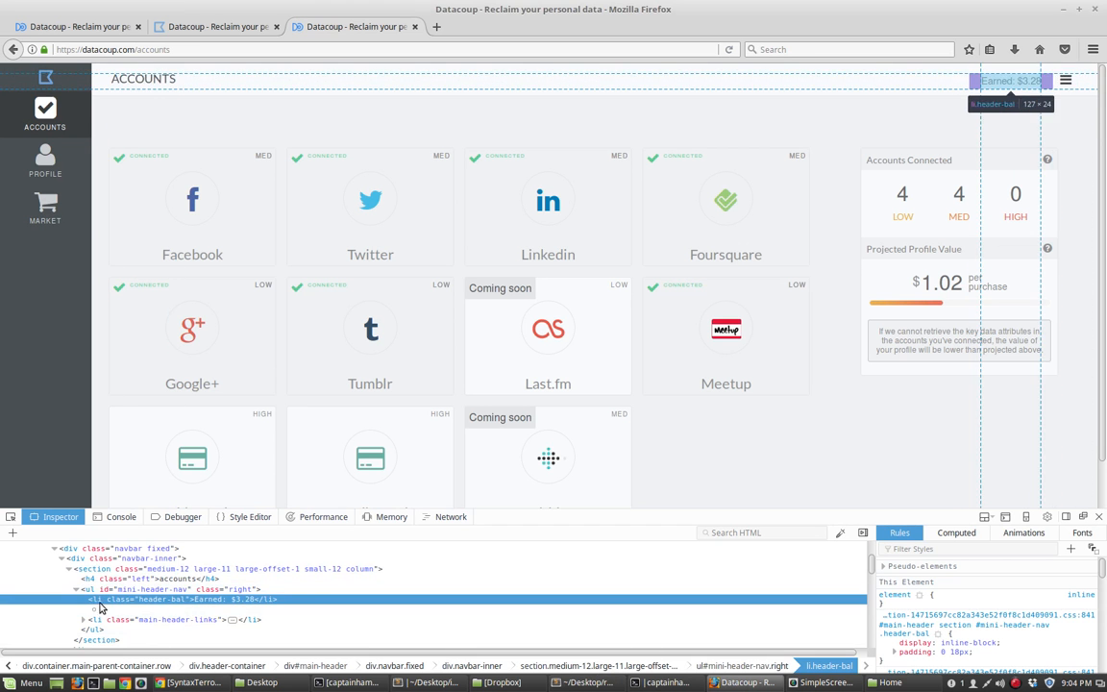
pyautogui.moveTo(216, 606)
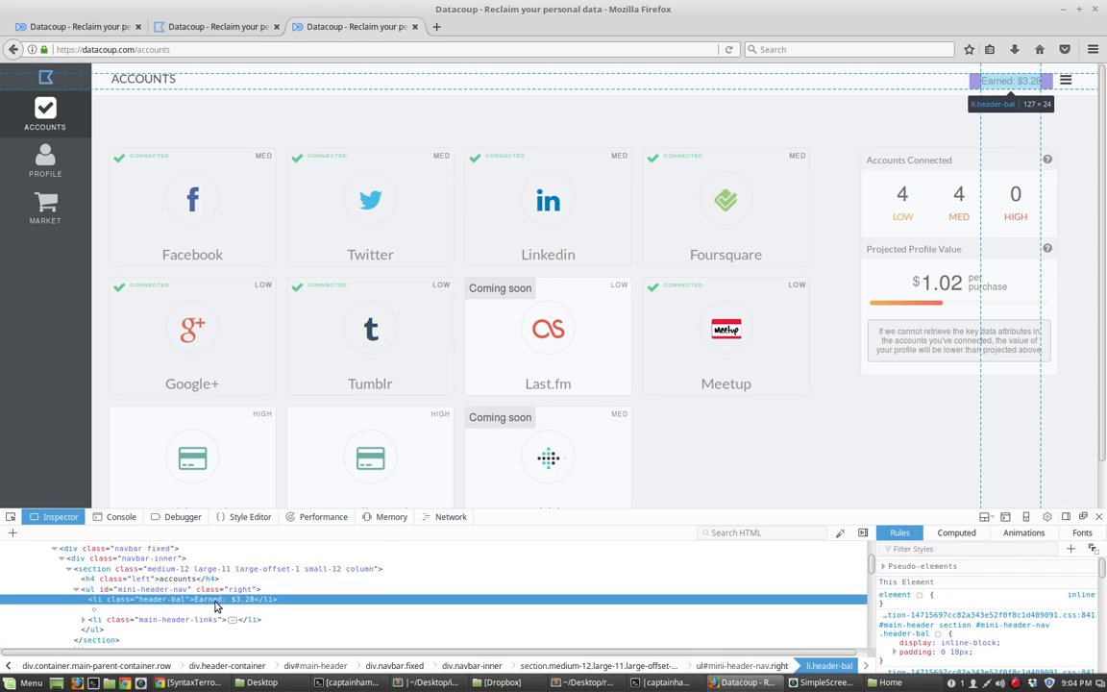
pyautogui.moveTo(223, 607)
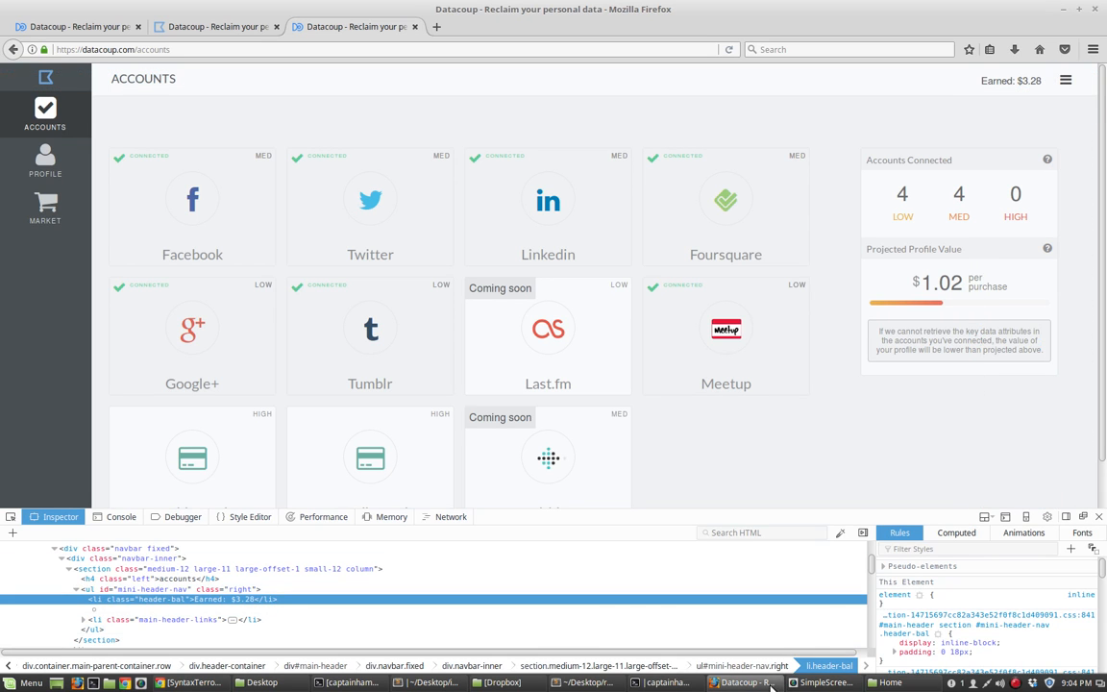
pyautogui.click(746, 682)
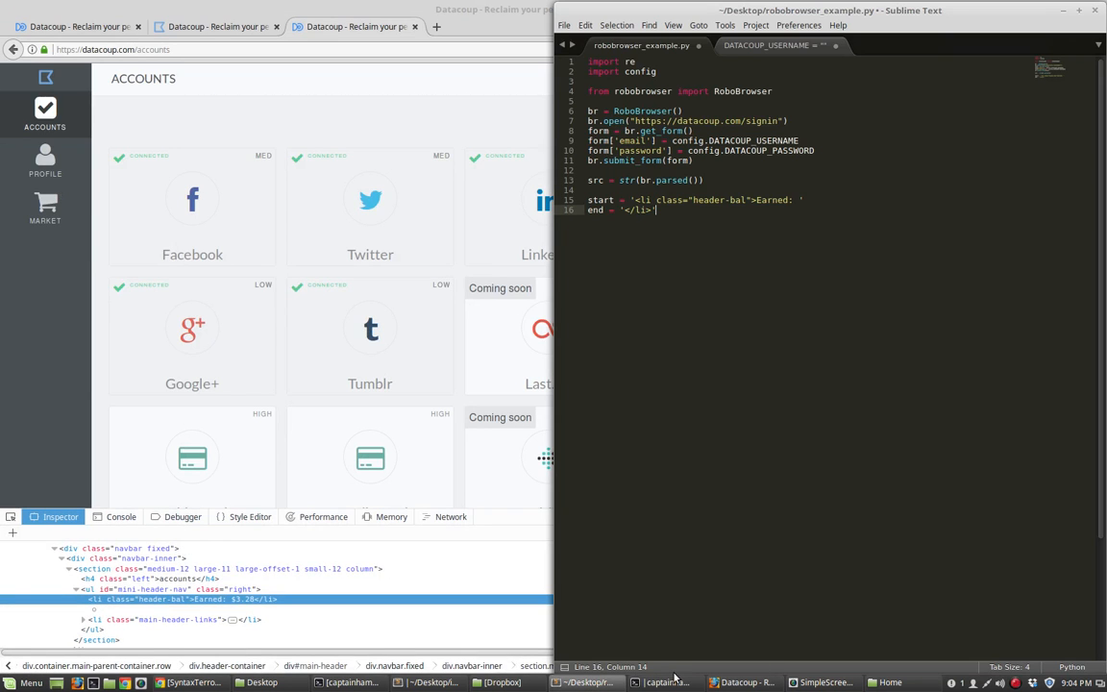
# Capture the text between start and end with re.search into result, then print(result)
pyautogui.click(664, 682)
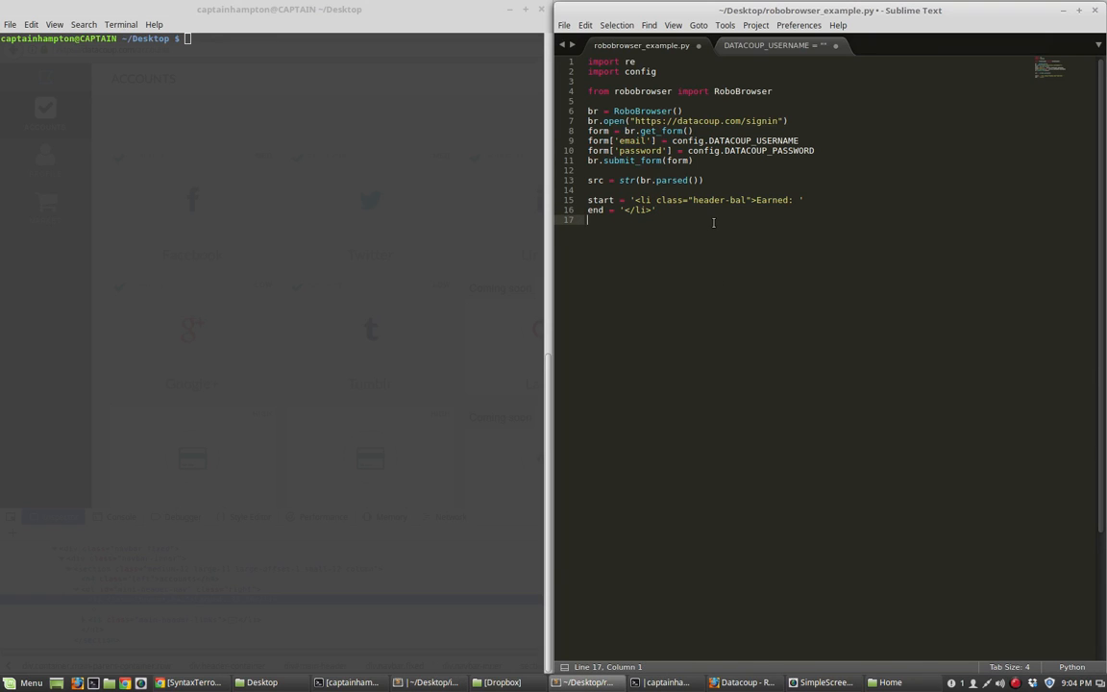
pyautogui.write("result = re.search('%s(.*)%s' % (start, end), src).group(1)")
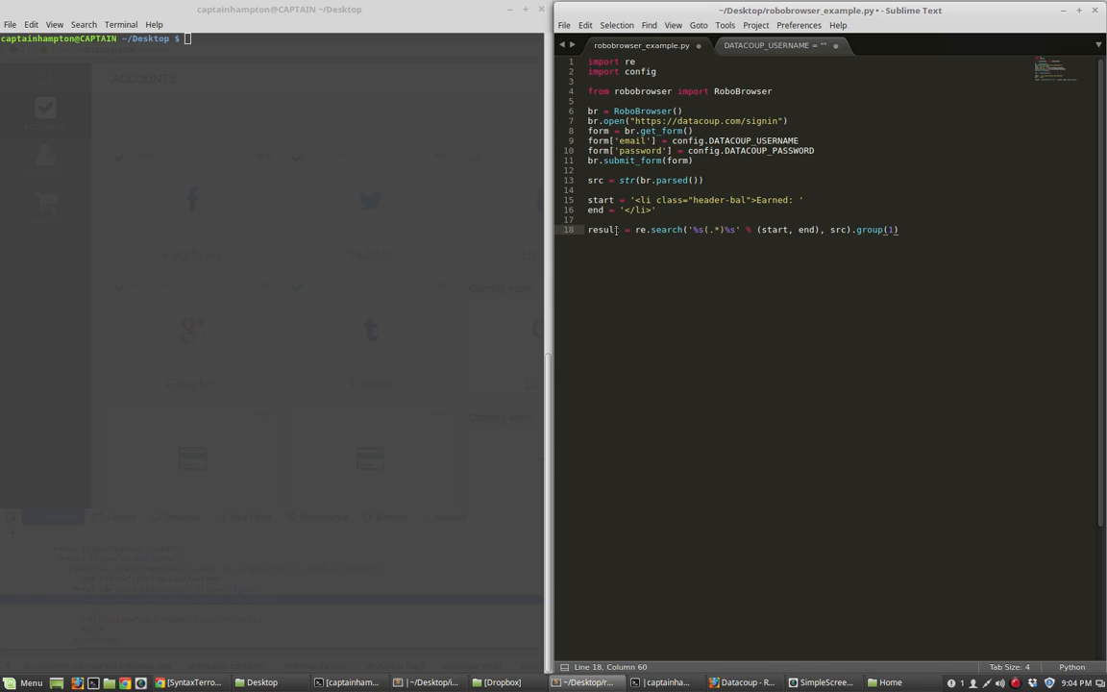
pyautogui.doubleClick(603, 229)
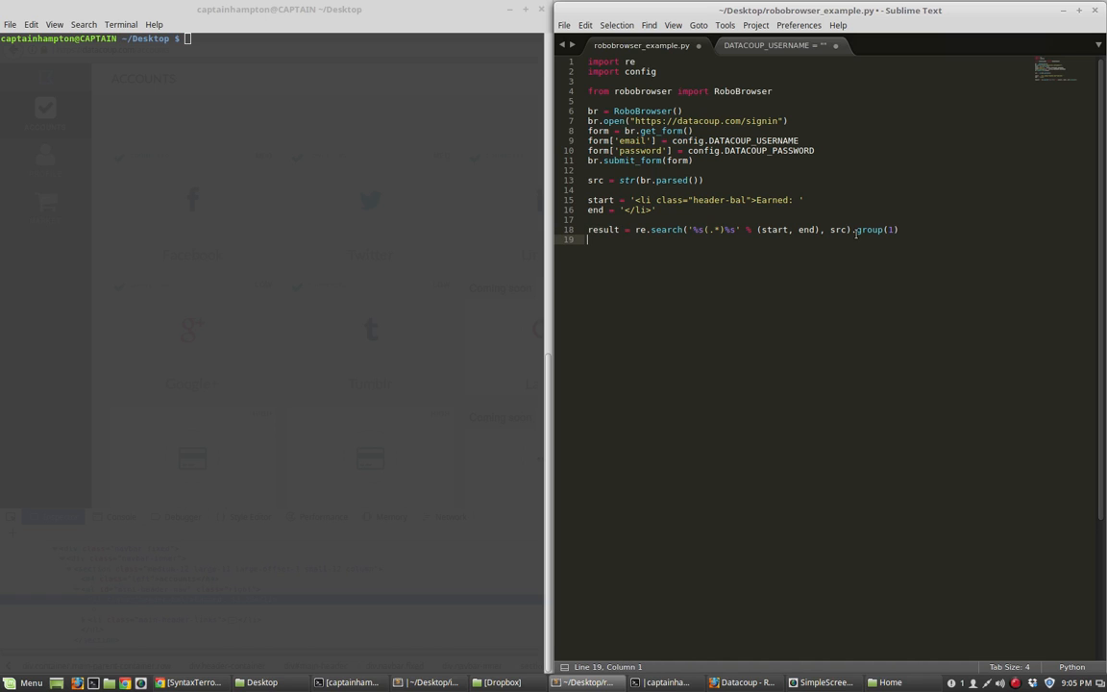
pyautogui.write('print(result')
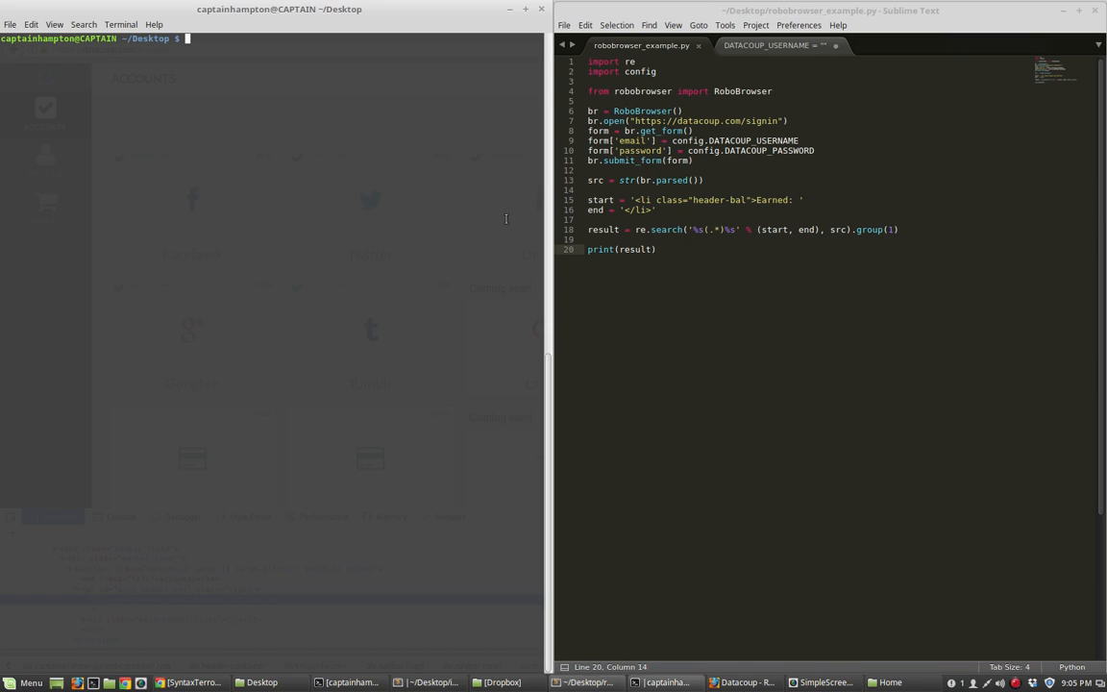
# Run robobrowser_example.py with python3 to print the earned amount $3.28
pyautogui.write('python robobrowser_example.')
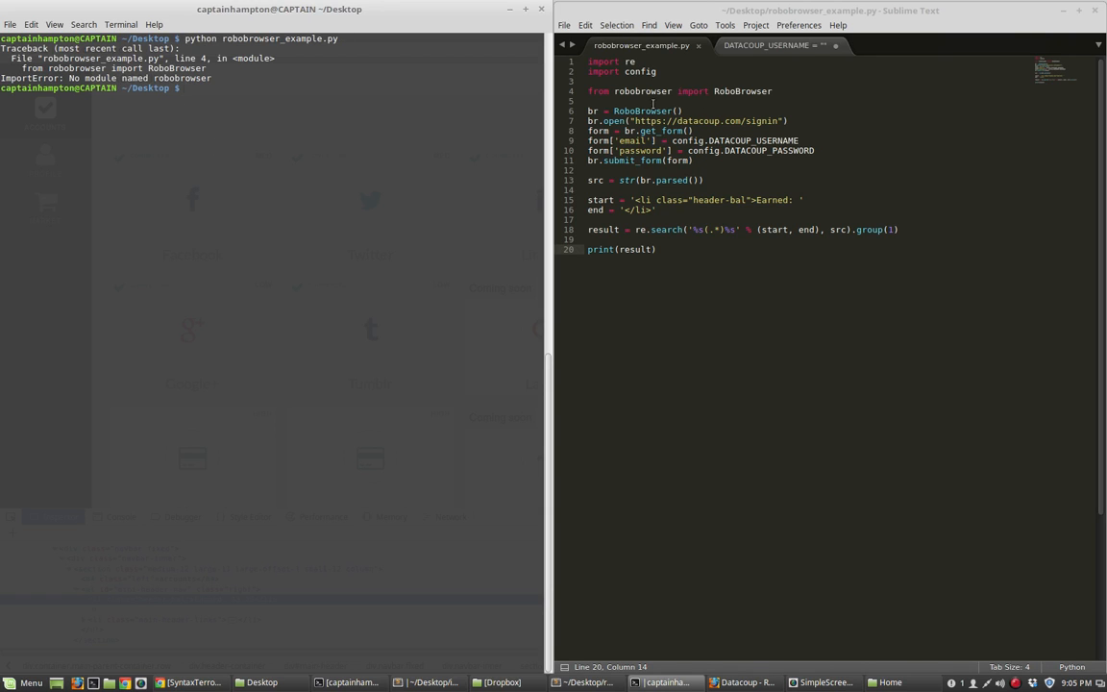
pyautogui.write('python3')
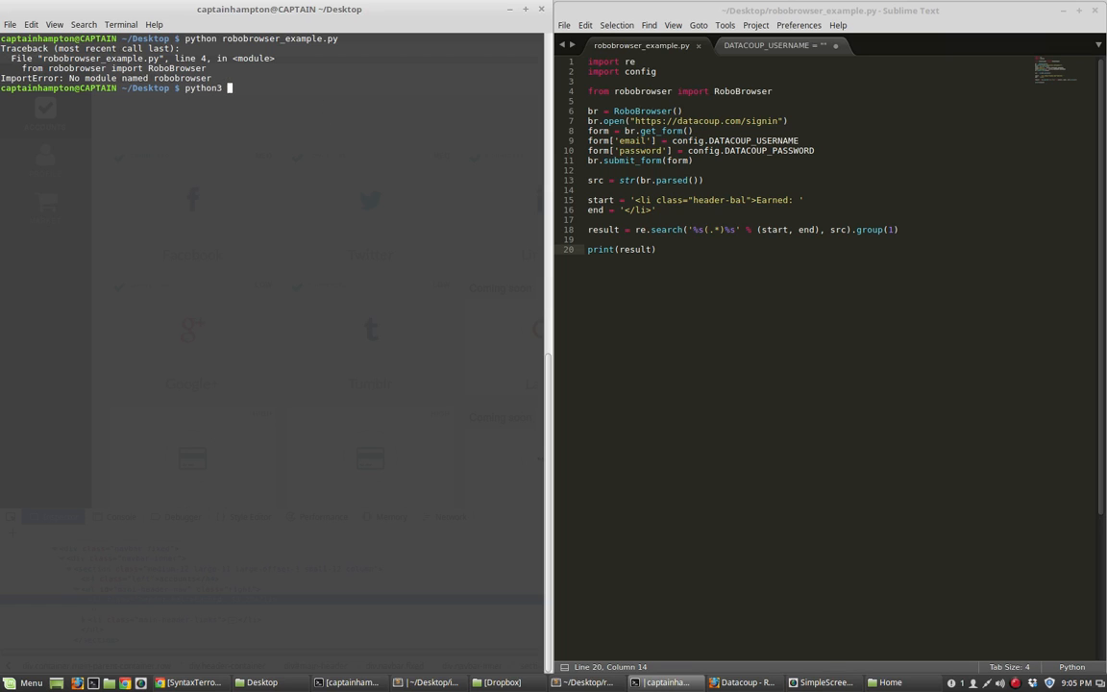
pyautogui.write('robobrowser_example.py')
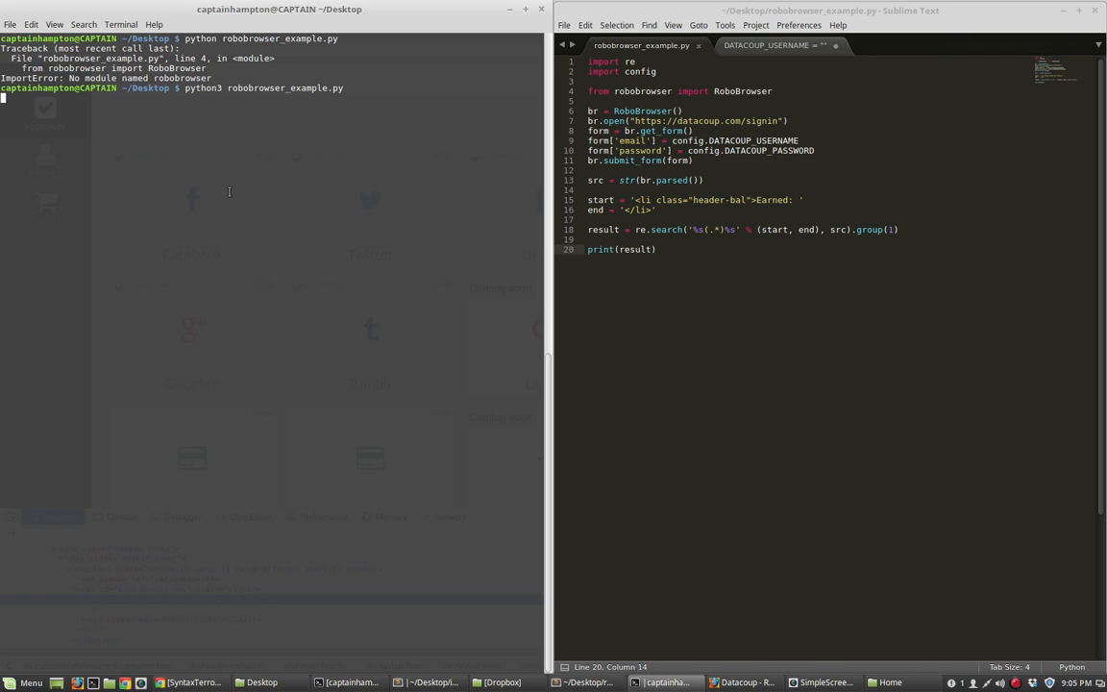
pyautogui.press('Return')
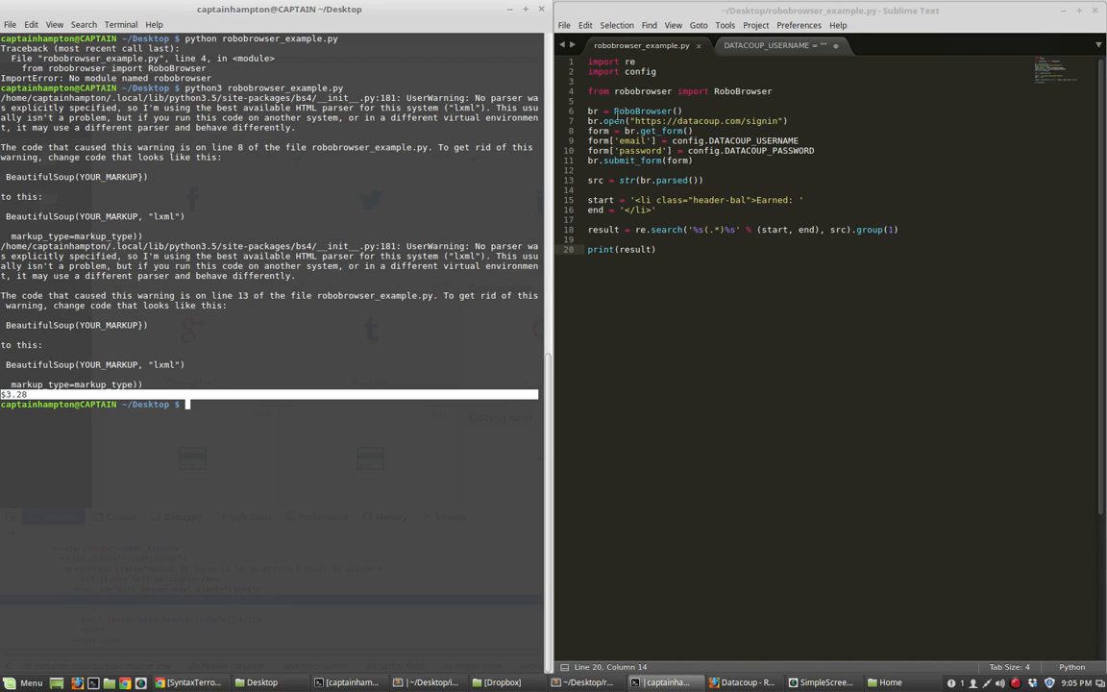
pyautogui.moveTo(591, 110); pyautogui.dragTo(692, 160)
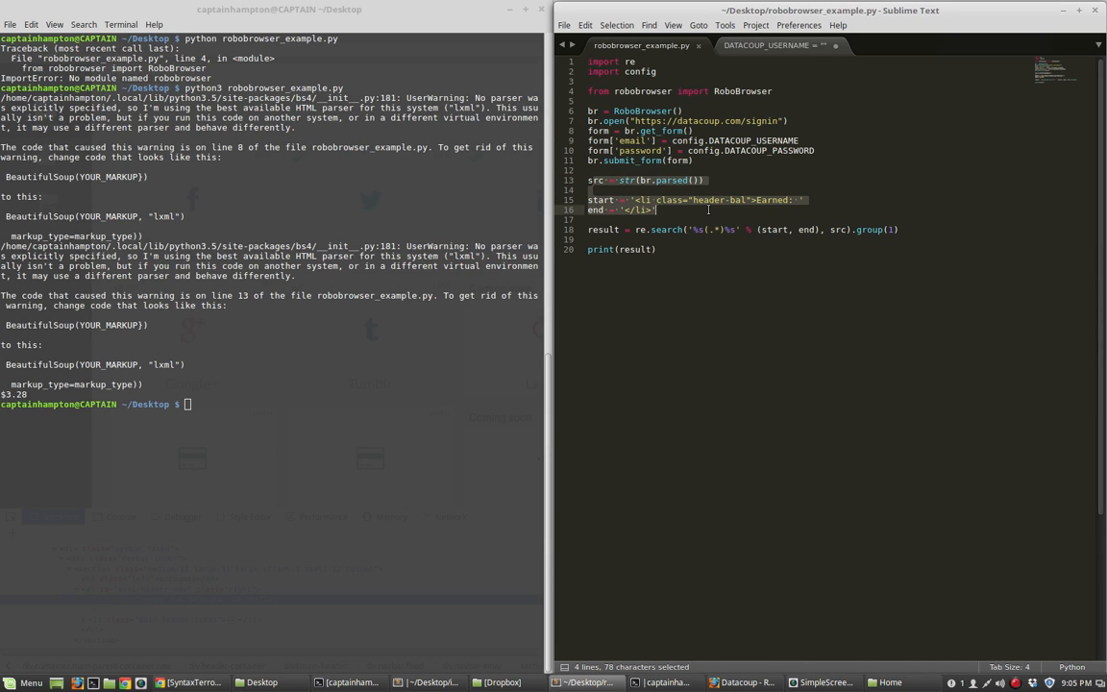
pyautogui.click(778, 198)
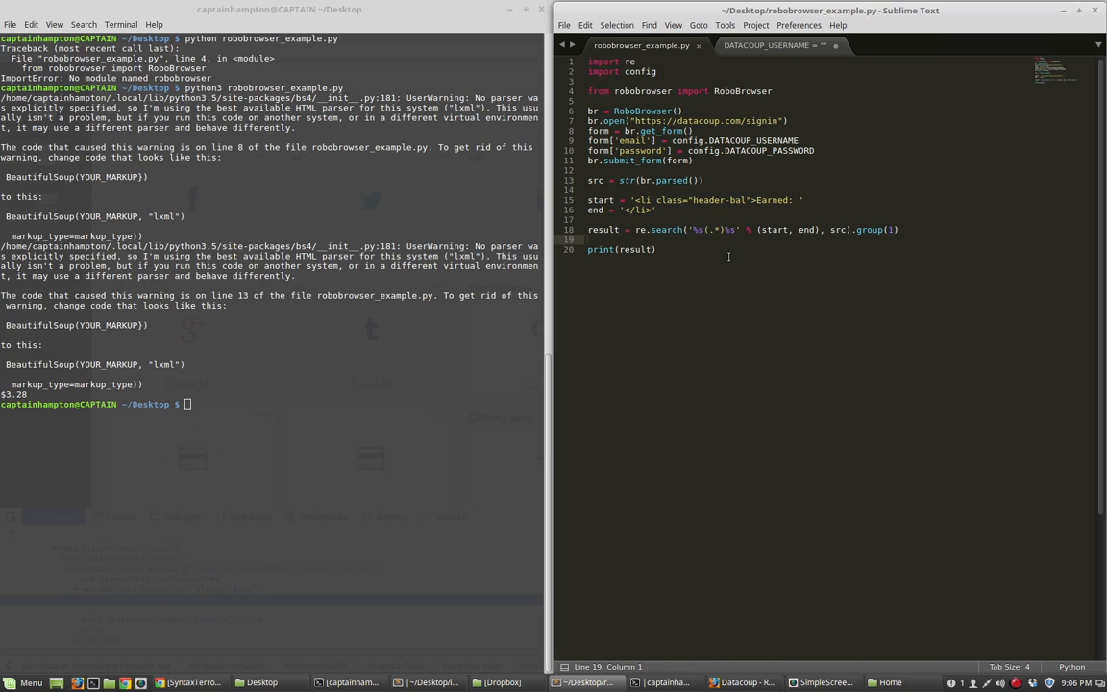
pyautogui.moveTo(715, 295)
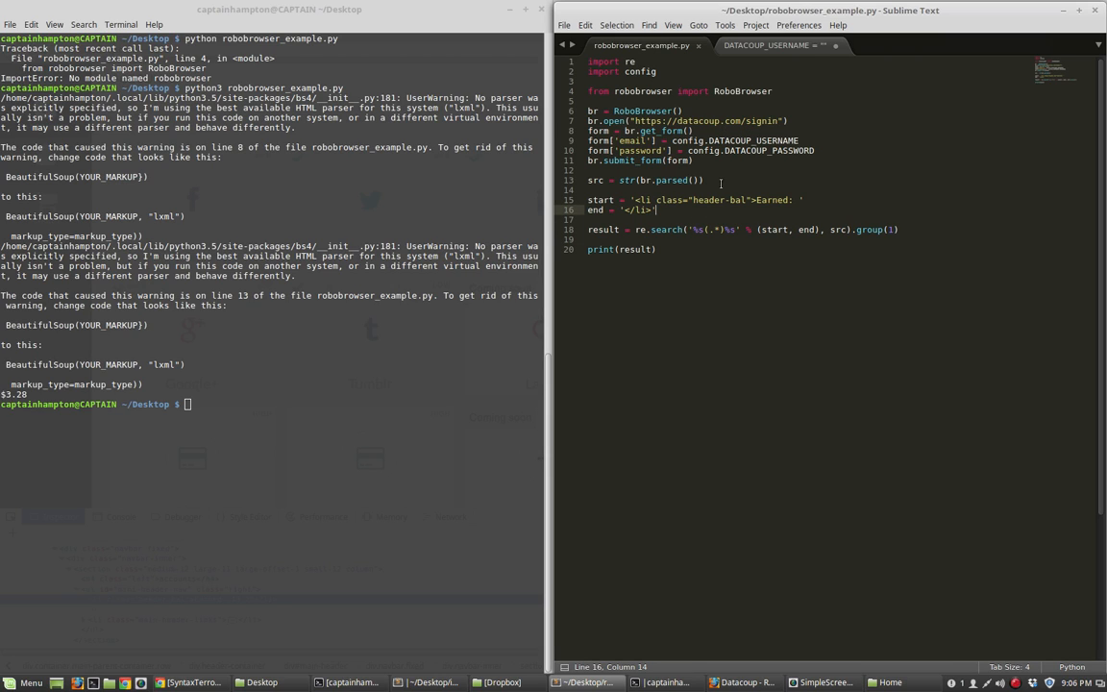
pyautogui.moveTo(690, 279)
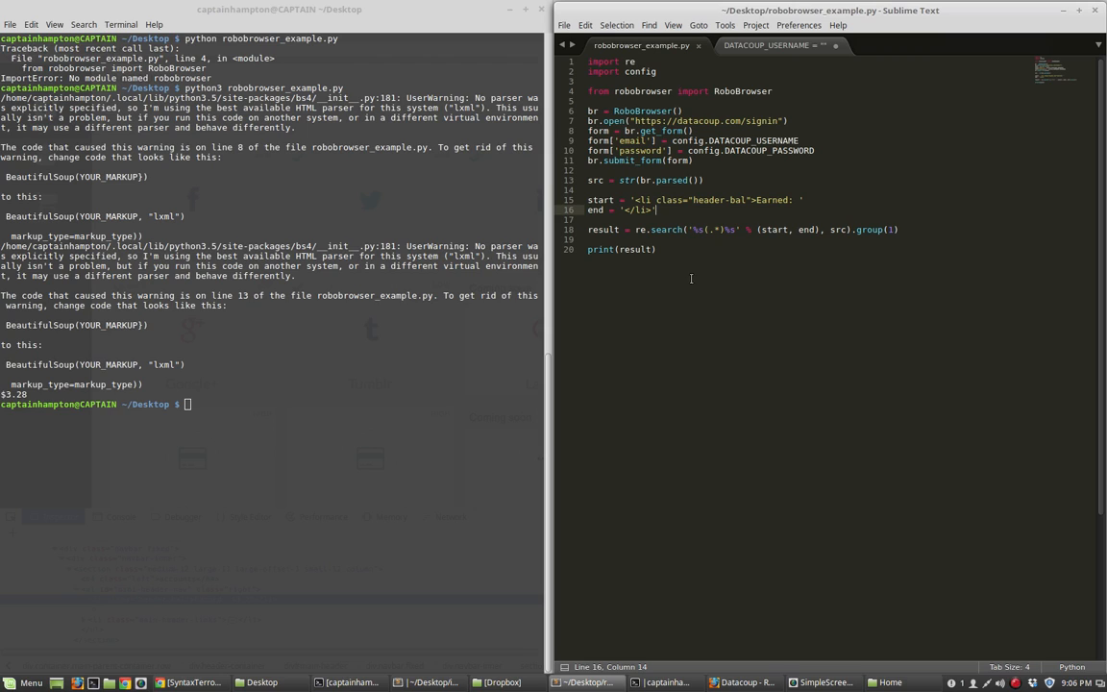